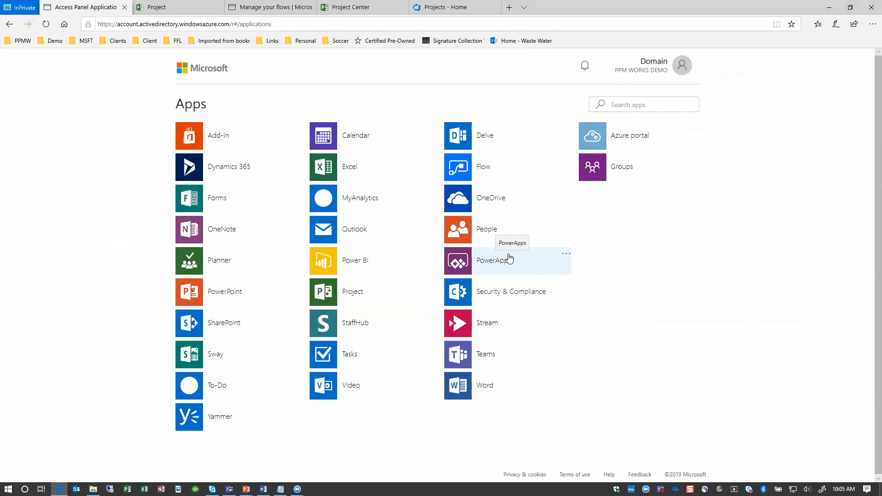
pyautogui.moveTo(490, 259)
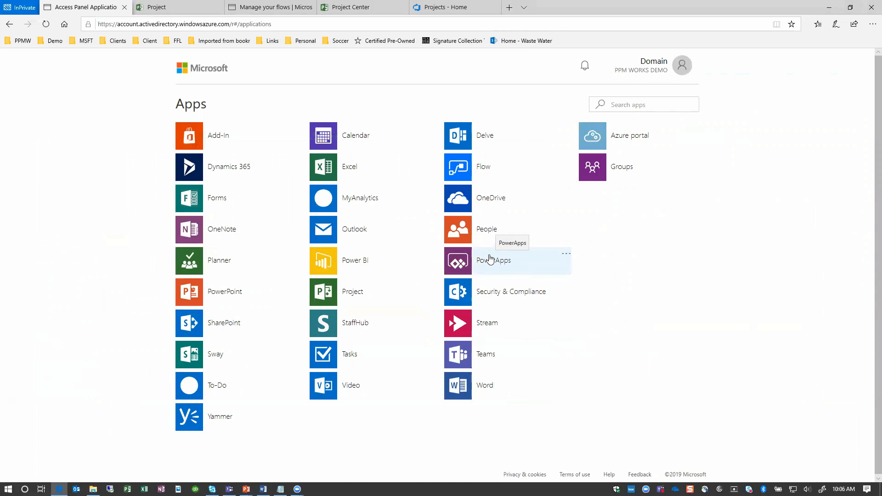
pyautogui.moveTo(567, 322)
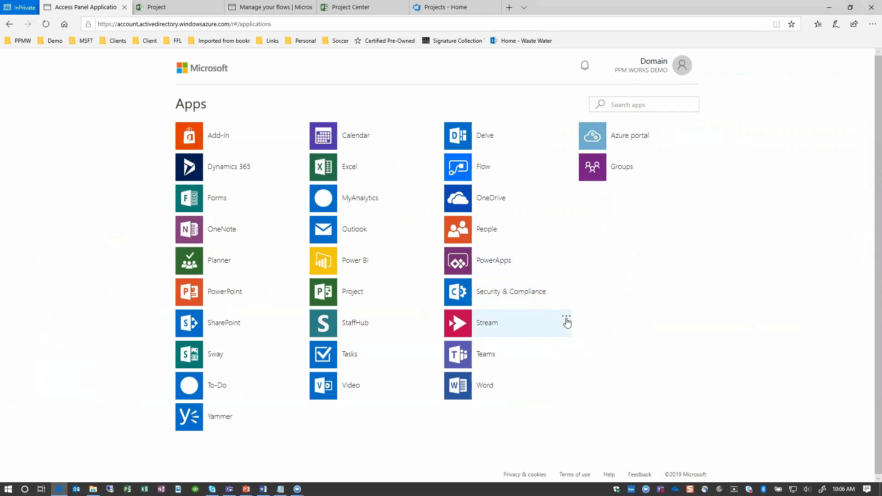
pyautogui.moveTo(190, 150)
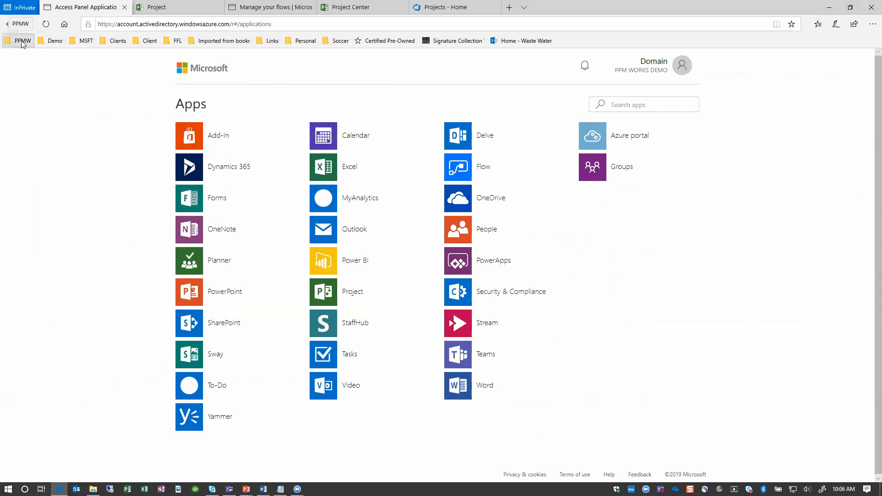
# Reach the Services & add-ins page under Settings in the Microsoft 365 admin center
pyautogui.click(21, 41)
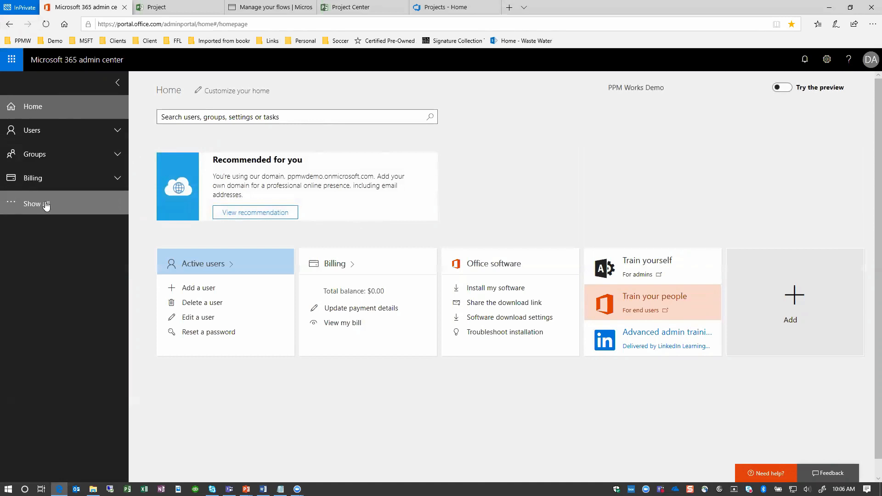
pyautogui.click(32, 204)
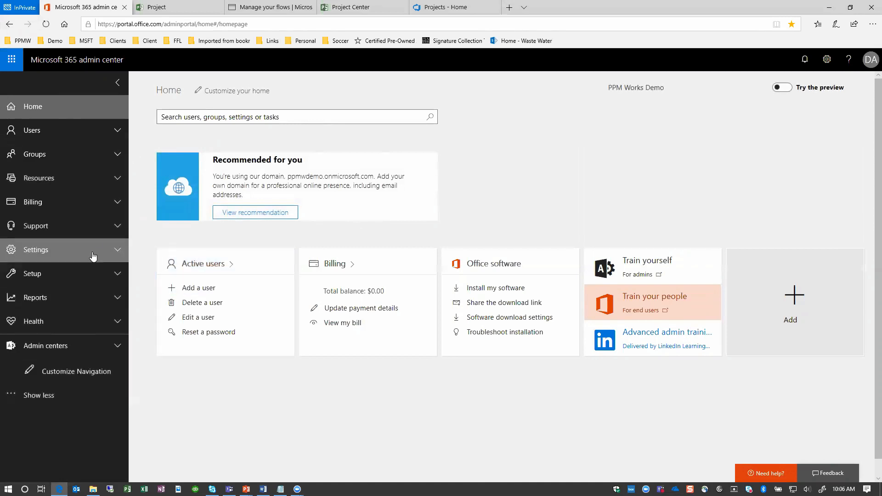
pyautogui.moveTo(118, 279)
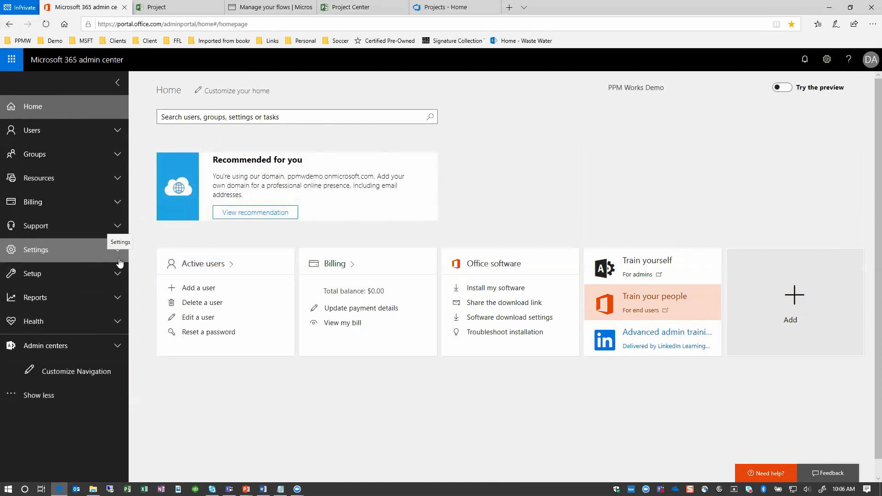
pyautogui.click(36, 250)
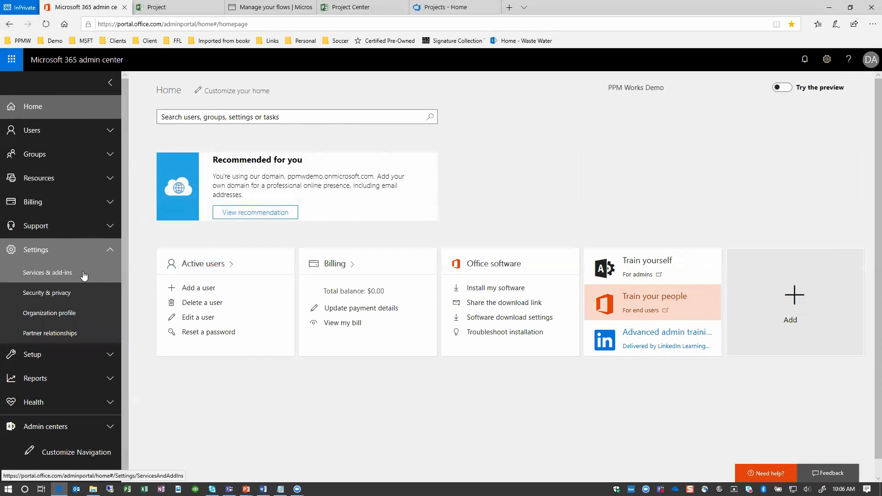
pyautogui.moveTo(70, 276)
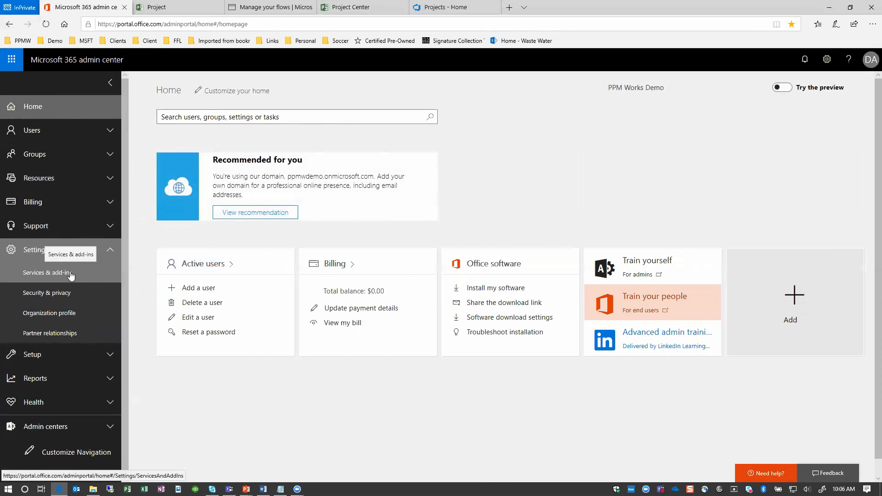
pyautogui.click(47, 276)
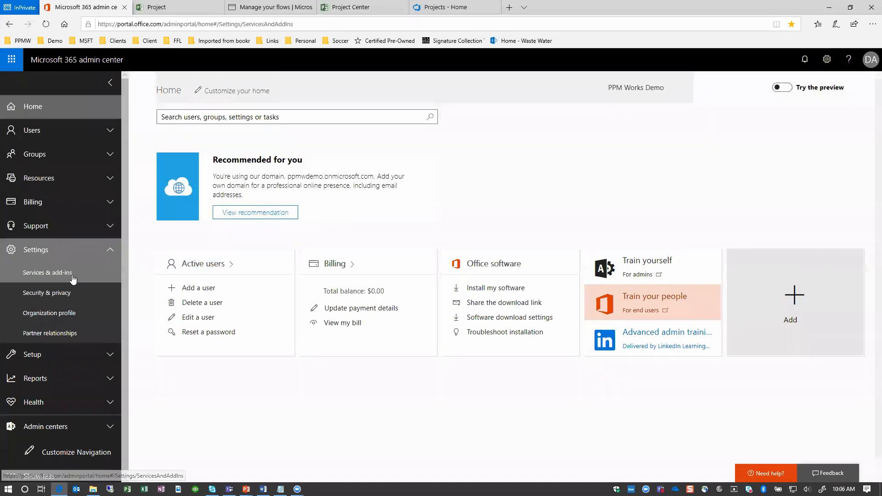
pyautogui.click(47, 272)
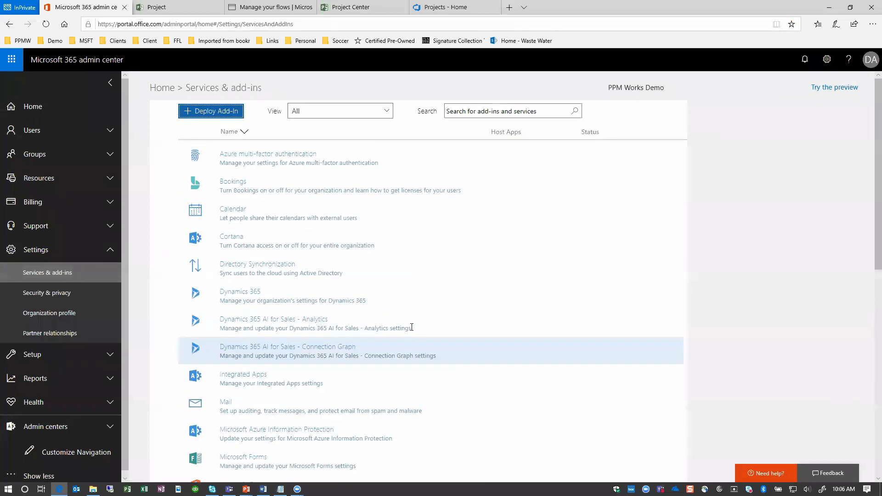
pyautogui.scroll(-3)
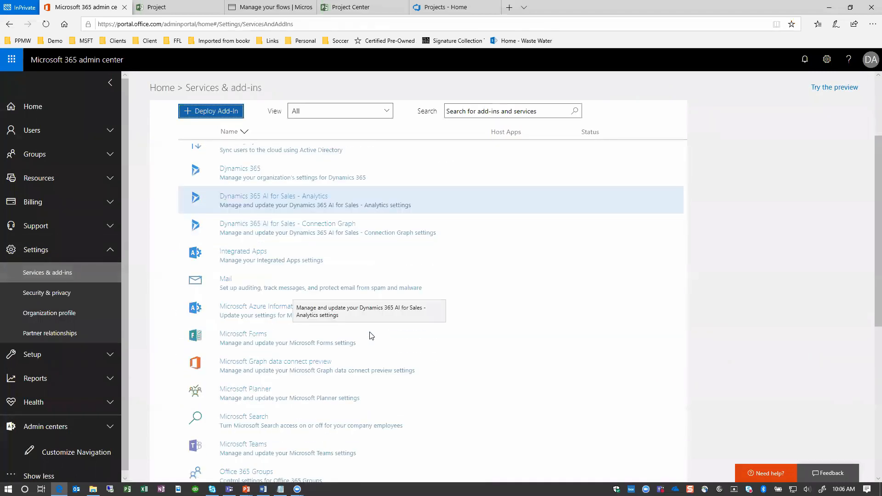
pyautogui.scroll(-3)
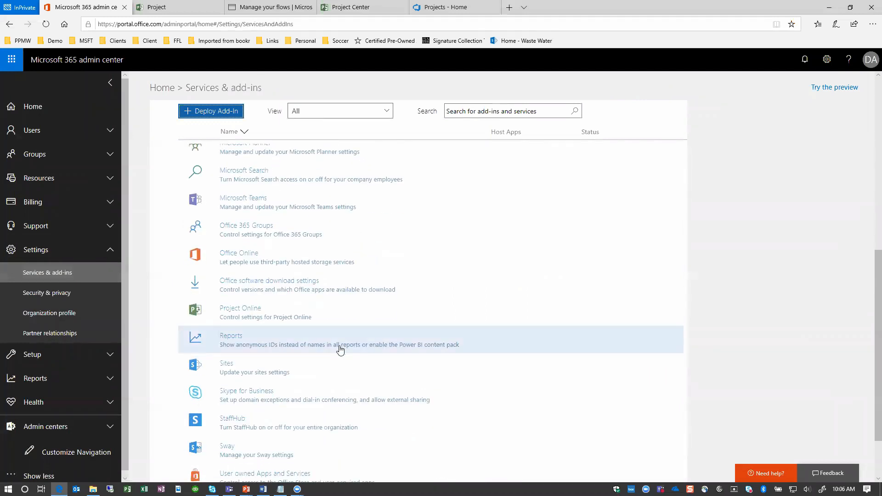
pyautogui.moveTo(245, 311)
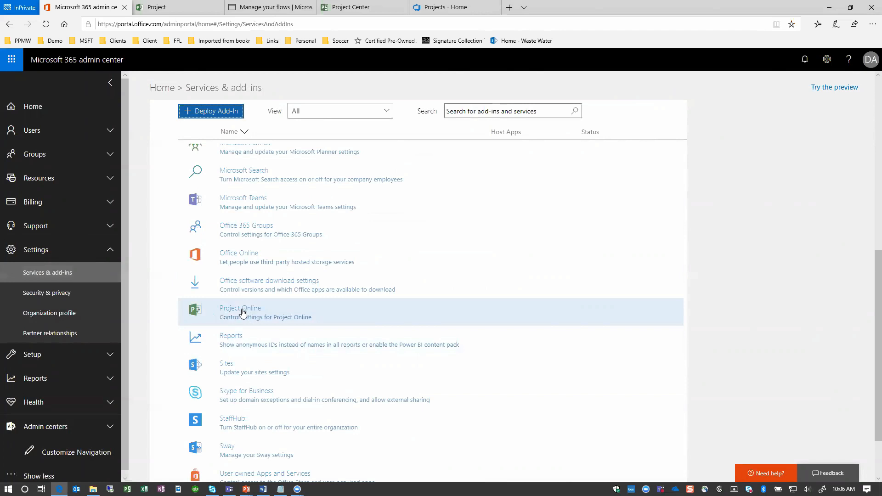
pyautogui.click(240, 307)
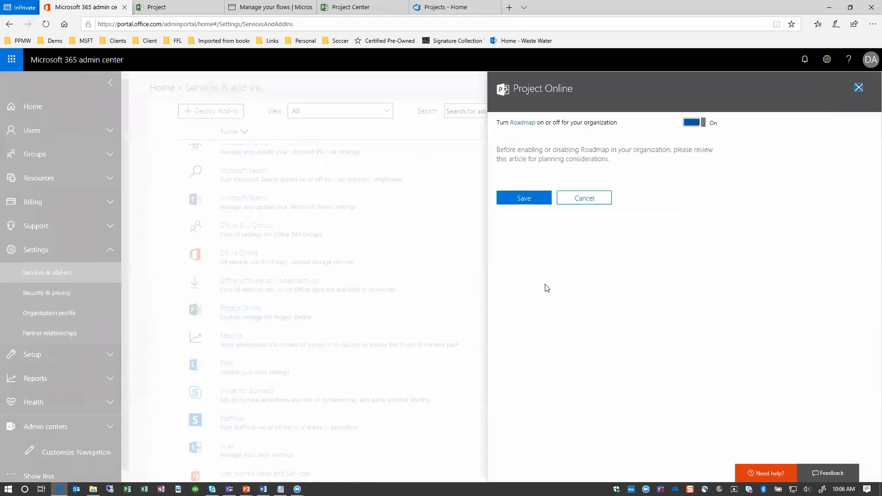
pyautogui.moveTo(671, 137)
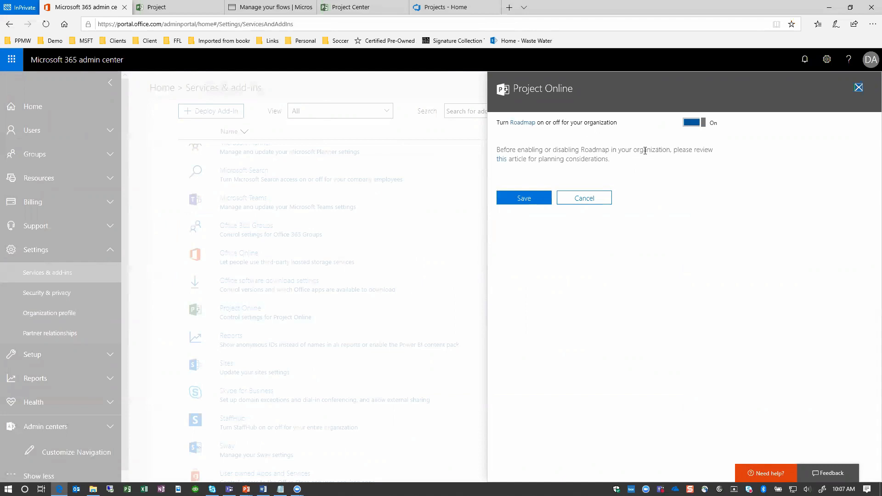
pyautogui.moveTo(584, 199)
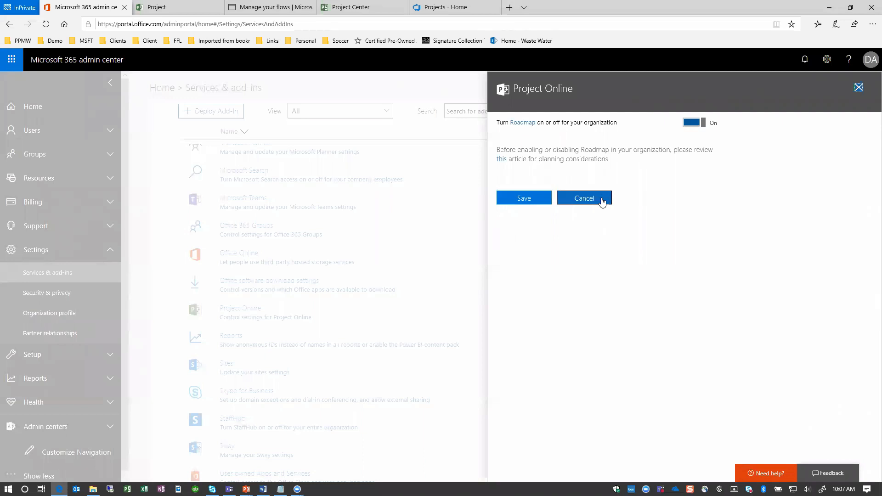
pyautogui.click(585, 198)
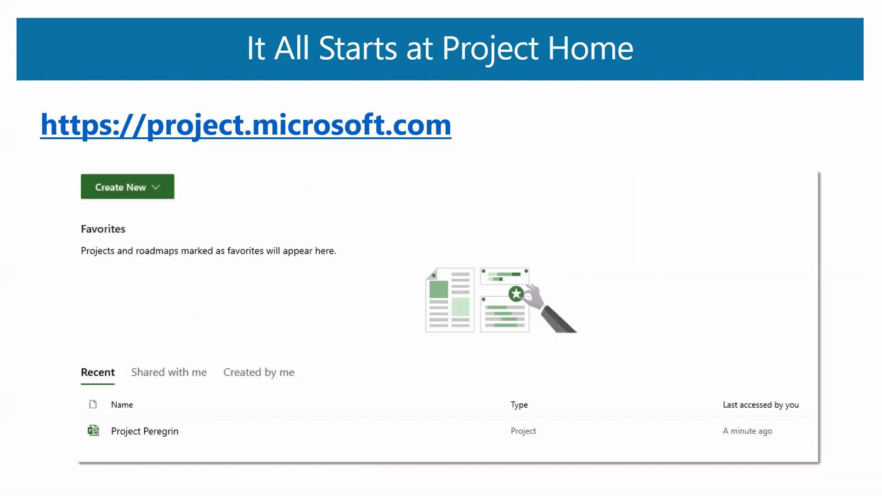
# Show the 'Step 3 – Create Your Roadmap' slide, then switch back to the browser
pyautogui.click(127, 187)
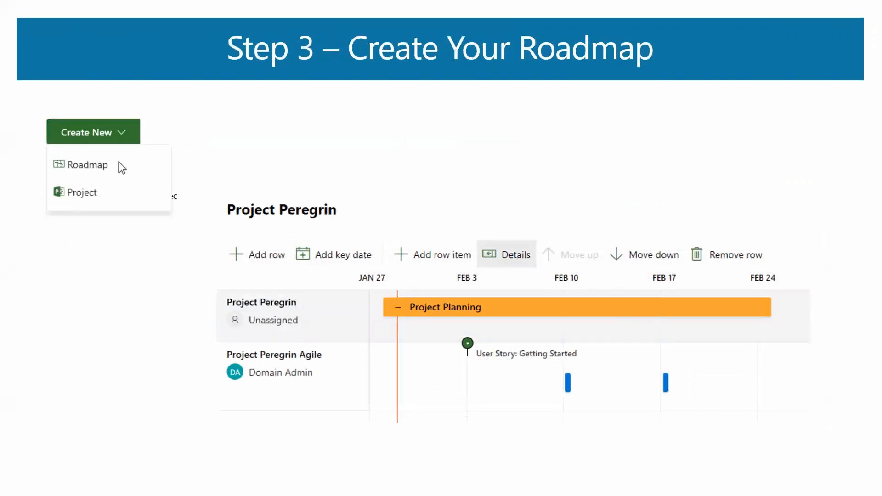
pyautogui.press('alt+tab')
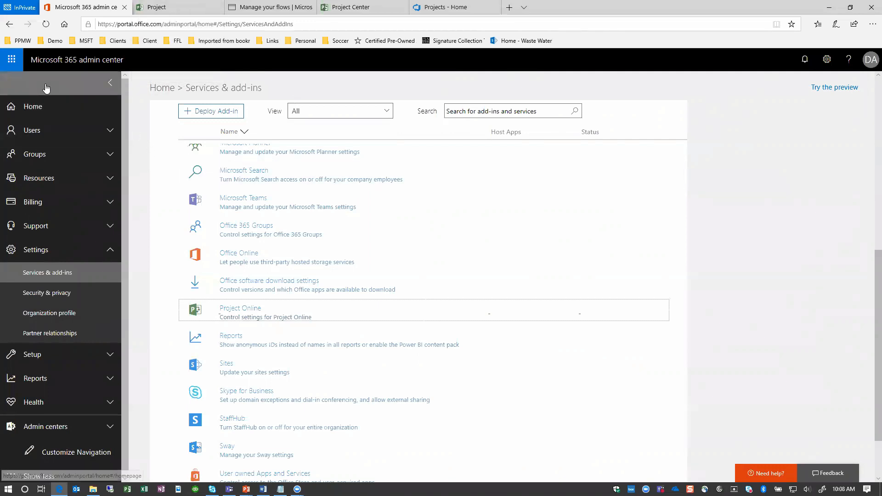
# Launch Project Home from the Office 365 app launcher
pyautogui.click(11, 59)
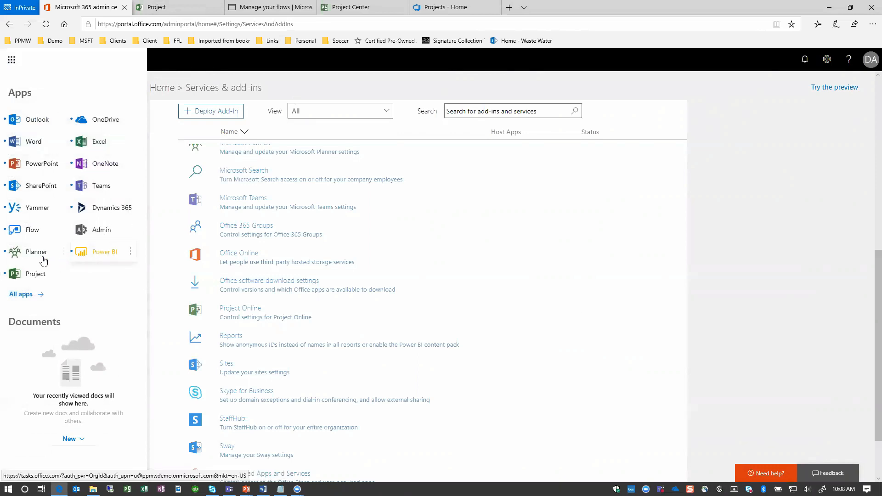
pyautogui.click(11, 59)
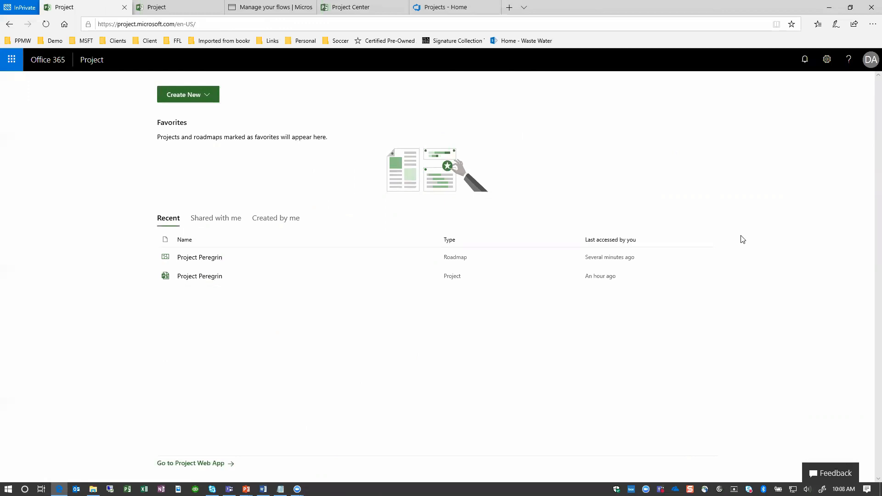
pyautogui.moveTo(339, 236)
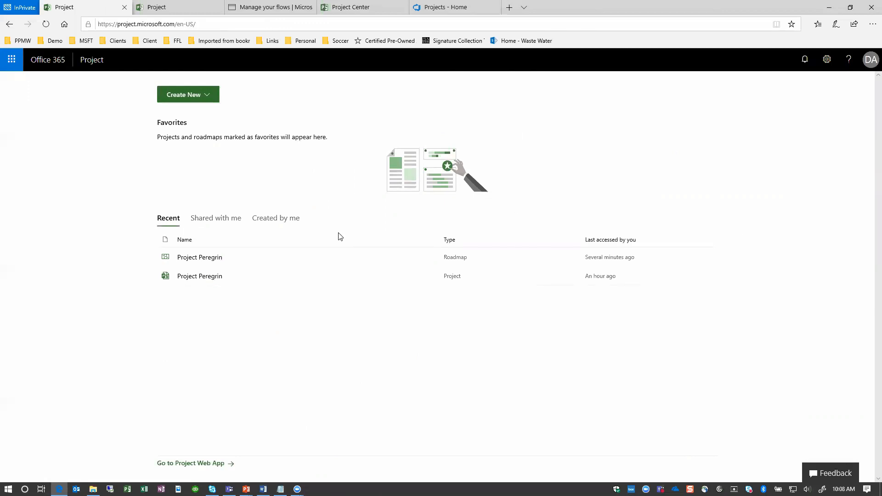
pyautogui.moveTo(214, 112)
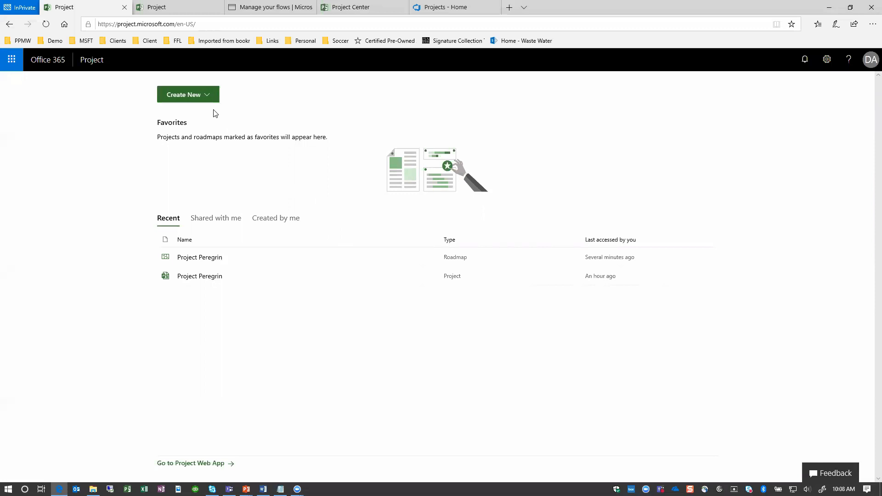
# Start a new Project Online project from Project Home's Create New menu
pyautogui.click(188, 94)
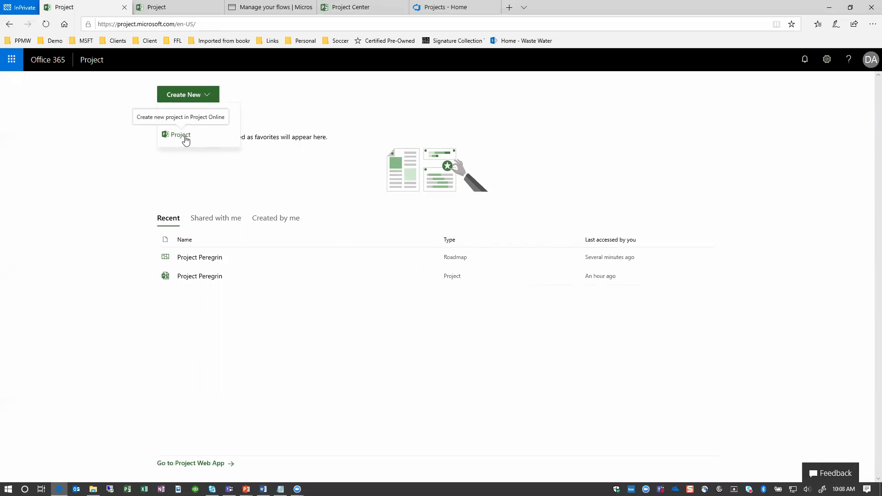
pyautogui.click(182, 134)
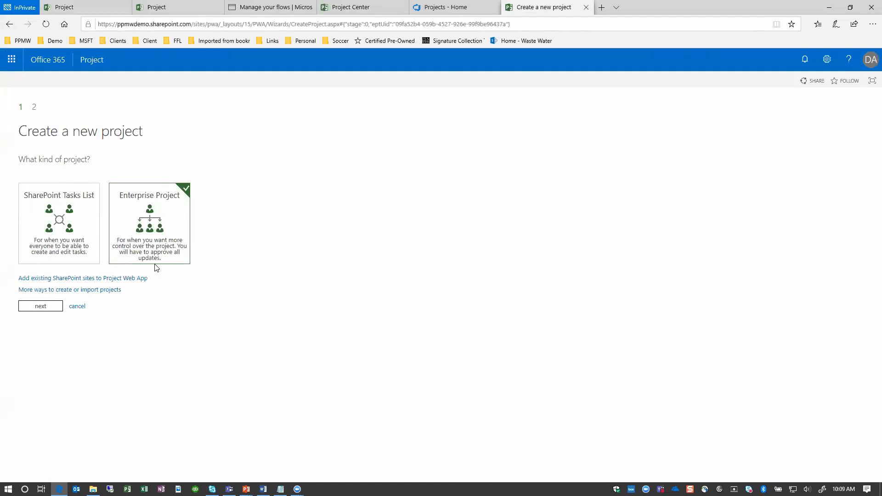
pyautogui.moveTo(171, 229)
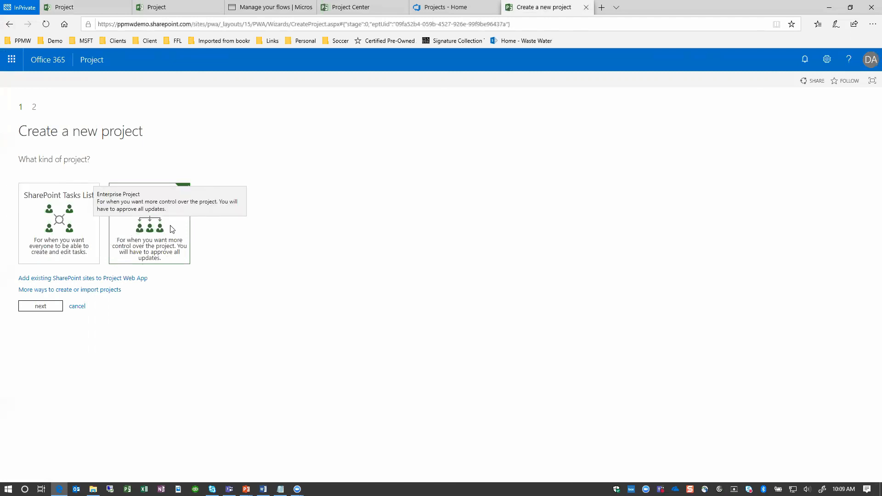
# Create an Enterprise Project named 'Project Liftoff' and load its empty schedule
pyautogui.click(149, 224)
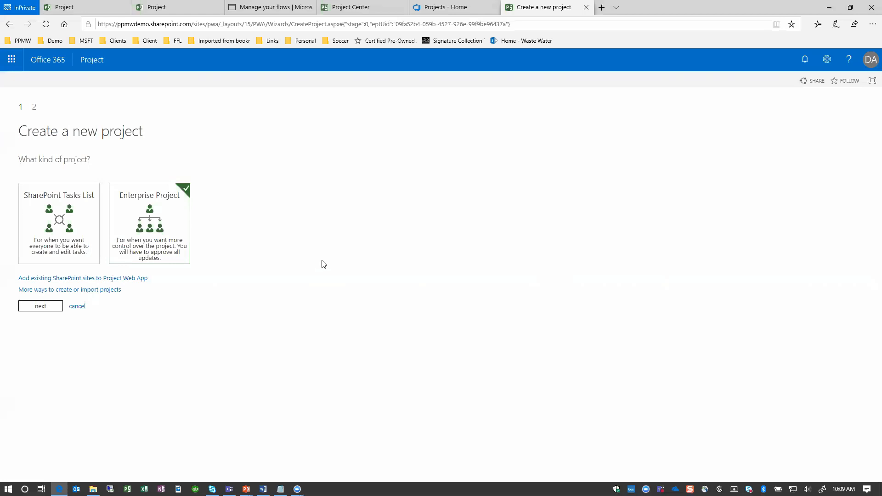
pyautogui.moveTo(229, 255)
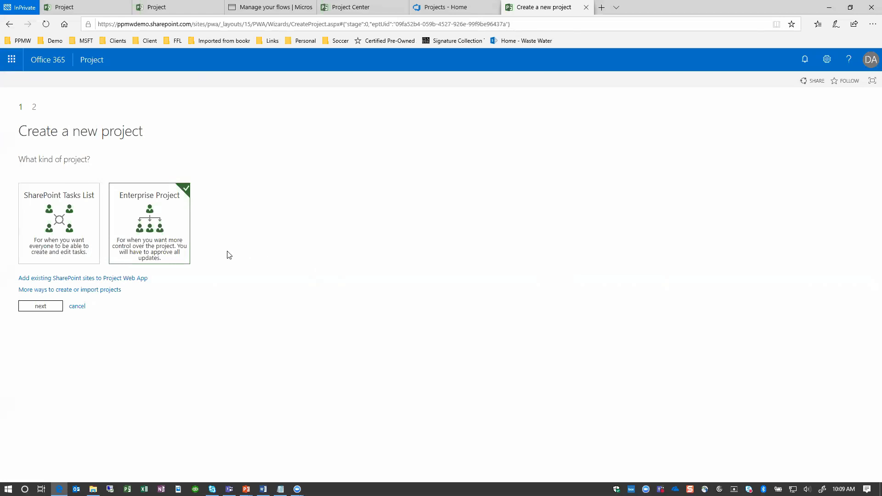
pyautogui.moveTo(157, 241)
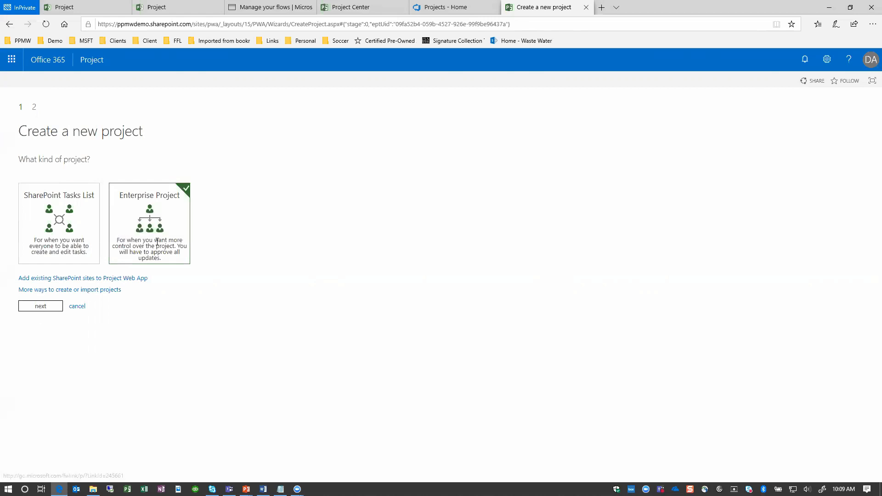
pyautogui.click(39, 306)
pyautogui.write('P')
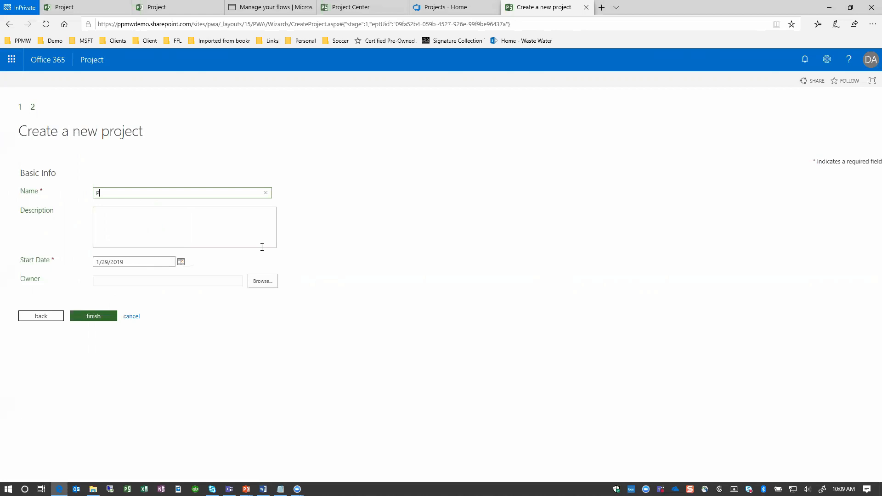
pyautogui.write('roject Lif')
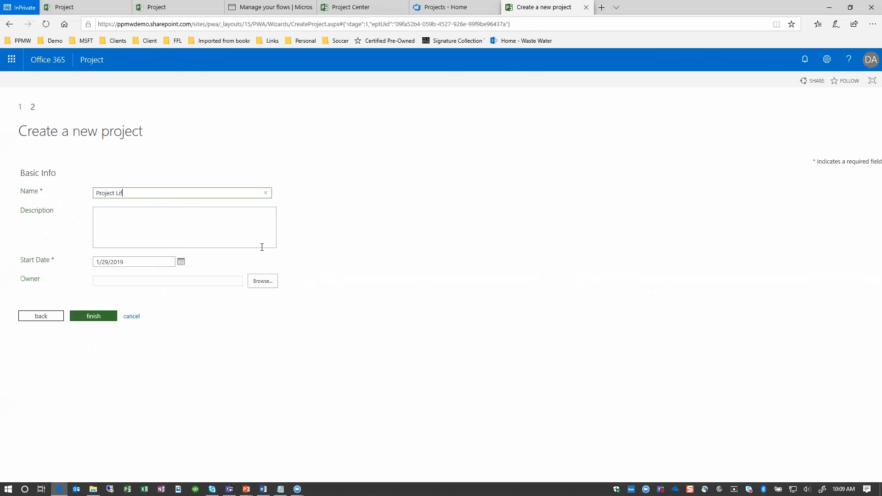
pyautogui.write('toff')
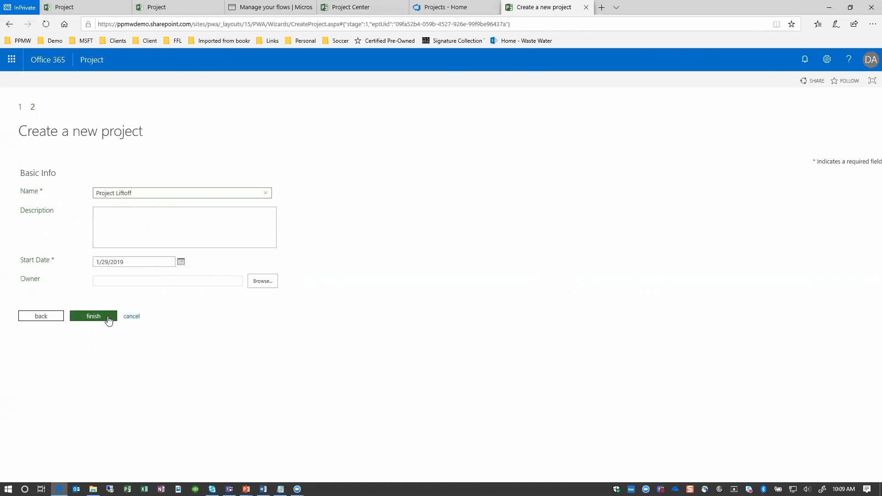
pyautogui.click(93, 315)
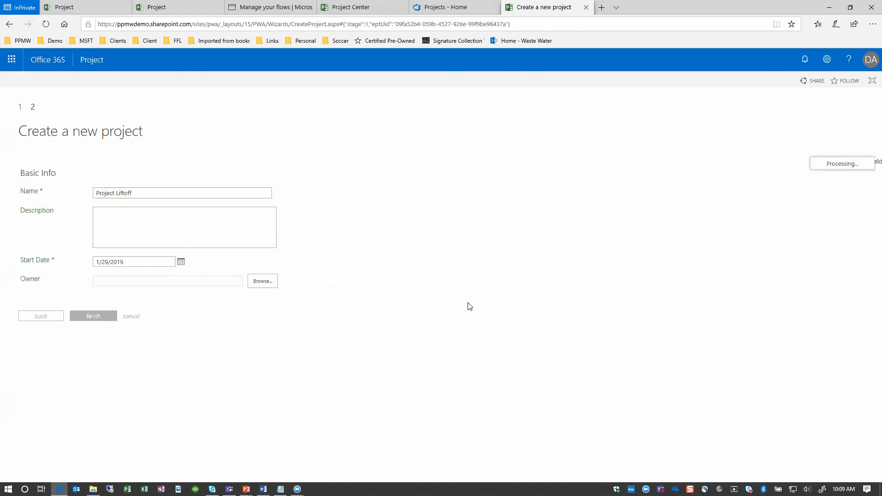
pyautogui.click(93, 315)
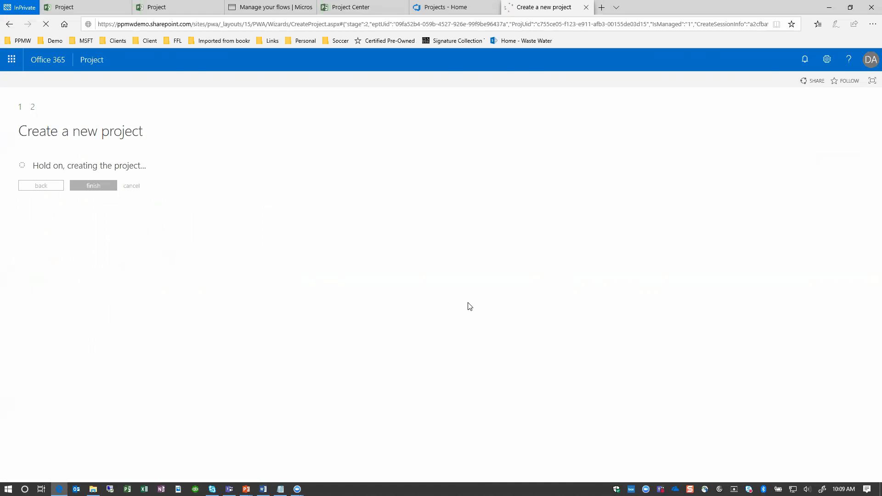
pyautogui.click(94, 186)
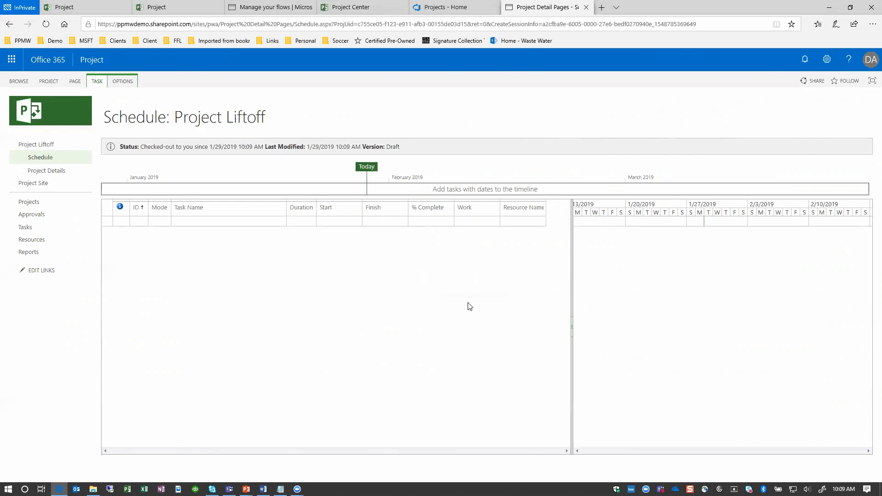
# Enter tasks Planning Phase, Kickoff, Project Plan Session and Planning Complete
pyautogui.click(228, 220)
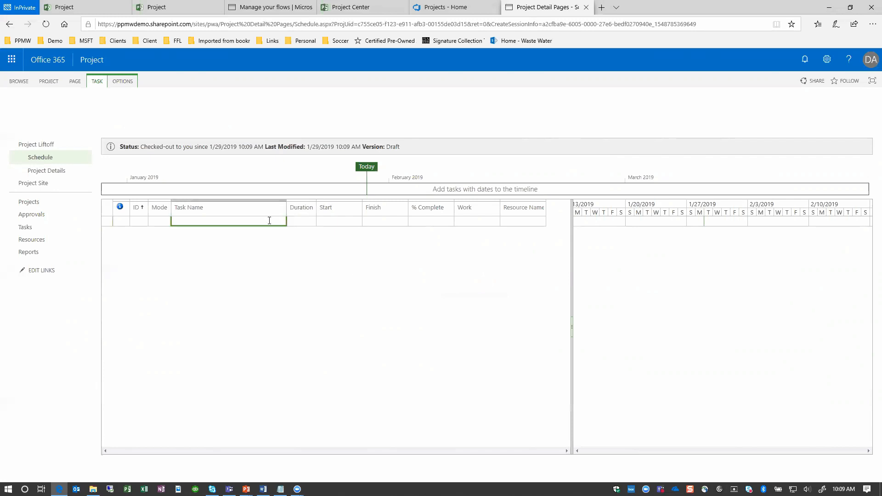
pyautogui.click(96, 81)
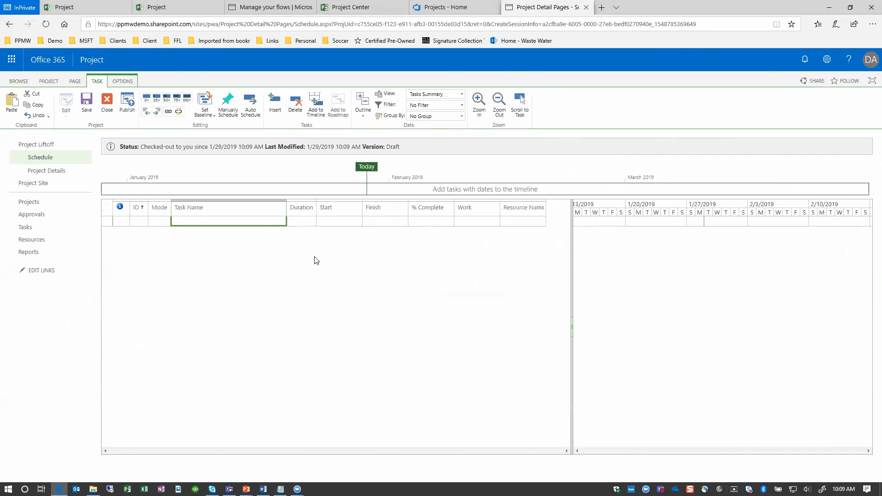
pyautogui.write('Planning P')
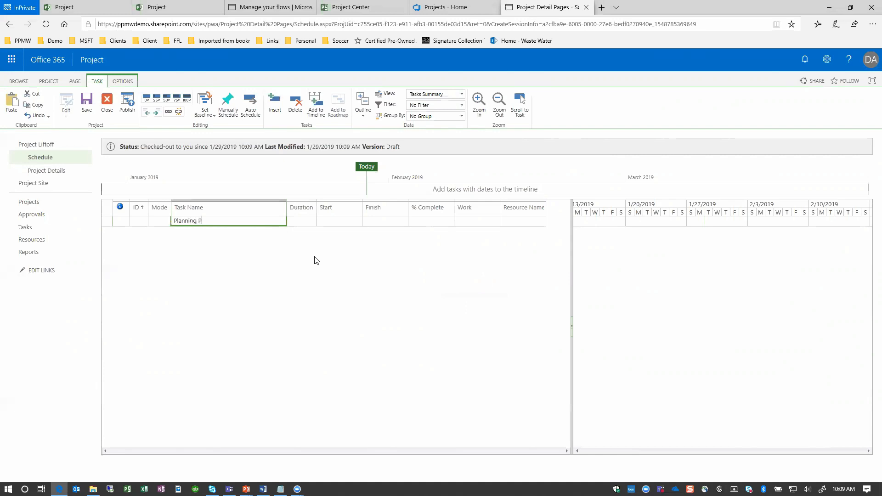
pyautogui.write('hase')
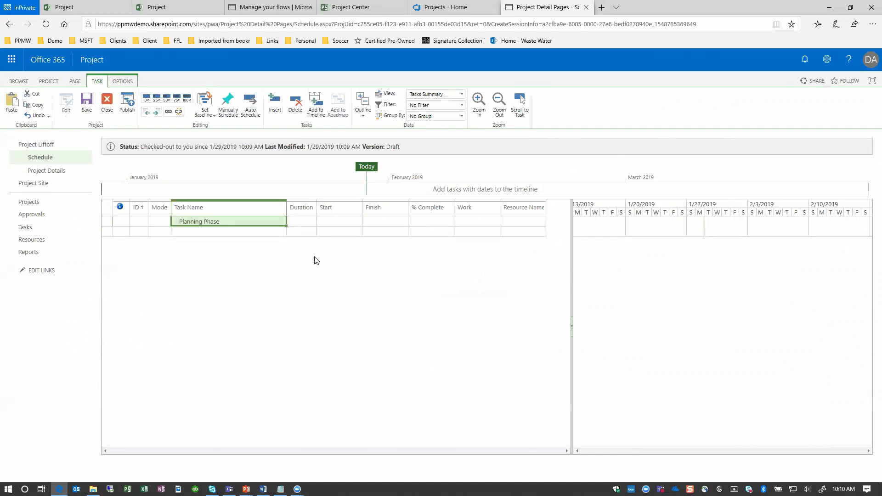
pyautogui.moveTo(293, 254)
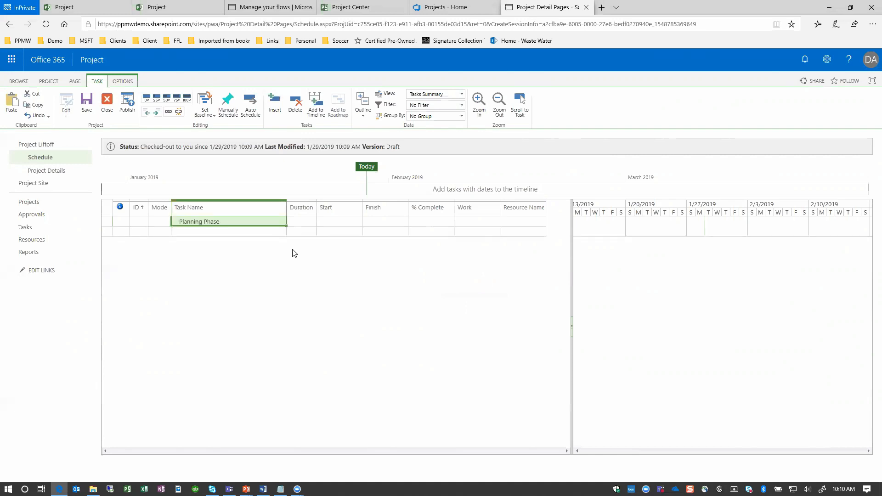
pyautogui.write('Kickoff')
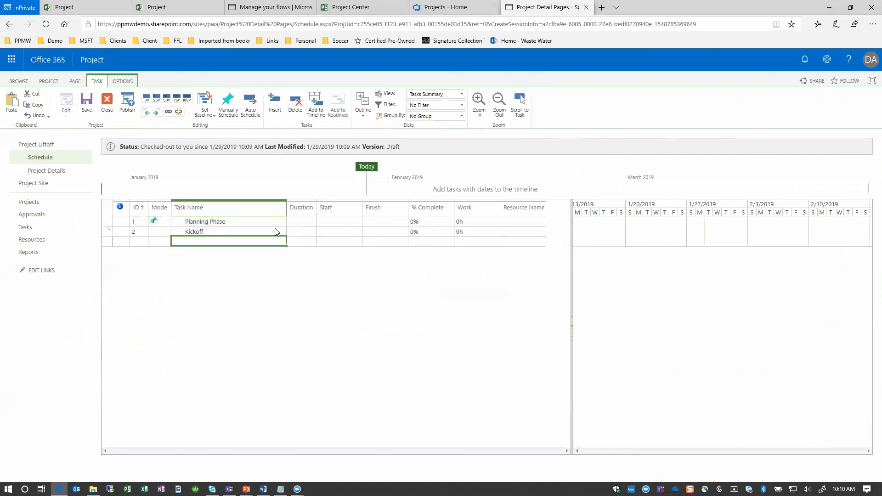
pyautogui.write('Project Plan Session')
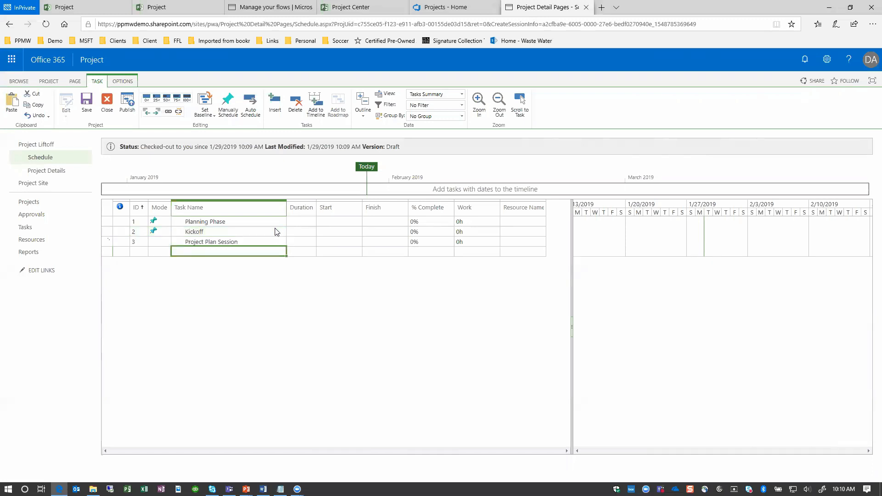
pyautogui.write('Planning Complete')
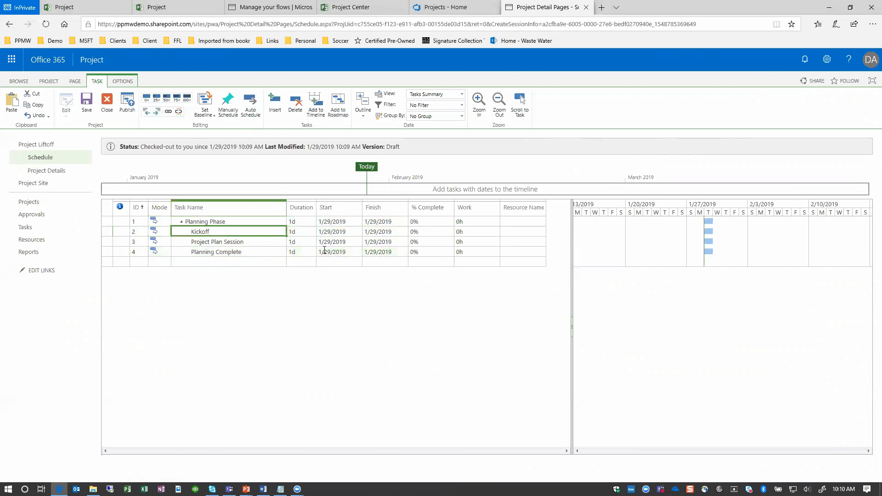
# Set durations of 10d, 10d and 0d for the subtasks and widen the Gantt chart
pyautogui.click(301, 231)
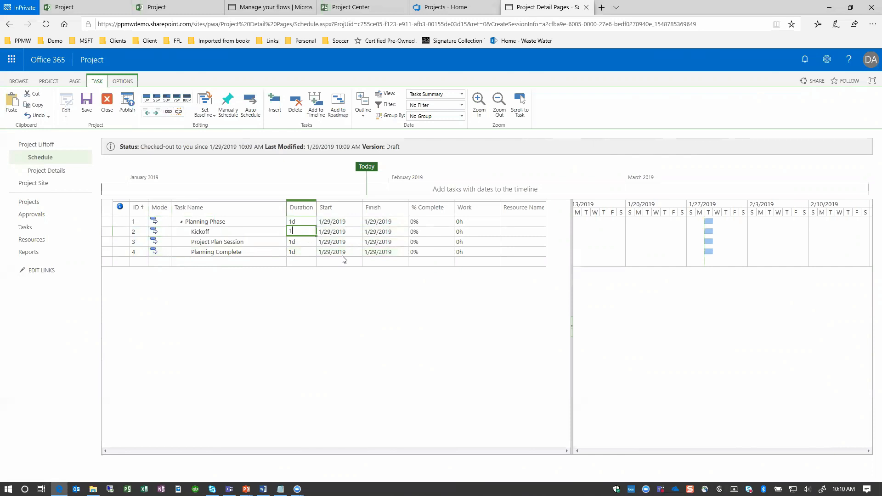
pyautogui.write('10d')
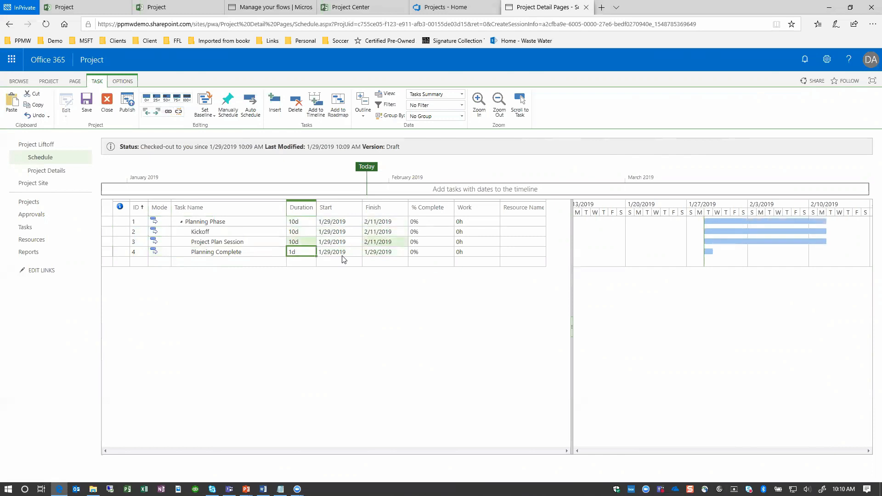
pyautogui.write('0')
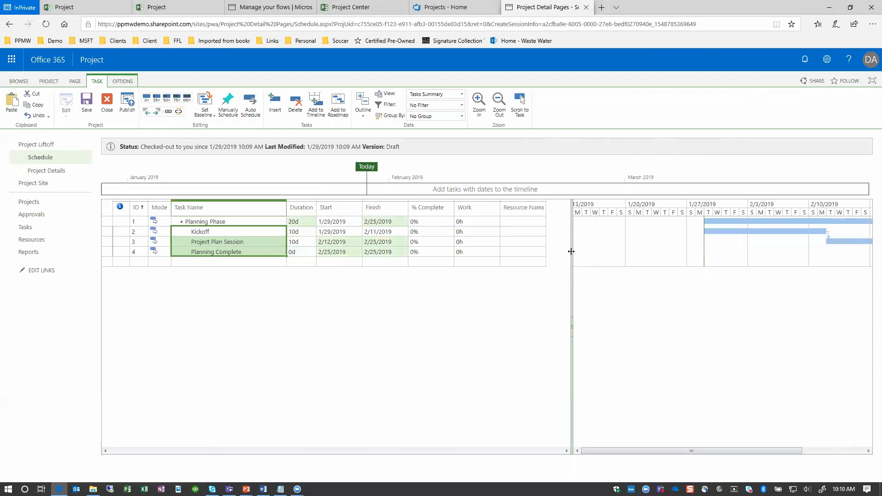
pyautogui.moveTo(571, 252); pyautogui.dragTo(440, 251)
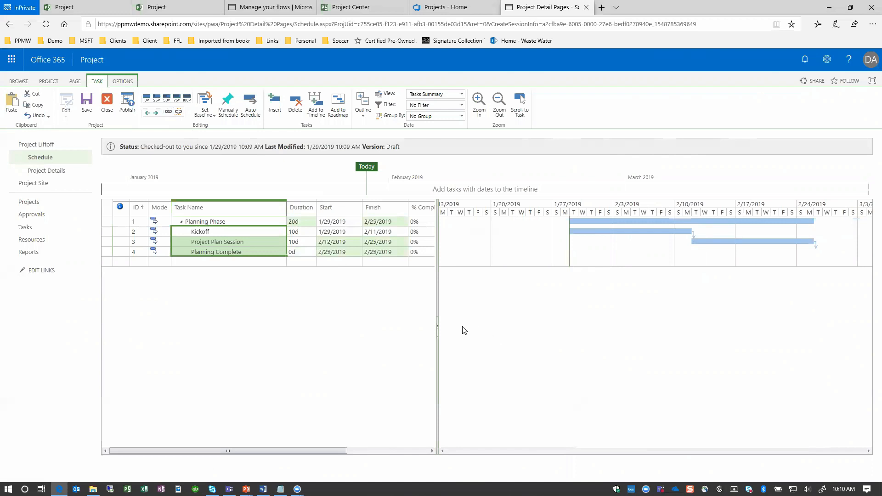
pyautogui.moveTo(602, 305)
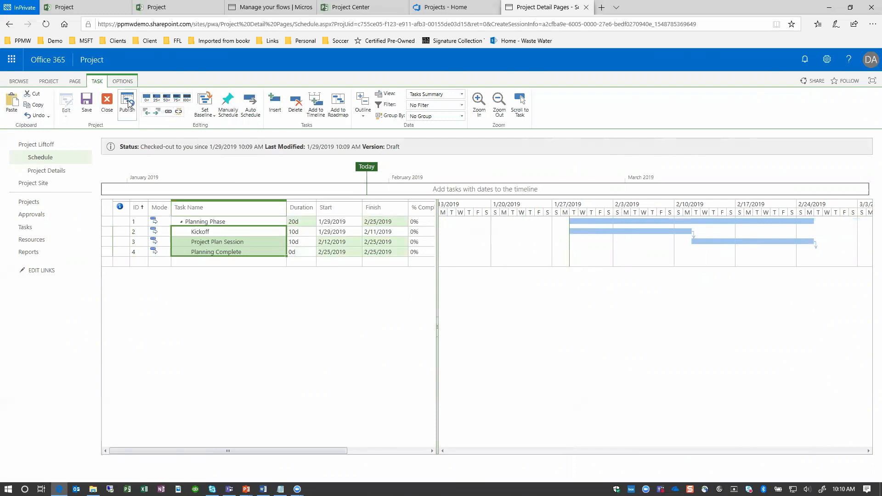
# Publish Project Liftoff, close it and check it in, returning to Project Center
pyautogui.click(127, 101)
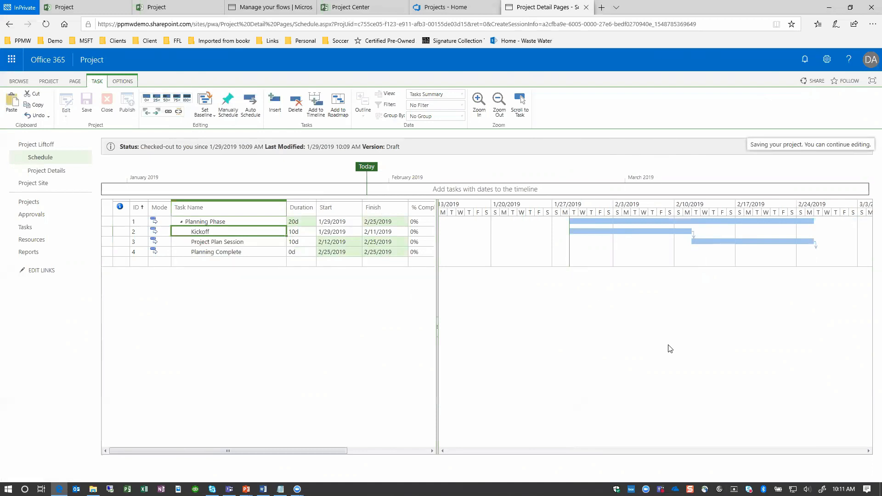
pyautogui.click(126, 103)
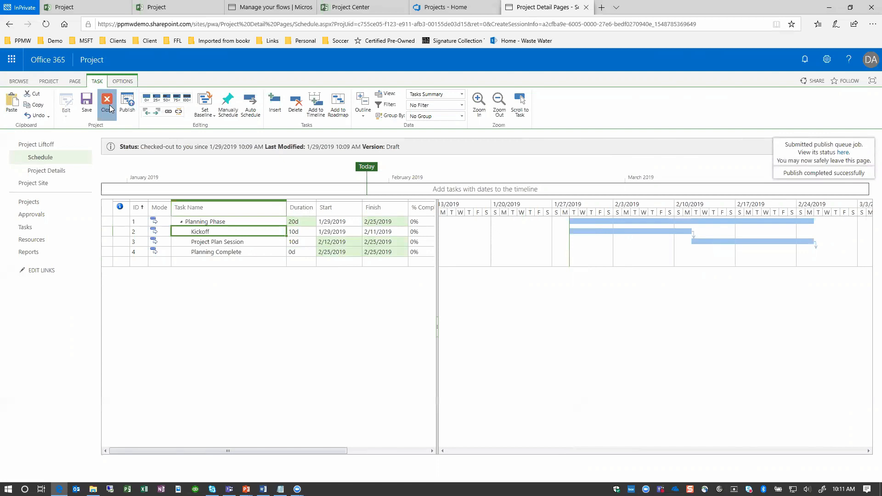
pyautogui.click(106, 102)
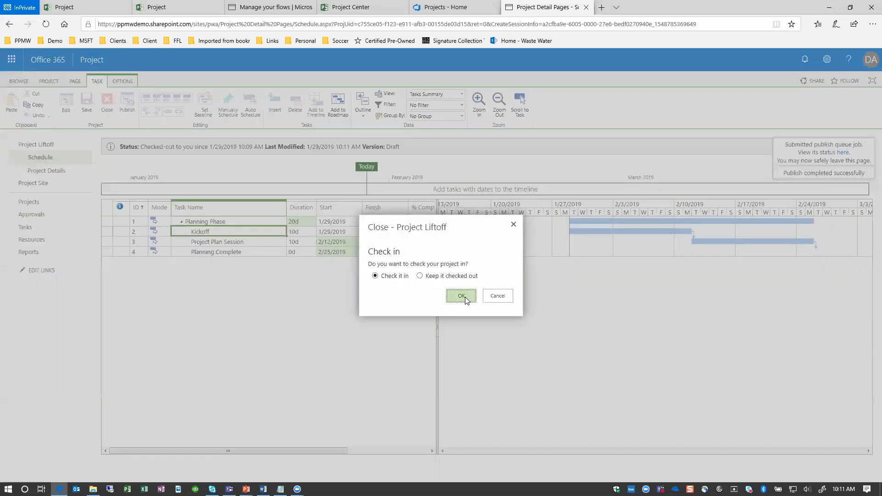
pyautogui.click(461, 296)
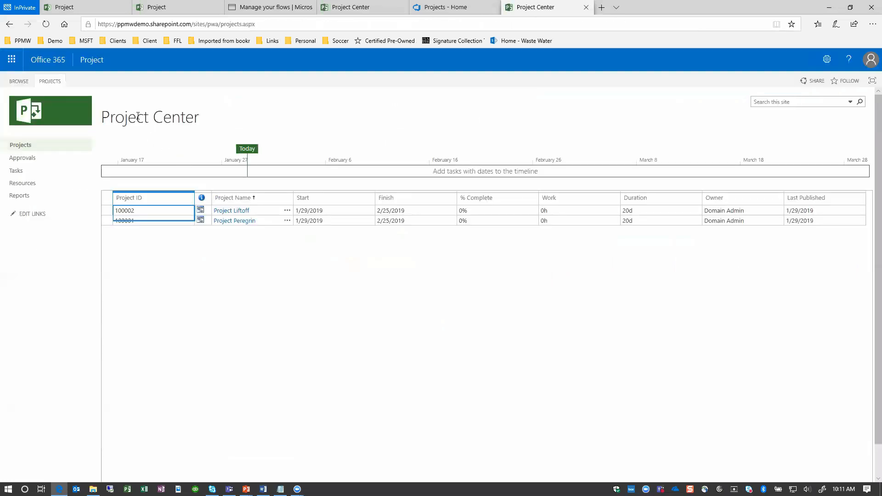
# Star Project Liftoff in Project Home's Recent list so it appears under Favorites
pyautogui.click(174, 6)
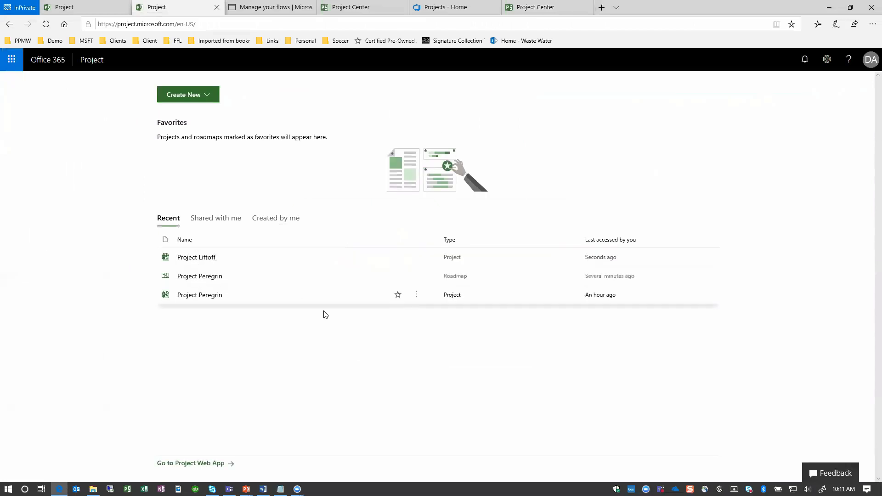
pyautogui.moveTo(387, 265)
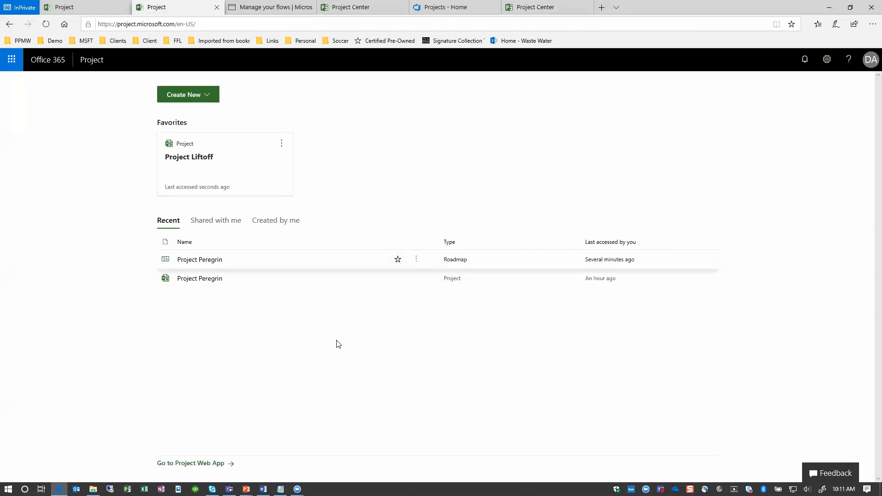
pyautogui.moveTo(526, 134)
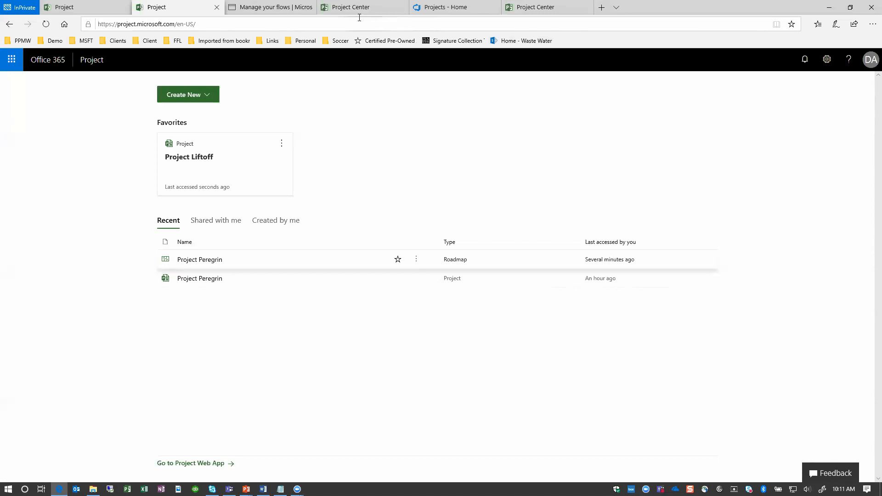
pyautogui.click(188, 94)
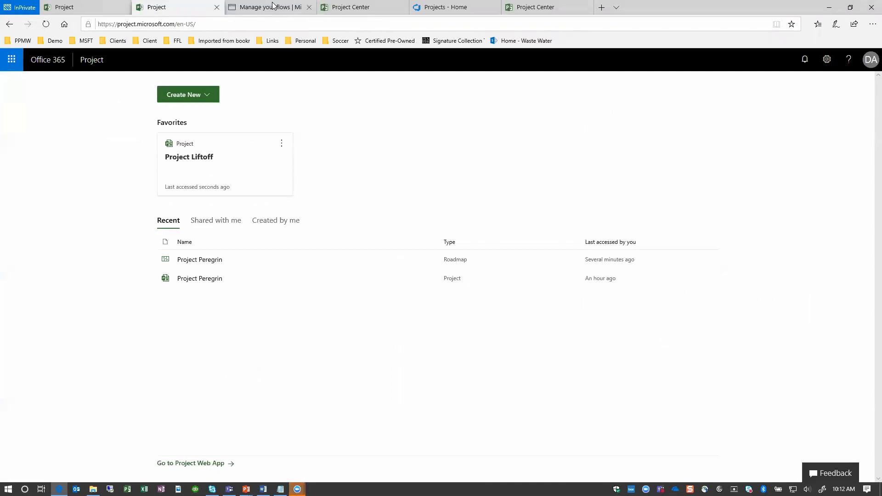
# Switch to the Azure DevOps ppmwdemo1 organization page listing Project Peregrin Agile
pyautogui.click(693, 8)
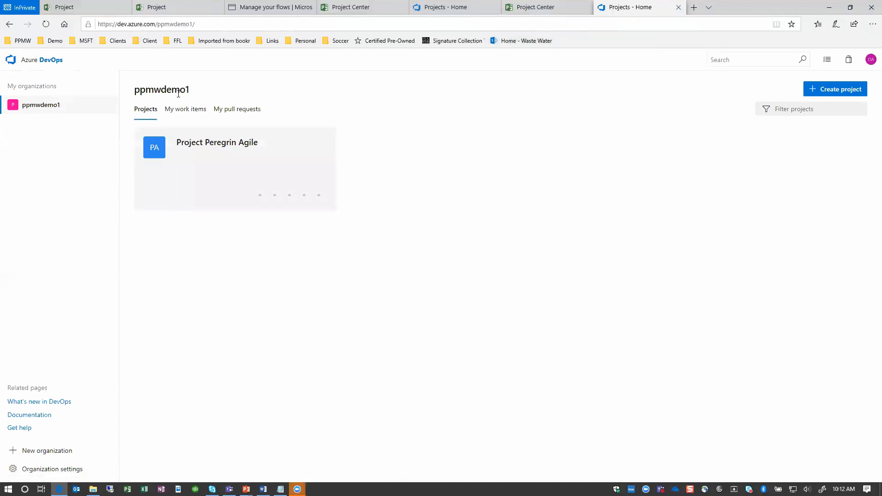
pyautogui.moveTo(820, 72)
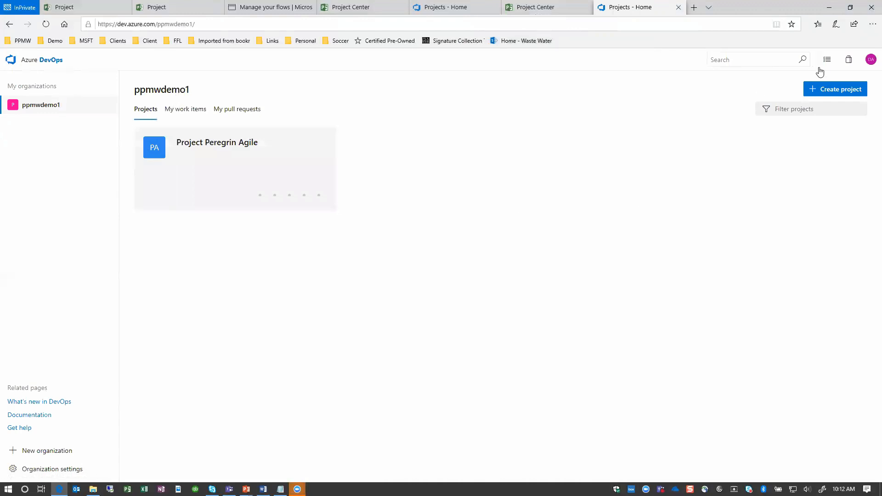
pyautogui.moveTo(835, 89)
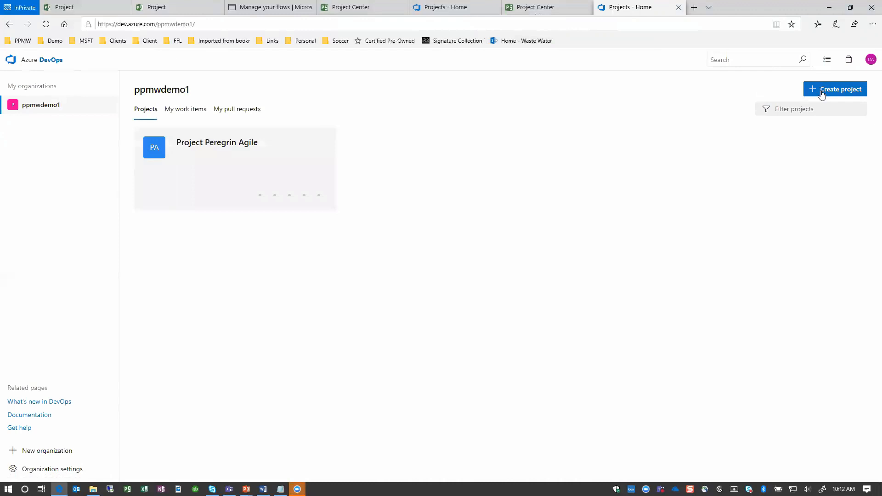
# Name the new Azure DevOps project 'Project Liftoff Agile' and reveal Advanced options
pyautogui.click(836, 89)
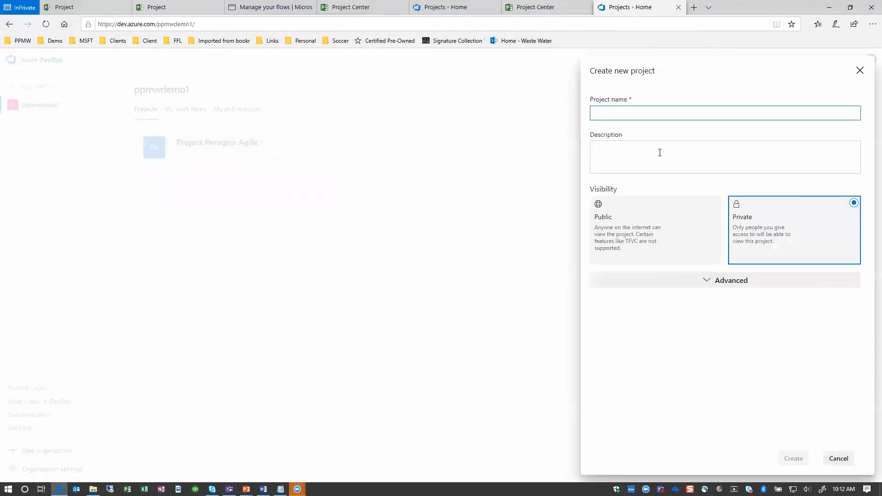
pyautogui.write('Project Liftoff A')
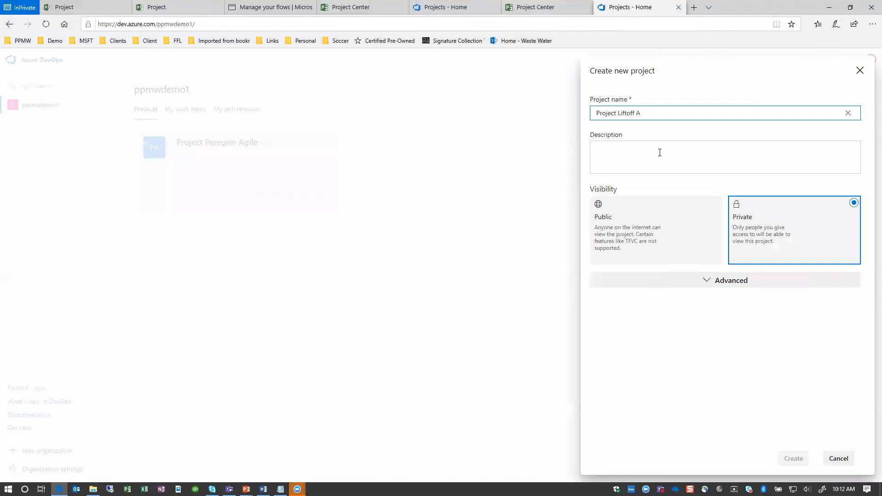
pyautogui.write('gile')
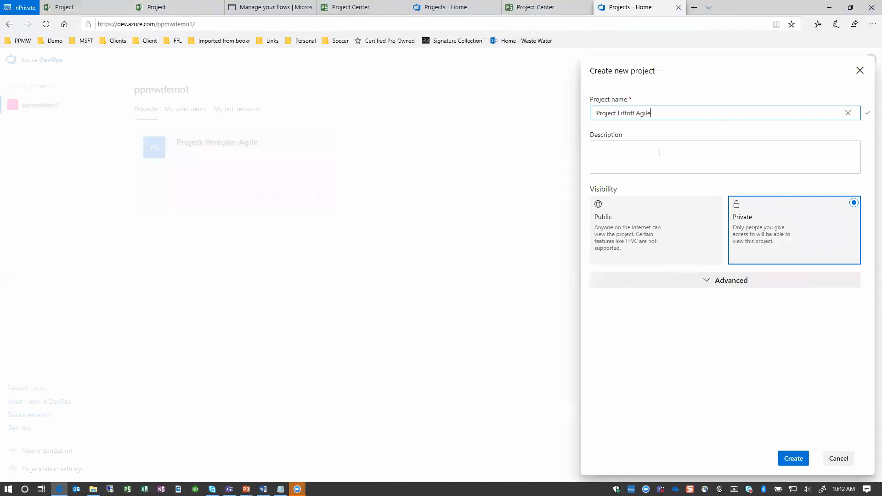
pyautogui.moveTo(728, 176)
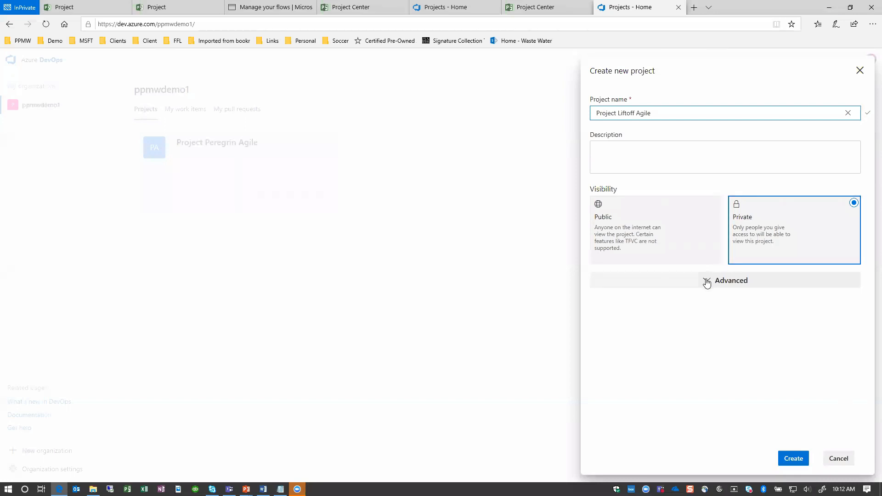
pyautogui.click(730, 280)
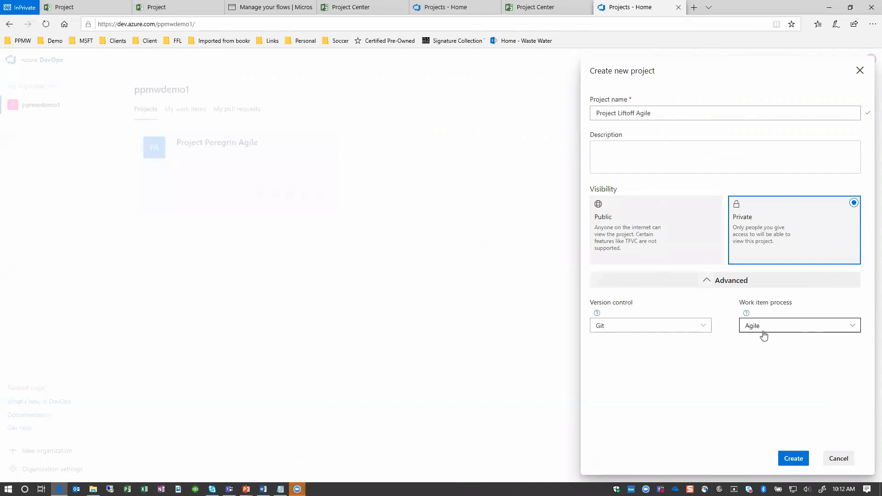
# Set the work item process to ppmwdemo1 Agile and create the private project
pyautogui.click(799, 326)
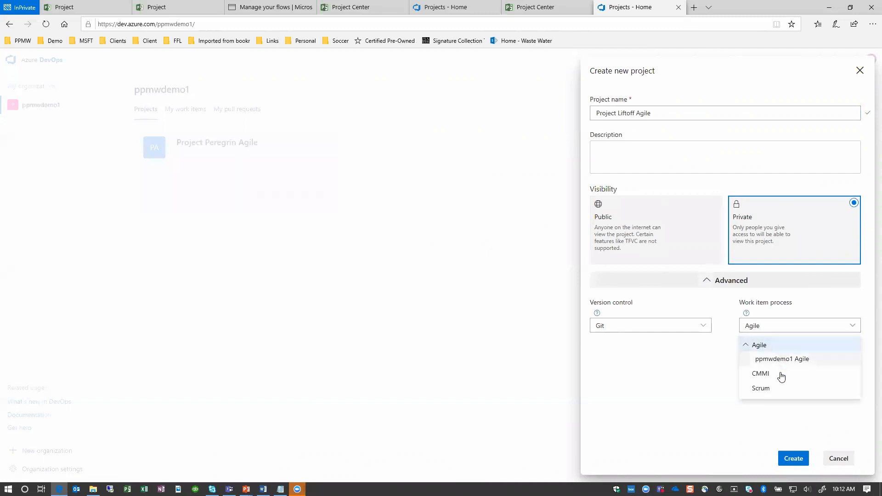
pyautogui.click(782, 359)
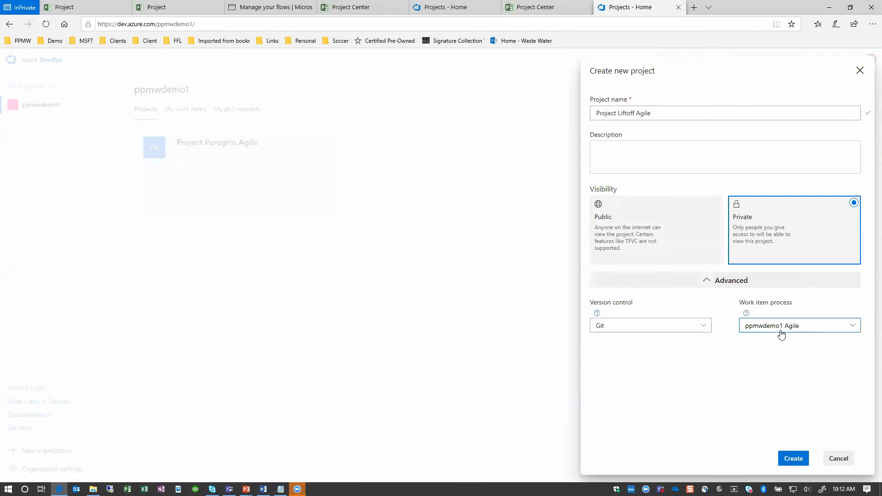
pyautogui.click(799, 325)
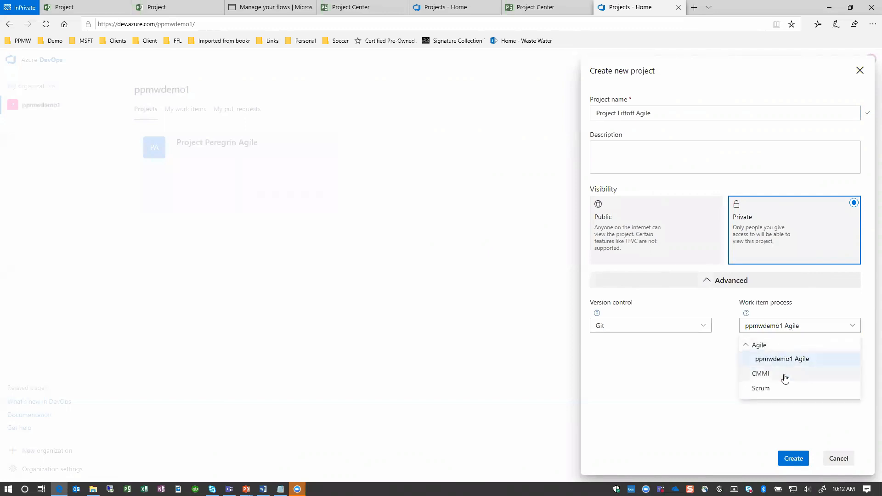
pyautogui.moveTo(784, 378)
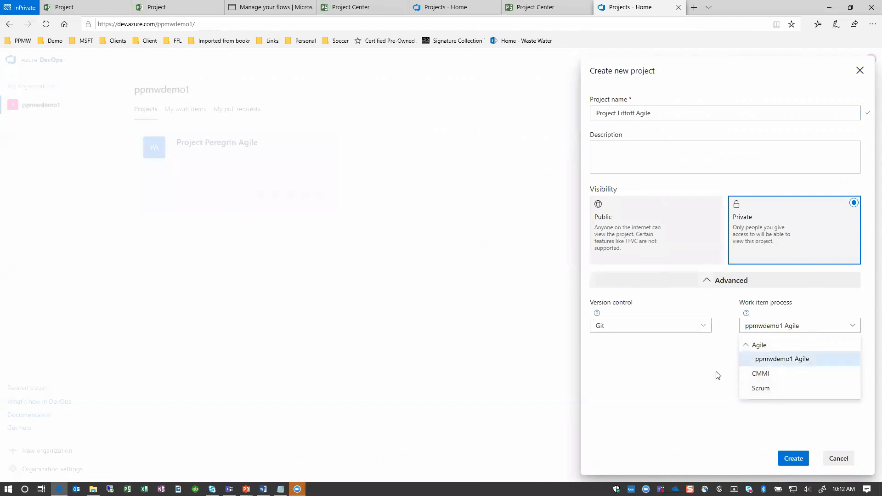
pyautogui.click(782, 359)
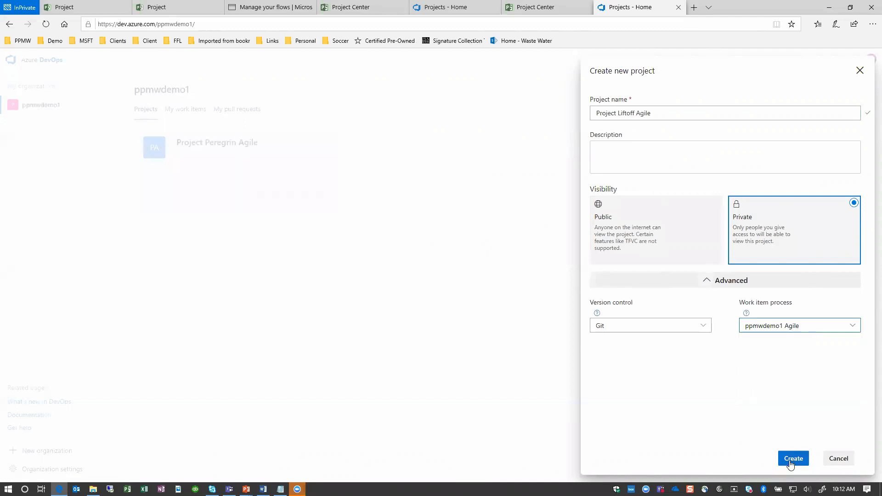
pyautogui.click(793, 458)
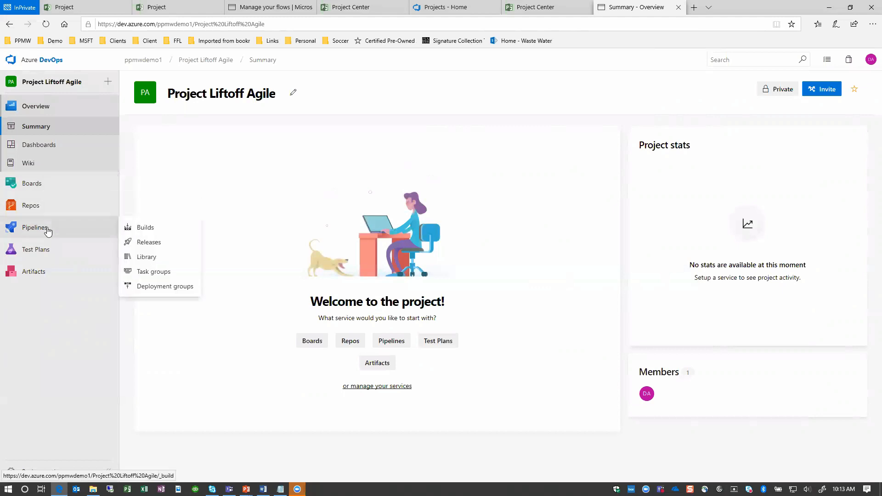
pyautogui.moveTo(30, 205)
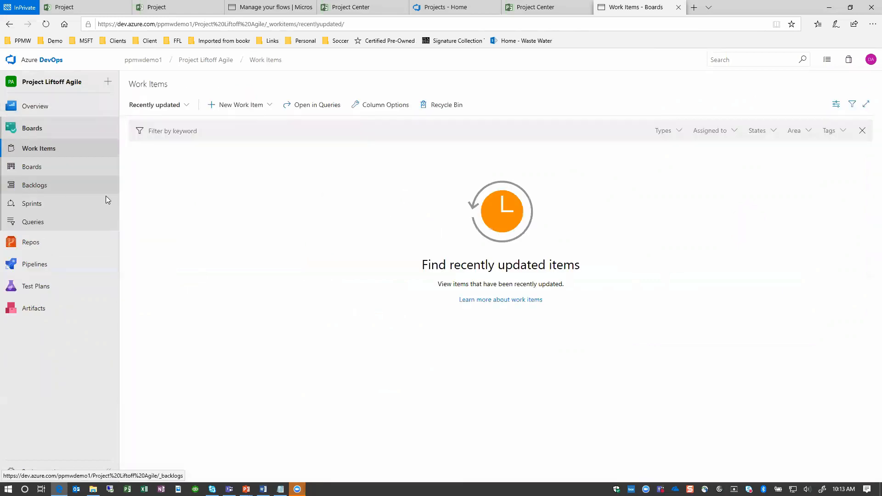
pyautogui.moveTo(50, 207)
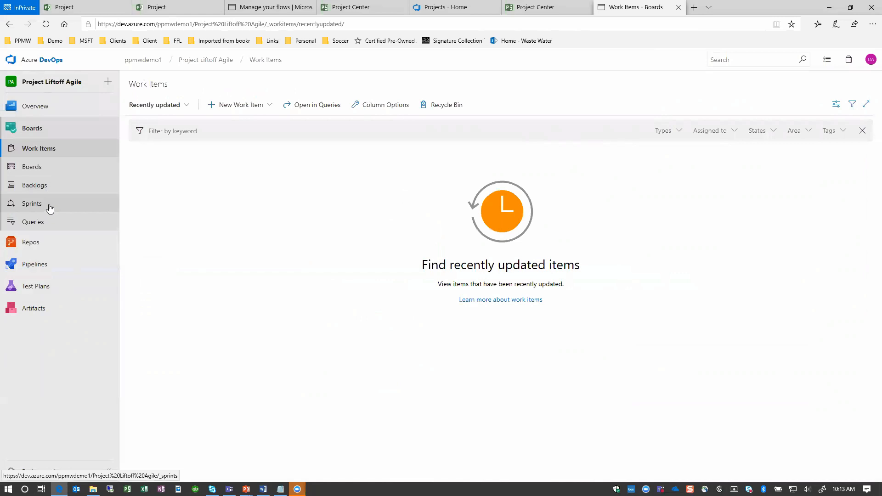
pyautogui.moveTo(47, 207)
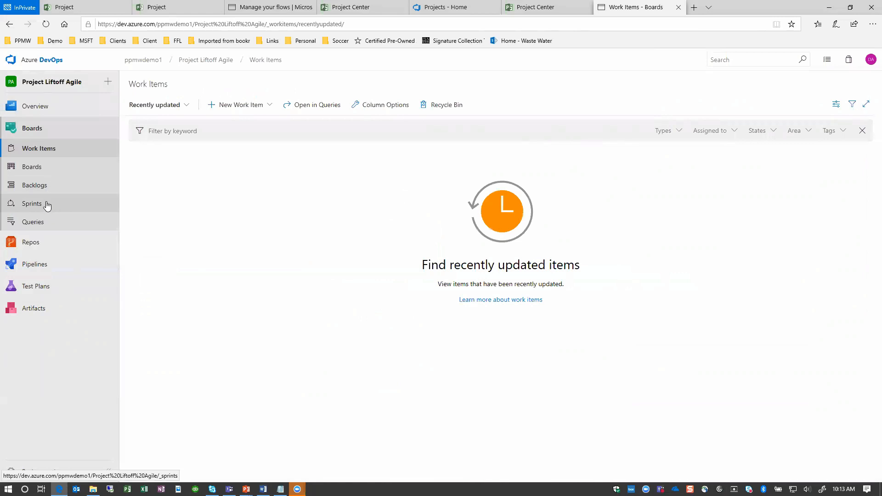
pyautogui.moveTo(48, 208)
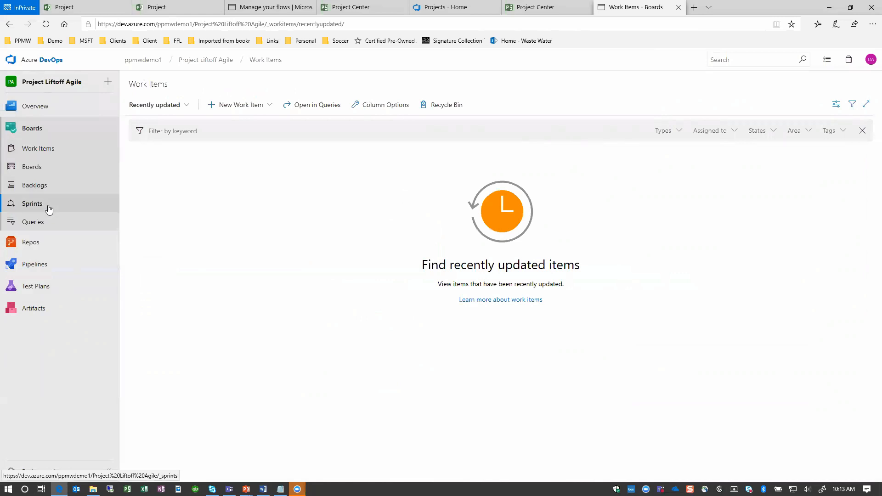
# Give Iteration 1 a start date of 3/4/2019 and an end date in the Edit iteration dialog
pyautogui.click(32, 203)
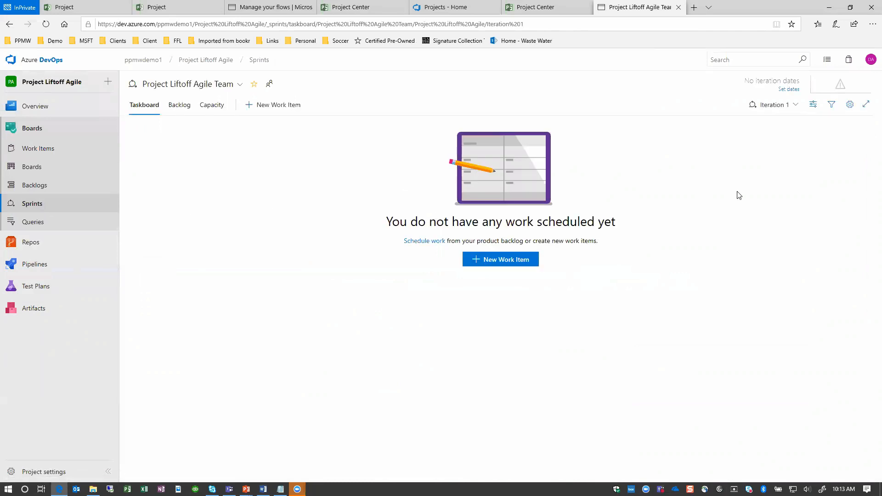
pyautogui.moveTo(792, 190)
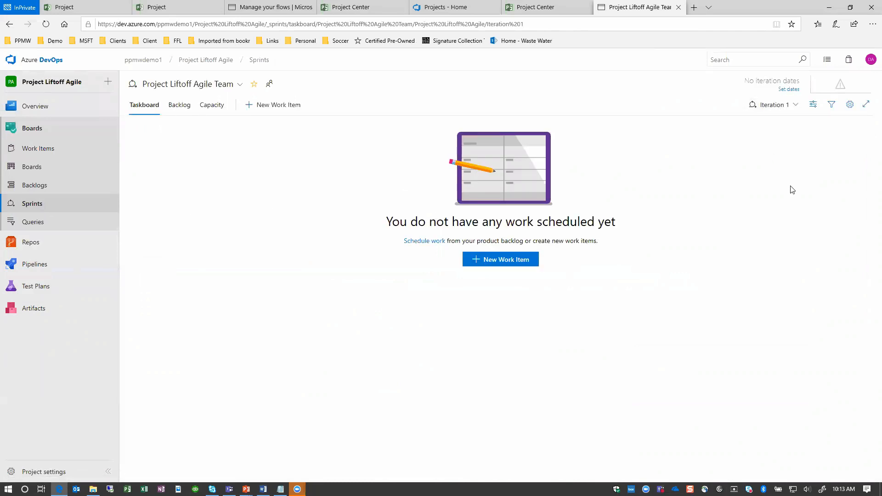
pyautogui.moveTo(773, 105)
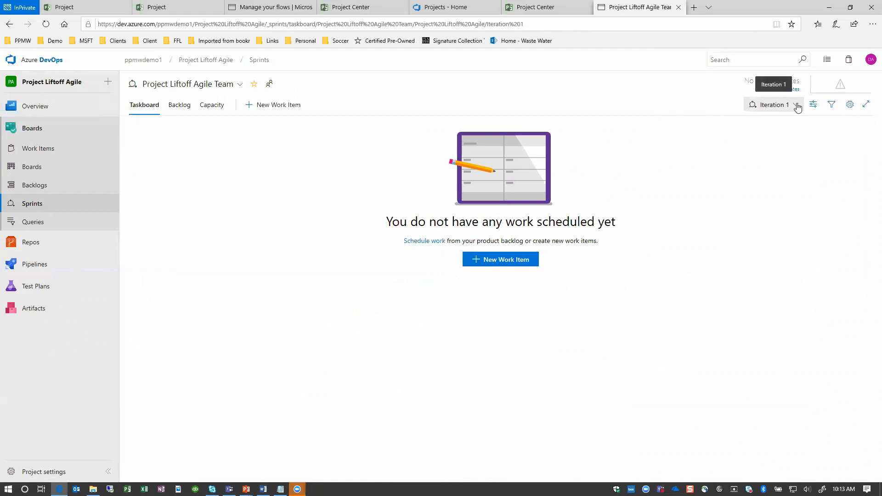
pyautogui.click(771, 104)
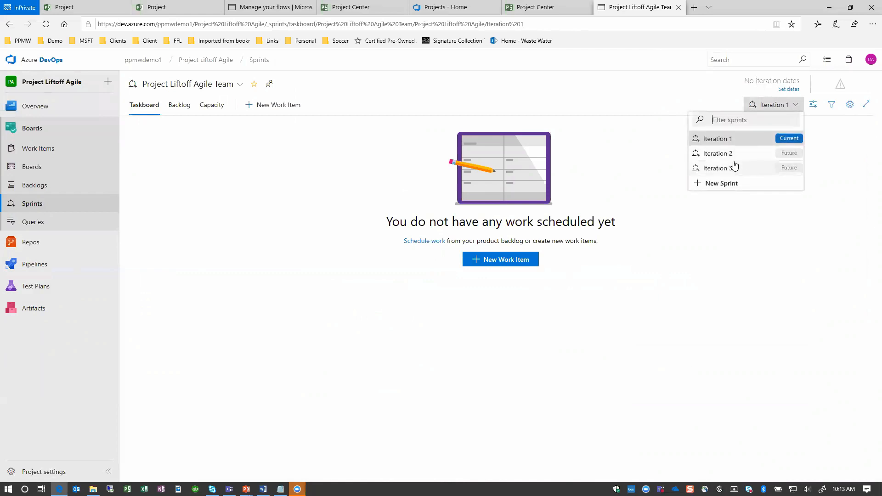
pyautogui.click(787, 105)
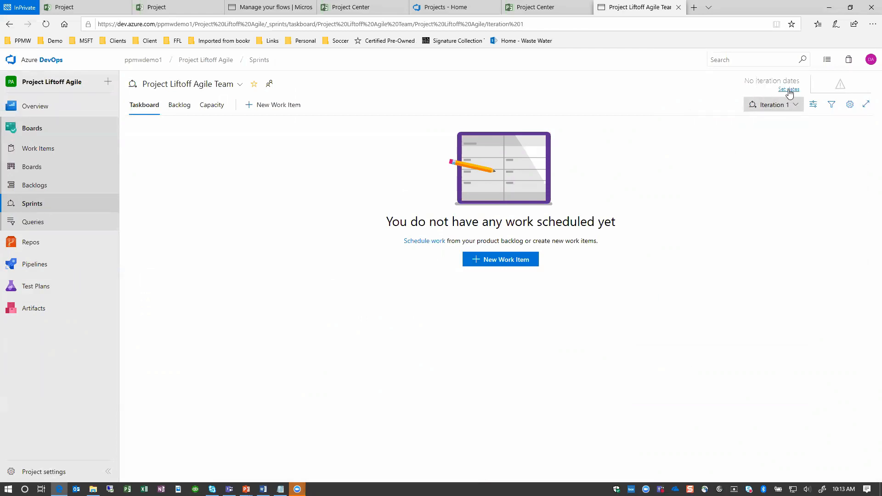
pyautogui.click(788, 90)
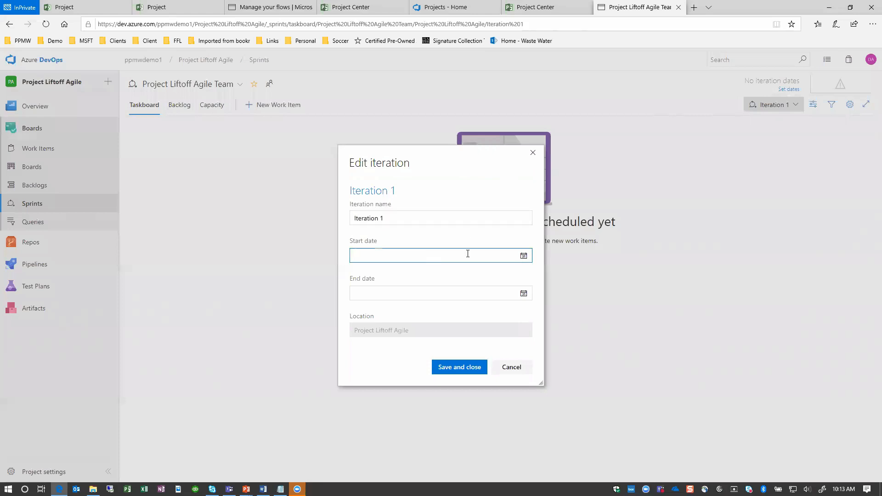
pyautogui.click(441, 255)
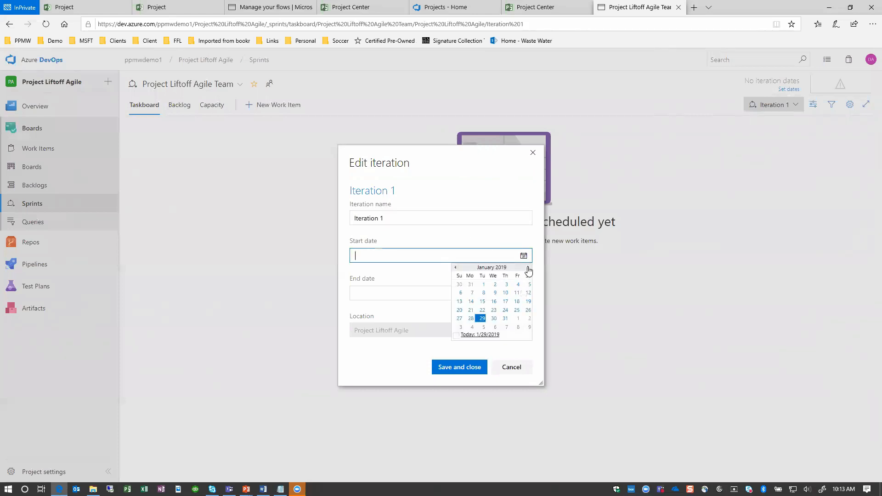
pyautogui.write('3/4/2019')
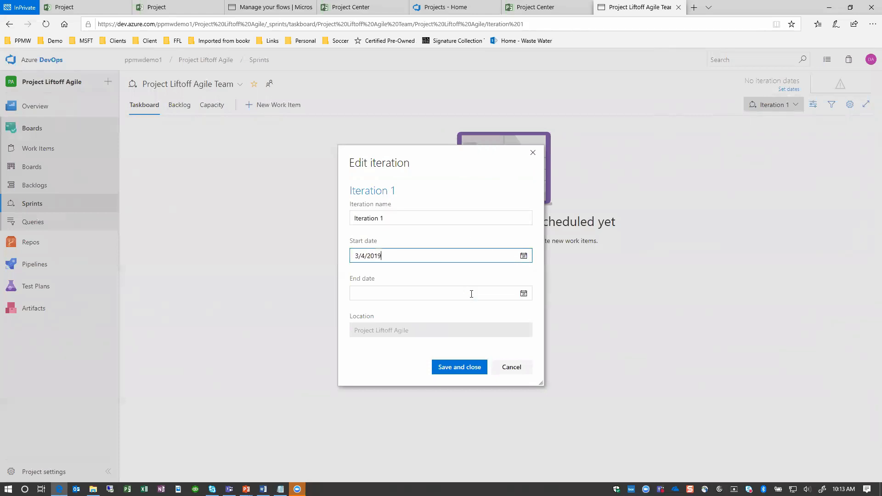
pyautogui.click(523, 293)
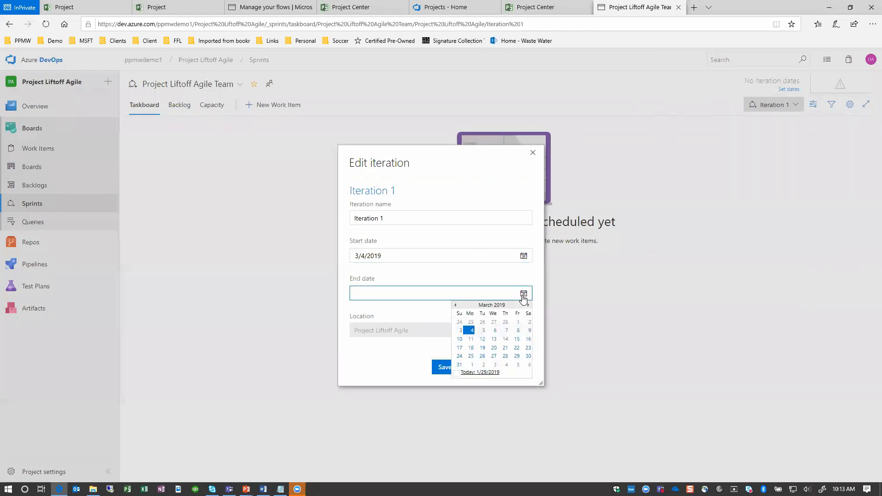
pyautogui.click(519, 330)
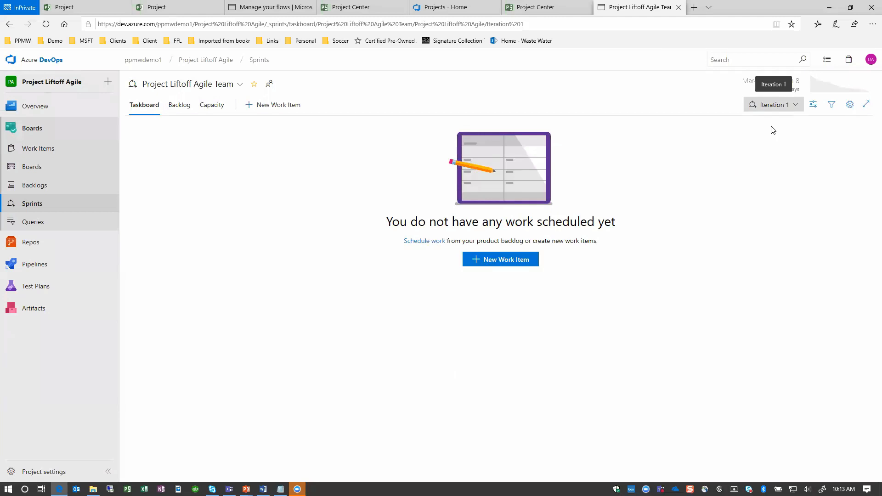
pyautogui.moveTo(803, 109)
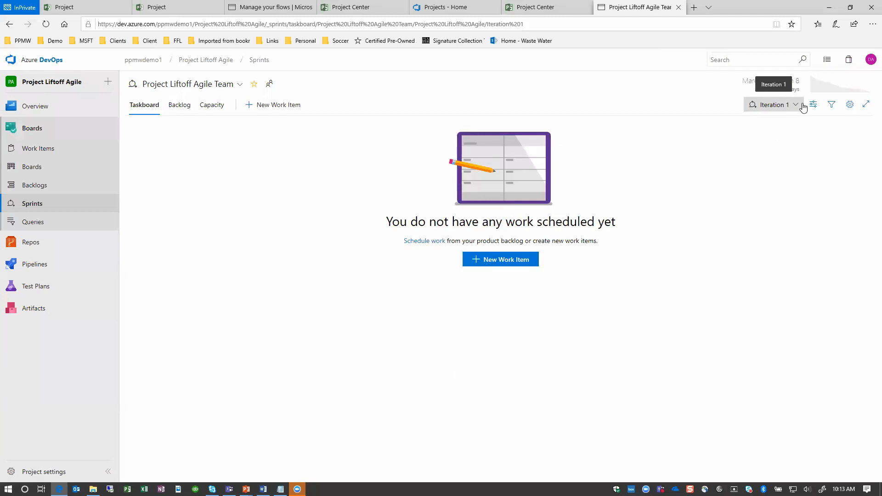
# Give Iteration 2 dates of March 11–15, 2019 and save them
pyautogui.click(771, 105)
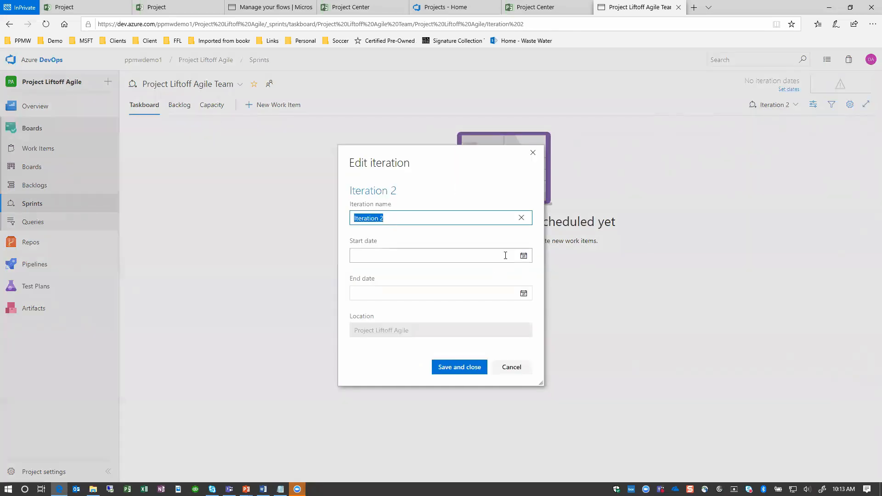
pyautogui.click(431, 255)
pyautogui.write('3/11/2019')
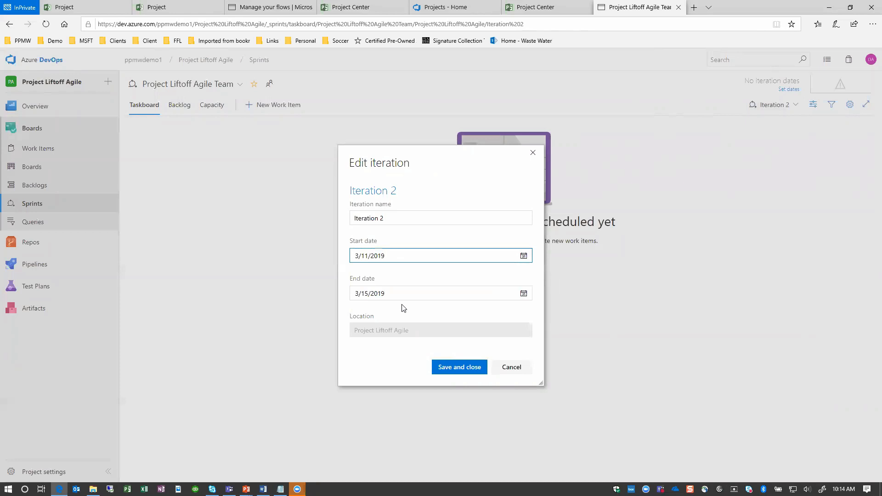
pyautogui.click(459, 366)
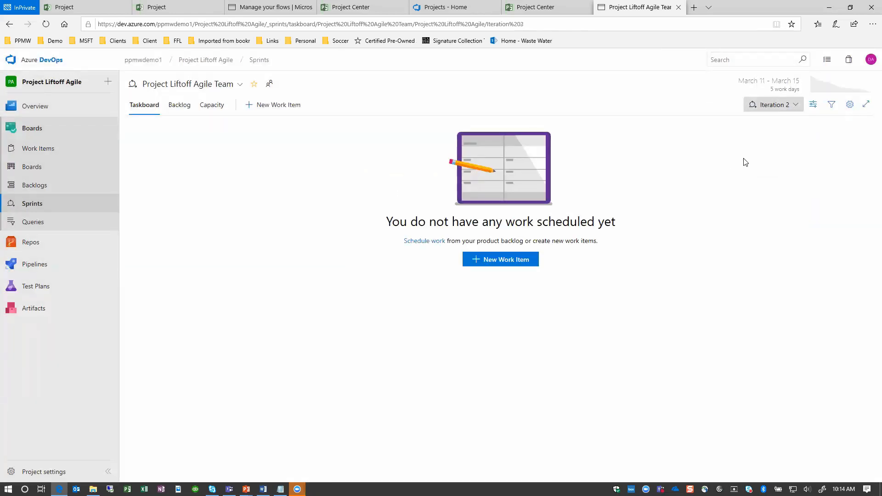
pyautogui.moveTo(790, 87)
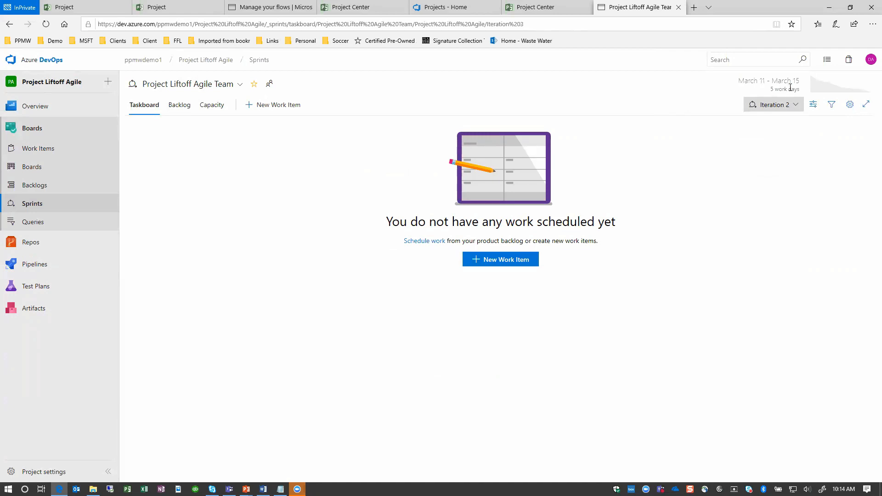
# Give Iteration 3 a start date of 3/18/2019 and end date of 3/22/2019 and save
pyautogui.click(773, 104)
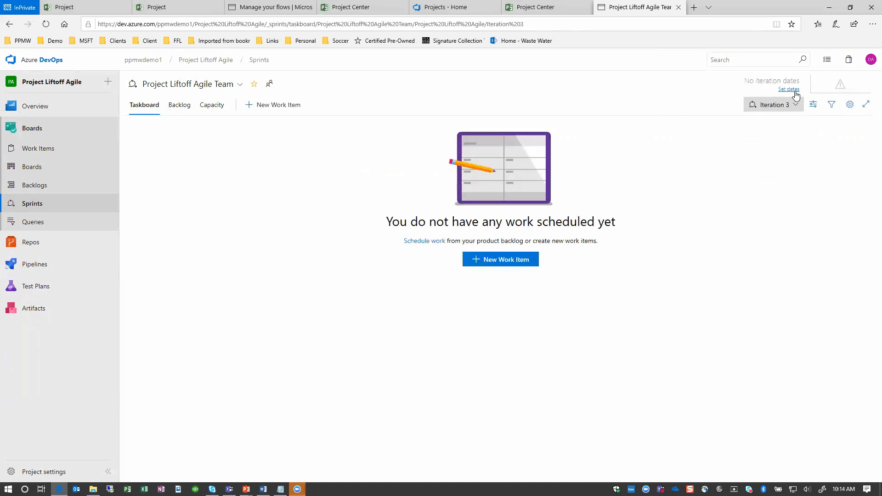
pyautogui.click(789, 89)
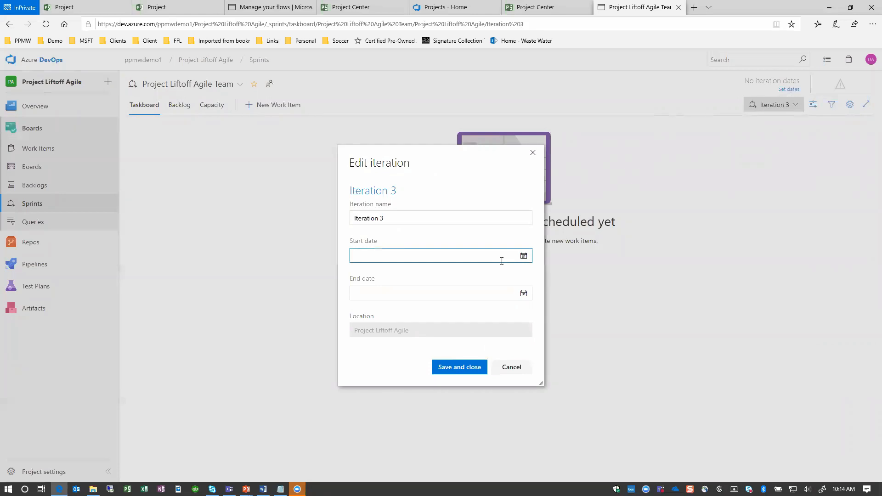
pyautogui.click(439, 255)
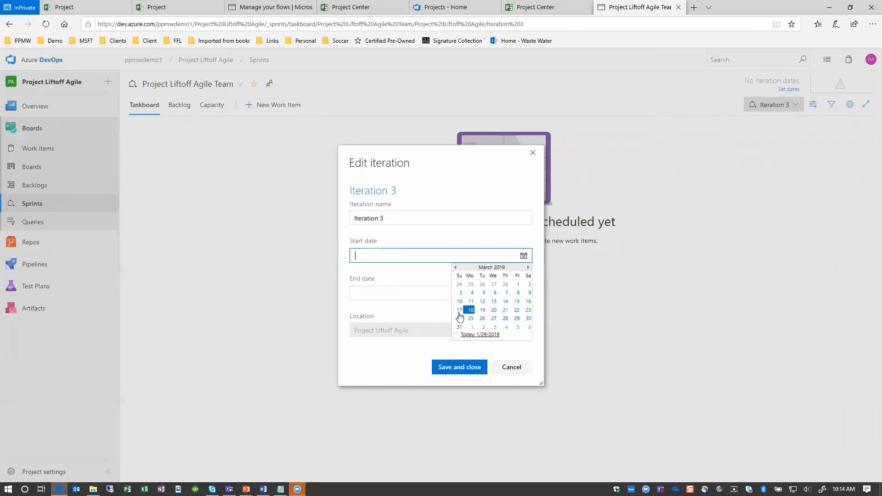
pyautogui.click(470, 310)
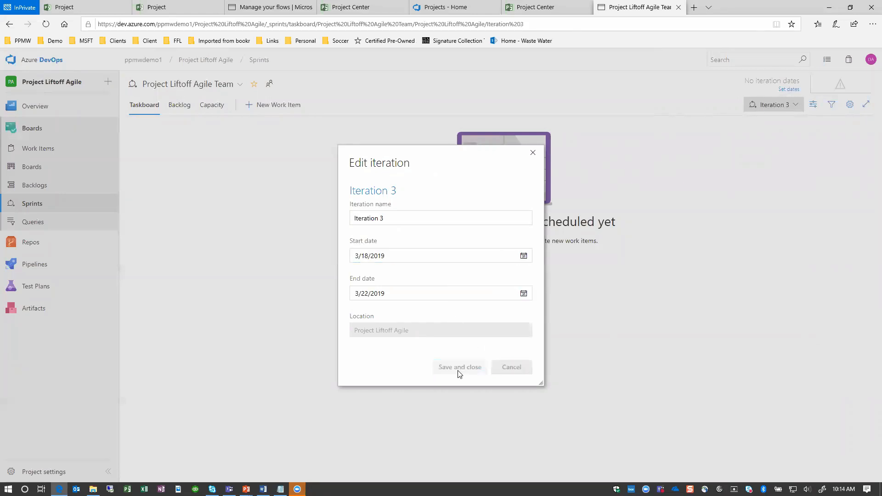
pyautogui.click(460, 366)
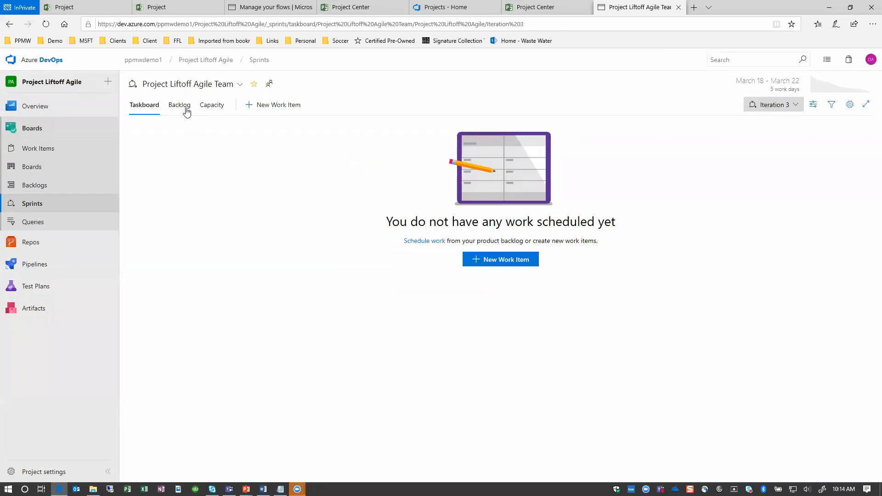
# Add a User Story named Welcome Screen to the top of the Iteration 3 backlog
pyautogui.click(178, 105)
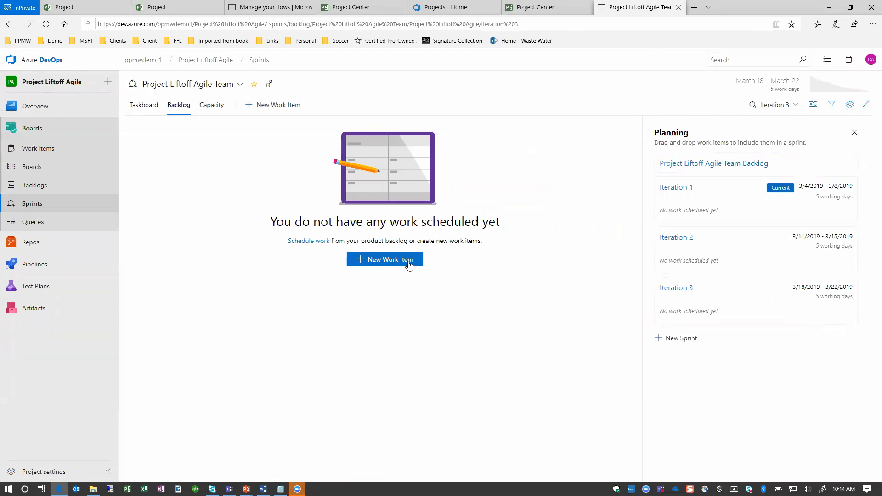
pyautogui.click(385, 259)
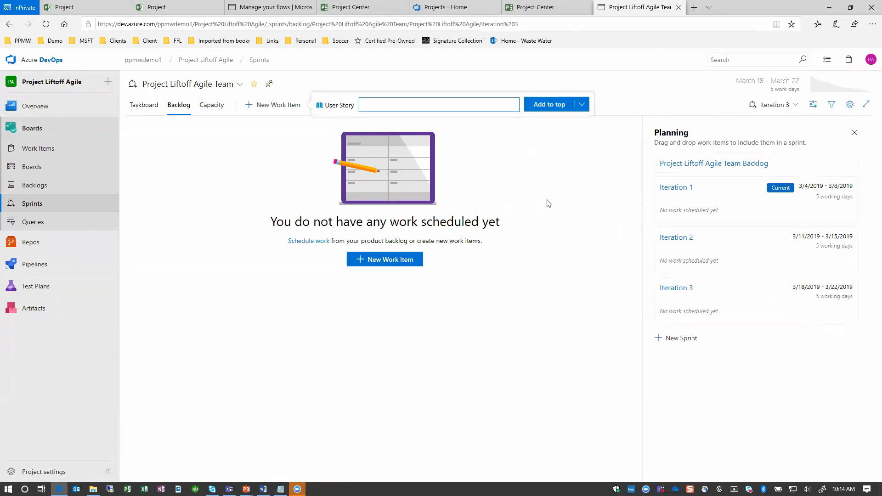
pyautogui.write('User Story')
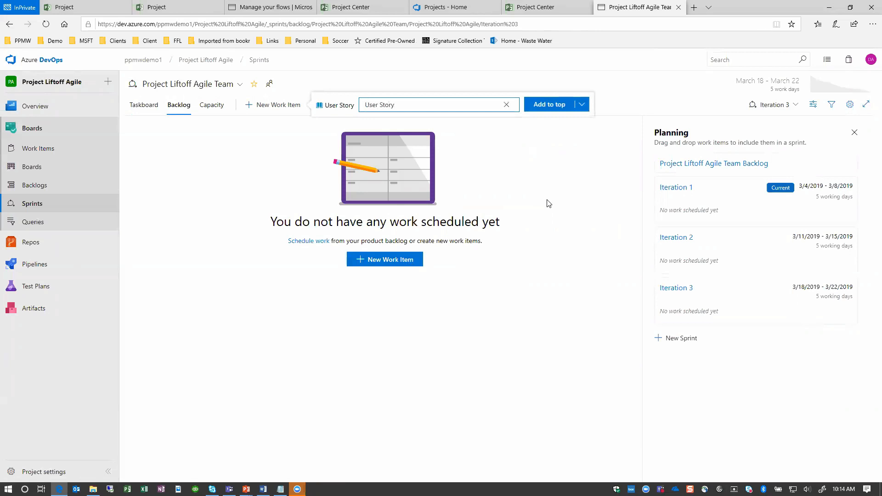
pyautogui.write(':')
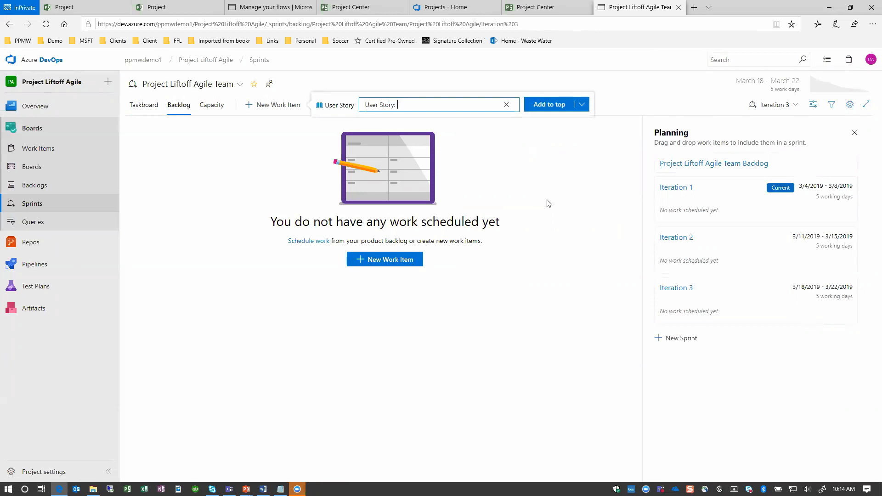
pyautogui.write('Welcome Screen')
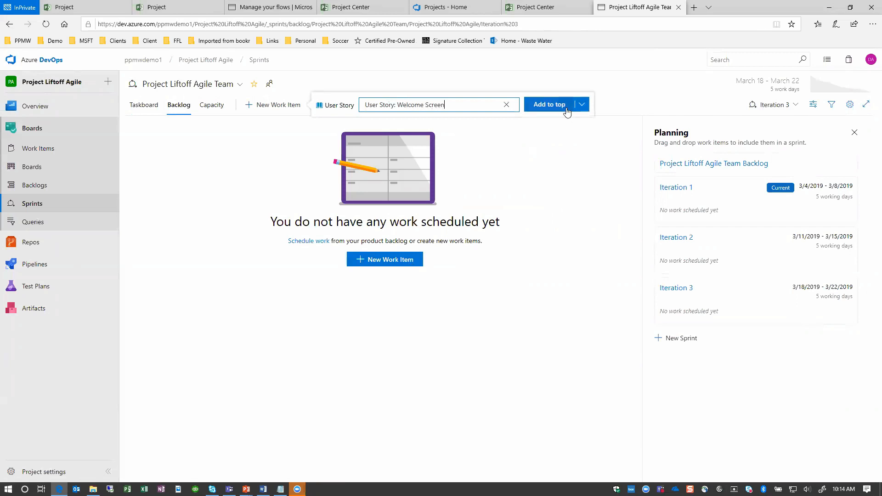
pyautogui.click(548, 104)
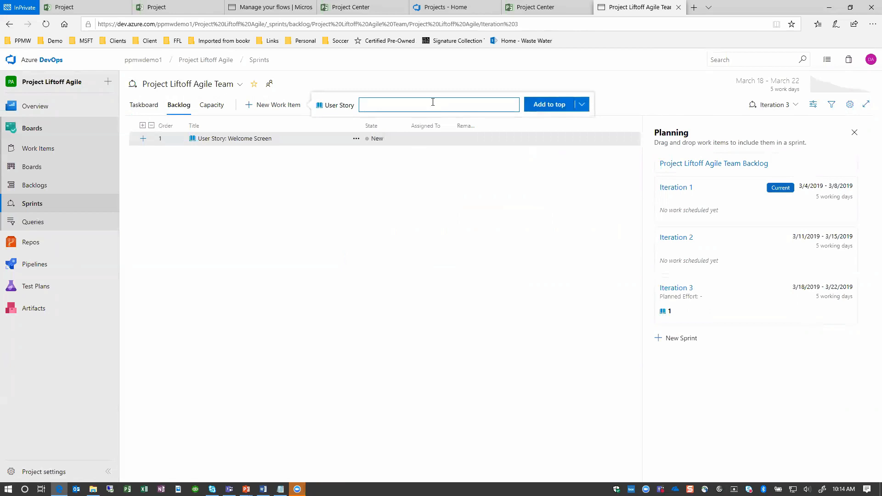
# Add a User Story named Profile Screen to the bottom of the backlog
pyautogui.write('User')
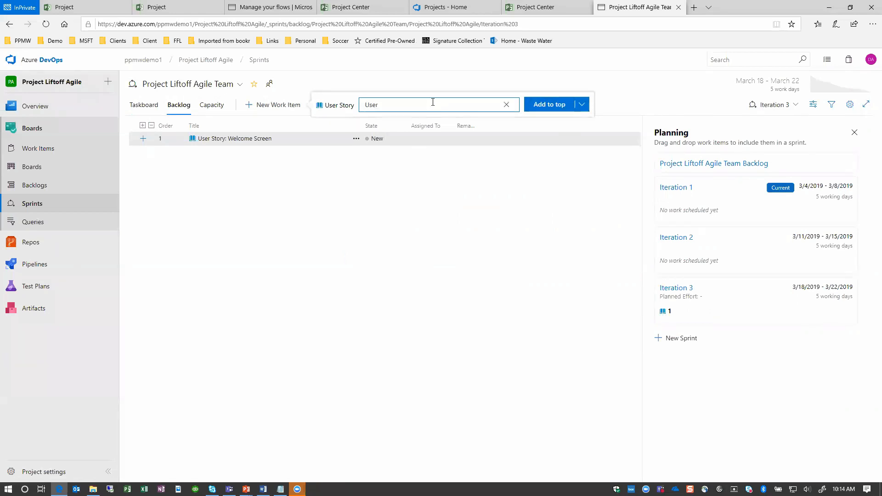
pyautogui.write('Story:')
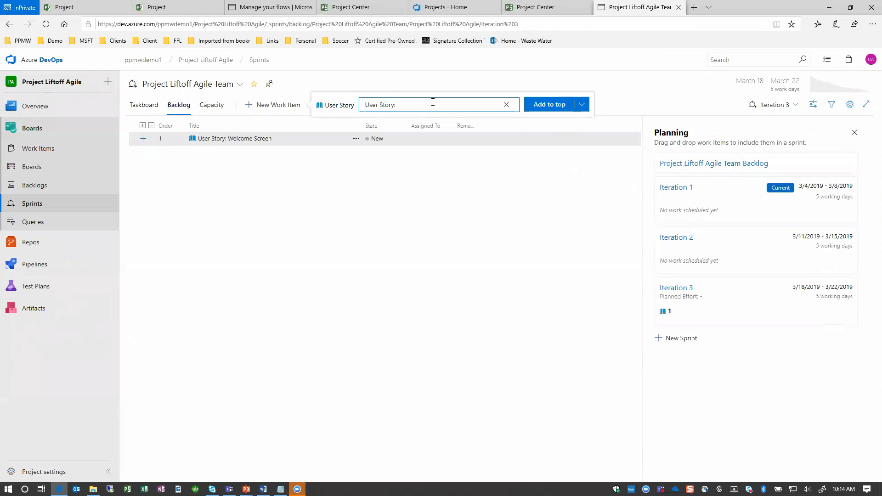
pyautogui.write('Profile Screen')
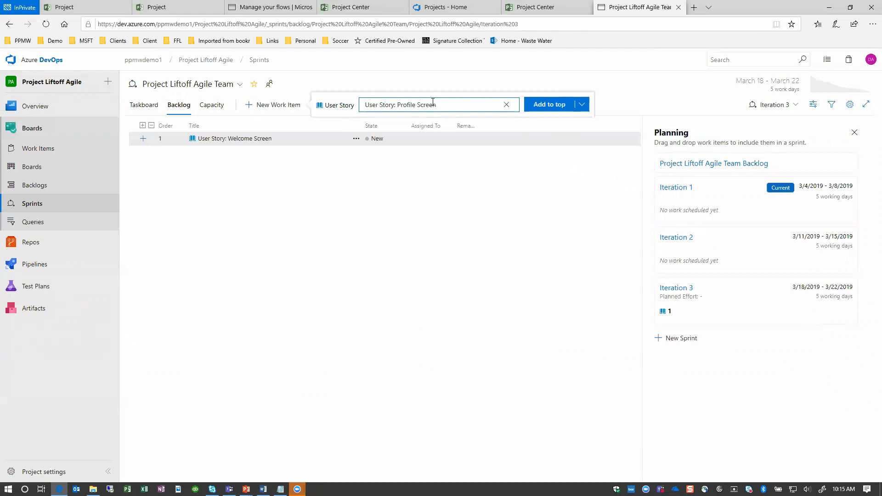
pyautogui.click(580, 105)
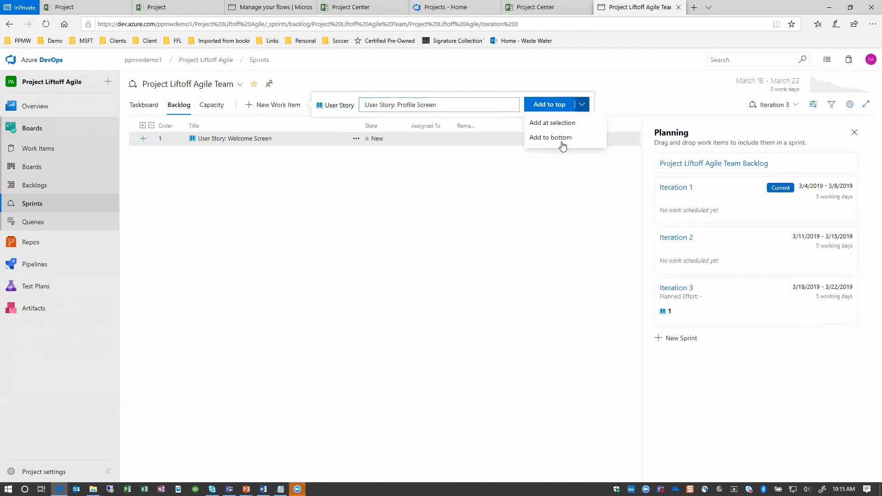
pyautogui.click(551, 137)
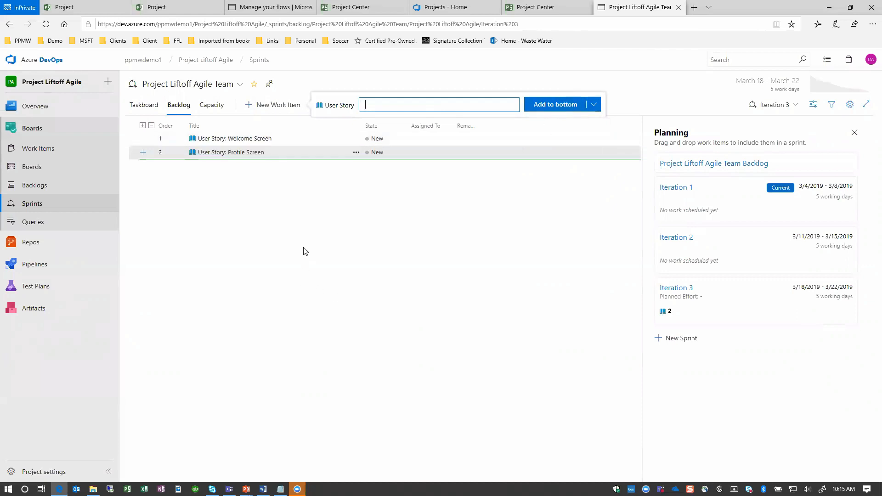
pyautogui.moveTo(265, 143)
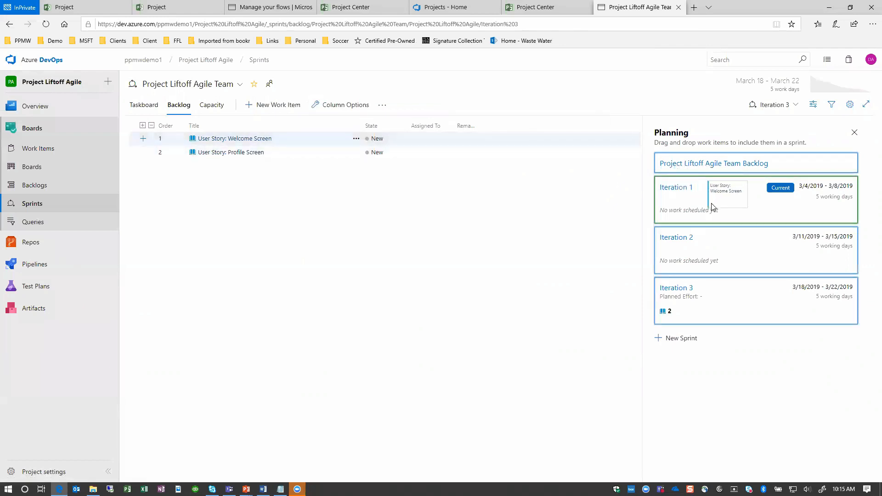
# Drag Welcome Screen into Iteration 1 and Profile Screen into Iteration 2, then check each iteration
pyautogui.moveTo(234, 138); pyautogui.dragTo(728, 191)
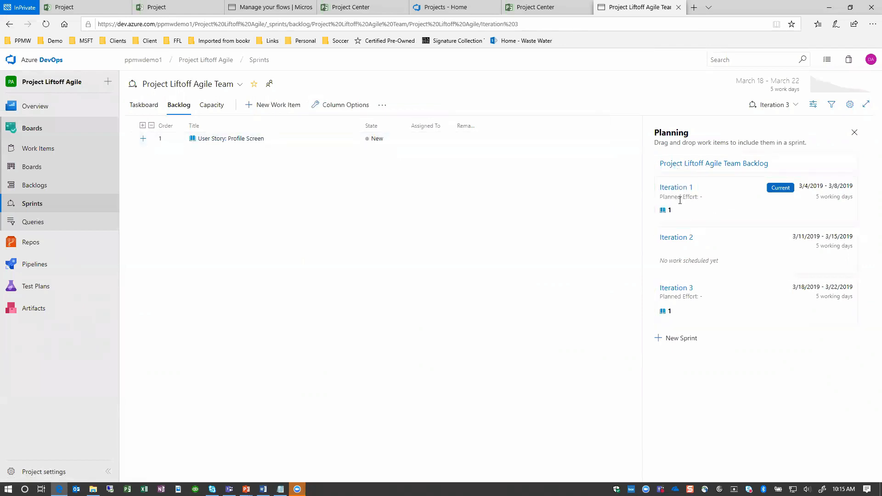
pyautogui.moveTo(230, 139); pyautogui.dragTo(726, 236)
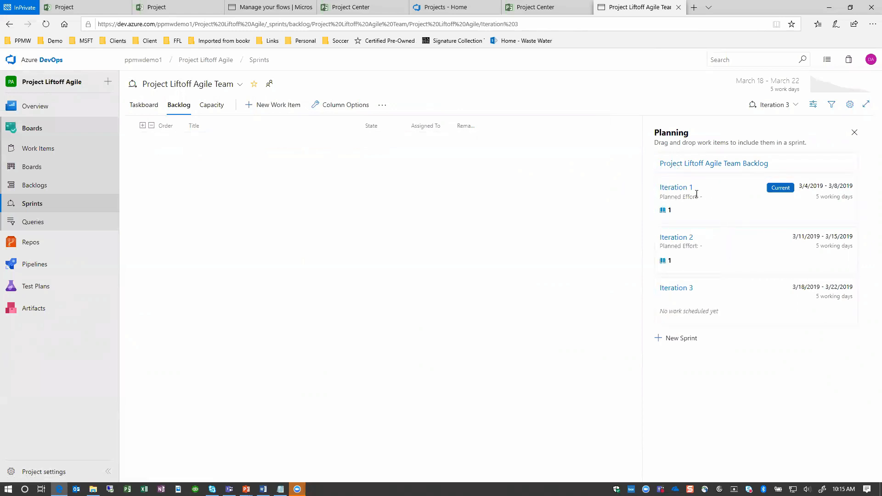
pyautogui.click(676, 187)
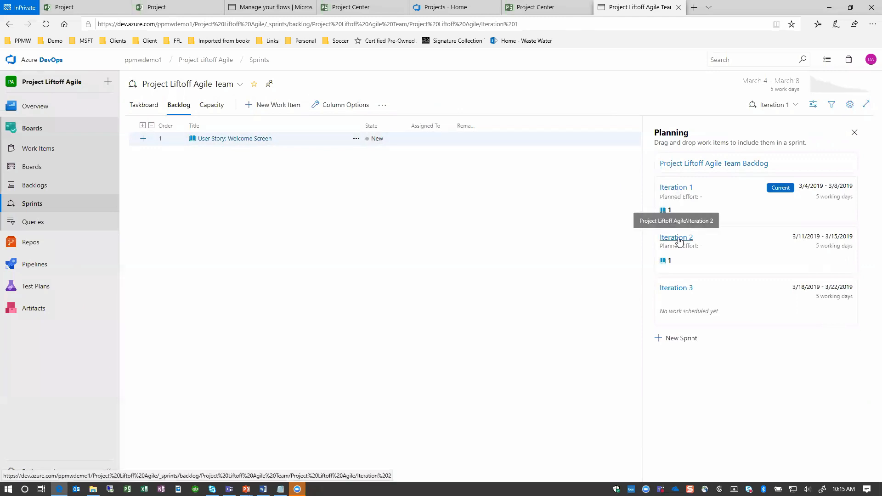
pyautogui.click(675, 237)
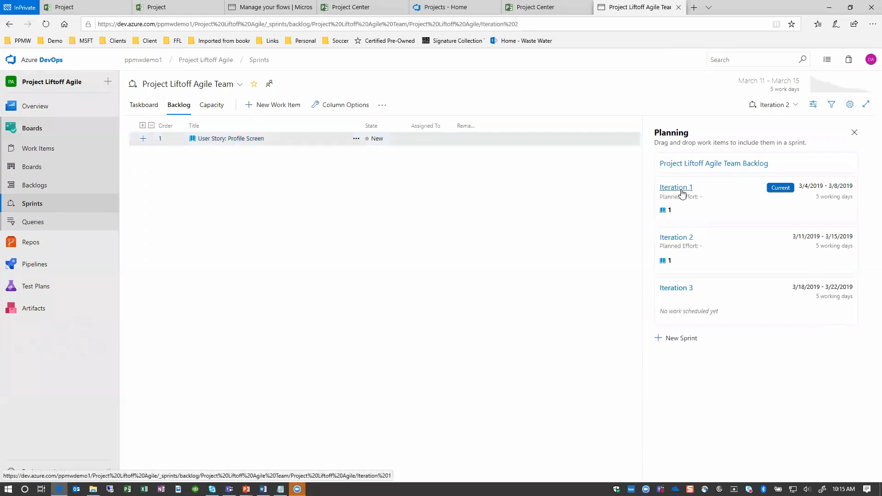
pyautogui.click(675, 187)
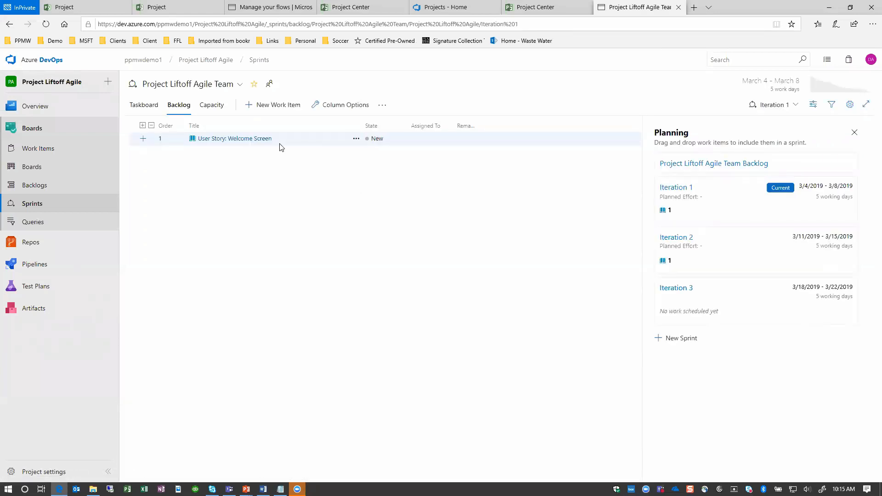
# Schedule the Welcome Screen story from 3/4/2019 to 3/8/2019 and save it
pyautogui.doubleClick(233, 139)
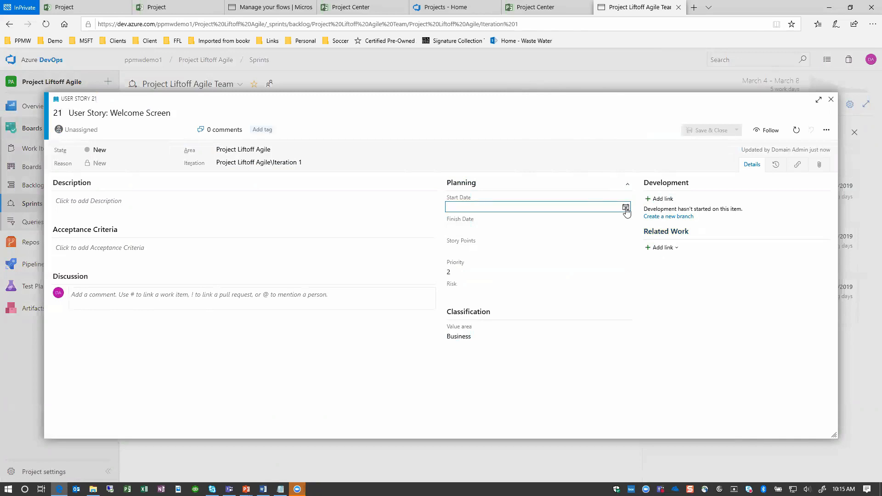
pyautogui.click(626, 207)
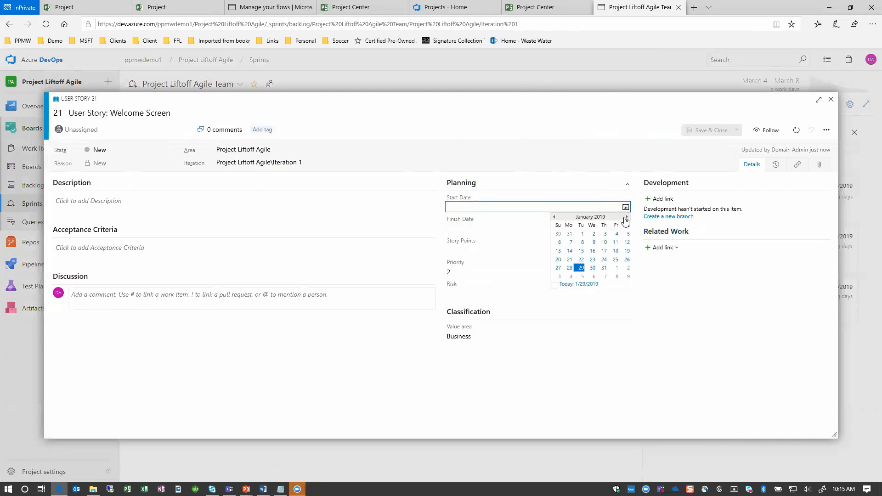
pyautogui.click(626, 220)
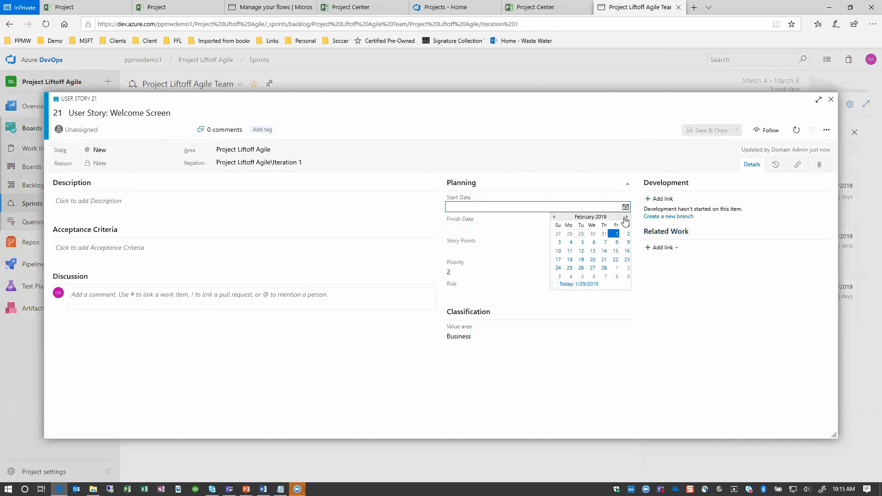
pyautogui.click(625, 219)
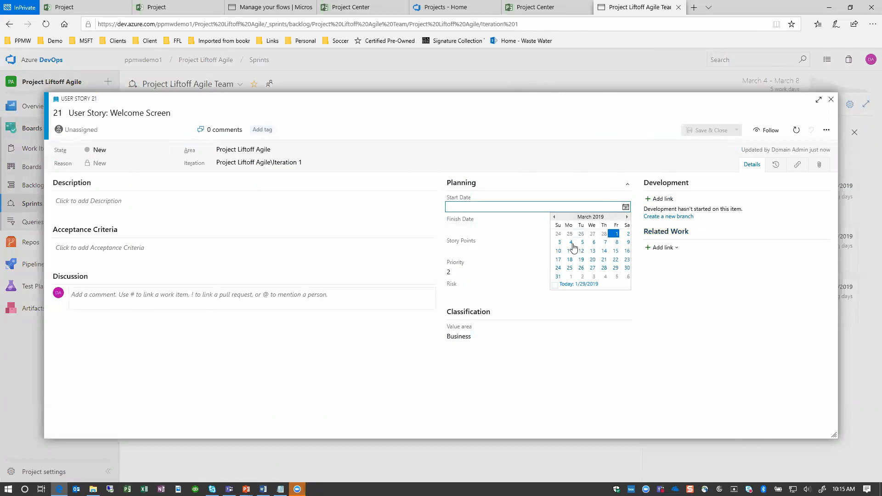
pyautogui.click(571, 241)
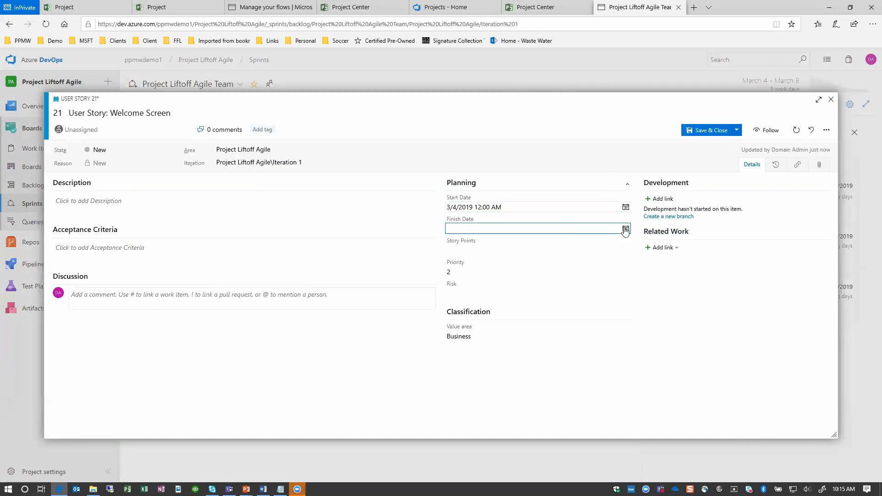
pyautogui.click(625, 228)
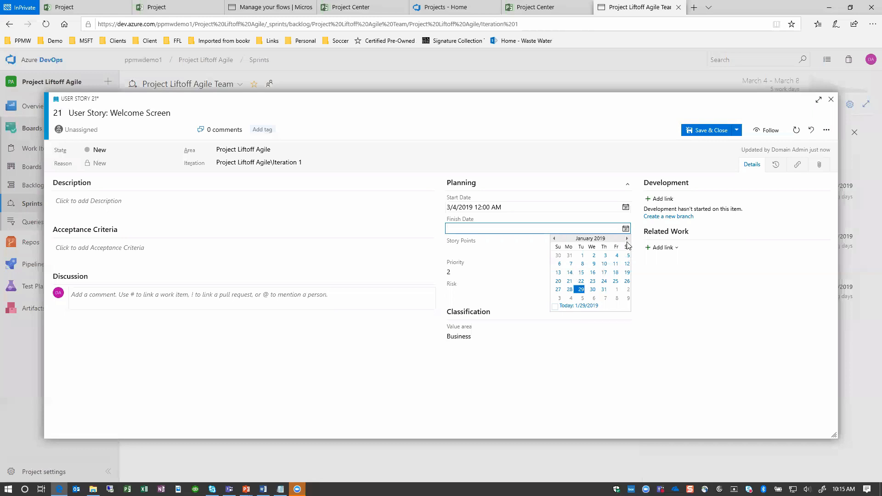
pyautogui.click(627, 238)
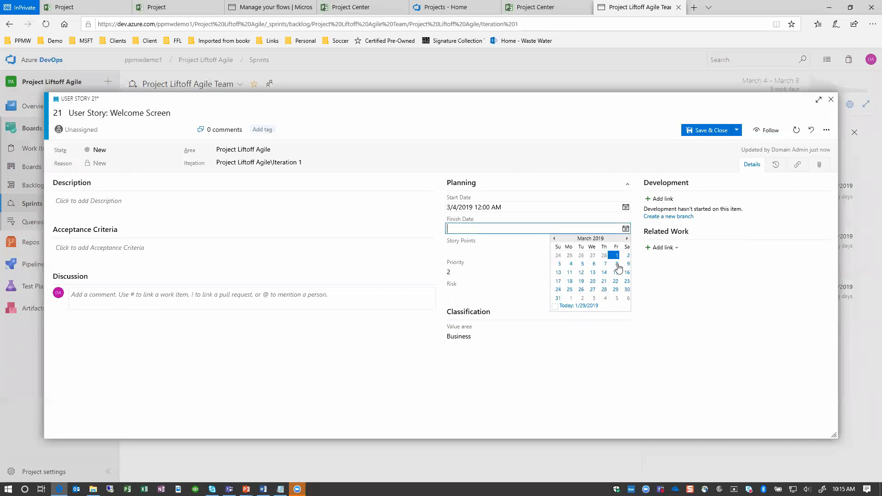
pyautogui.click(616, 264)
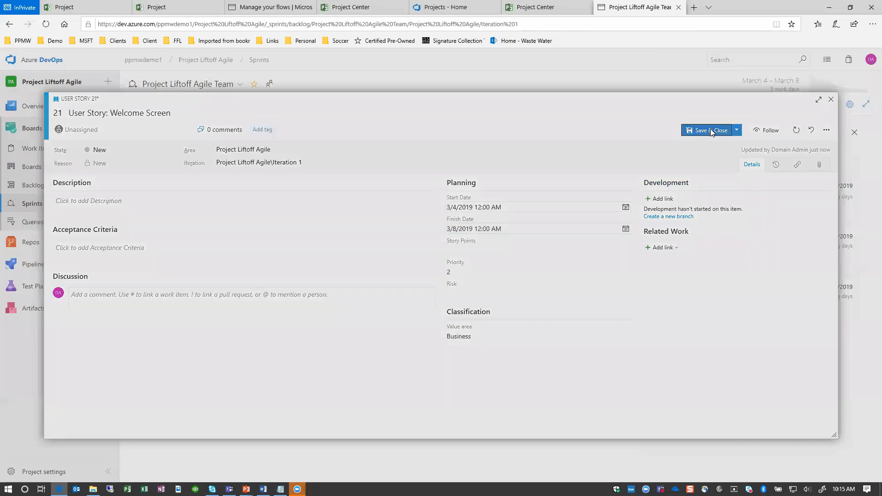
pyautogui.click(708, 129)
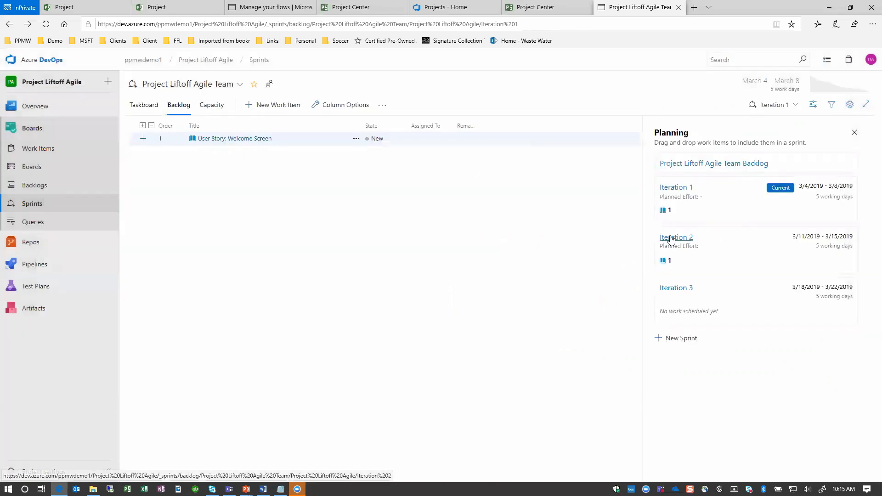
# Schedule the Profile Screen story from 3/11/2019 to 3/15/2019 and save and close it
pyautogui.click(675, 237)
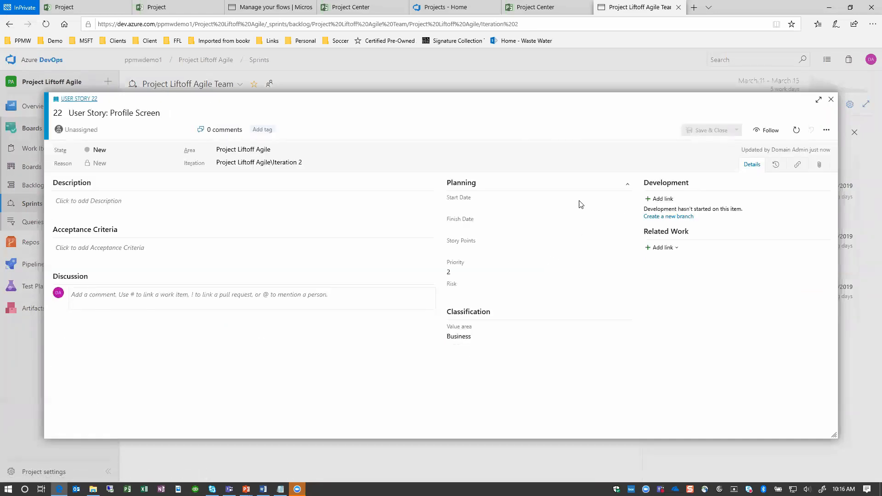
pyautogui.click(537, 206)
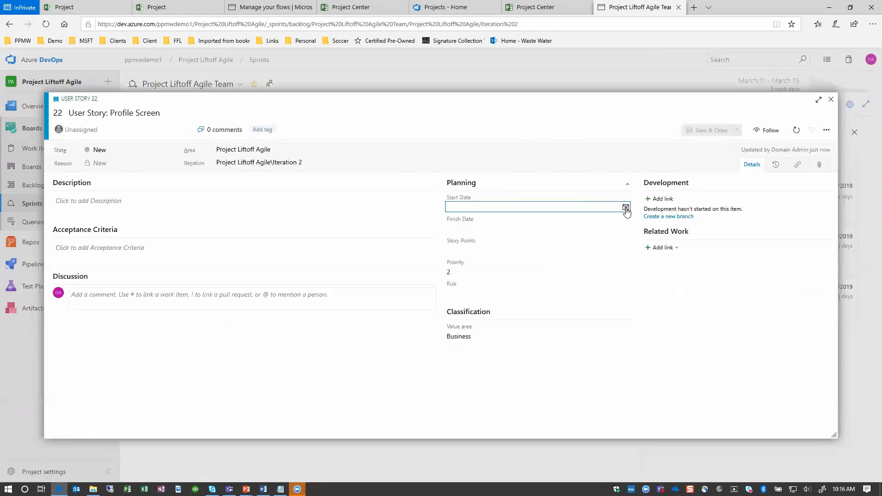
pyautogui.click(625, 206)
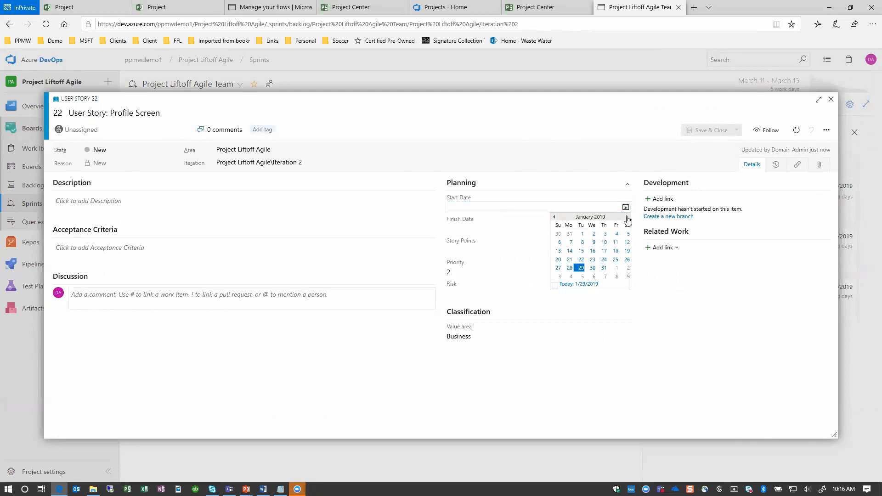
pyautogui.click(626, 217)
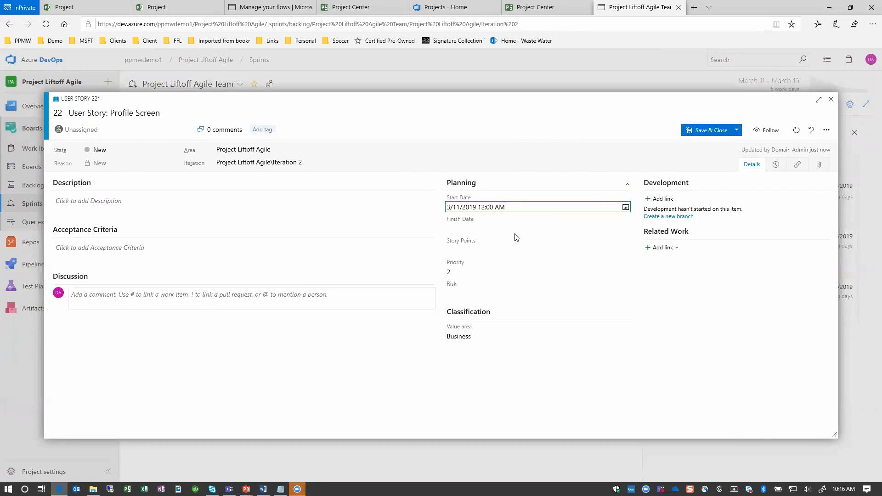
pyautogui.click(534, 228)
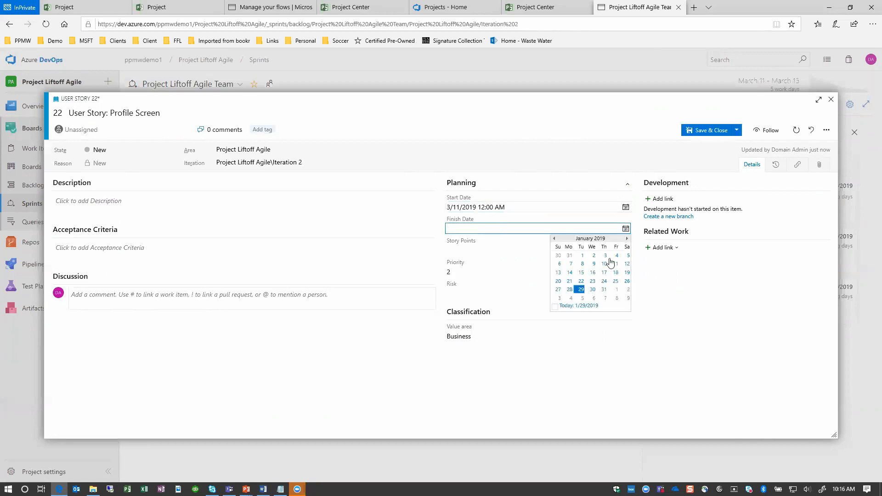
pyautogui.click(627, 239)
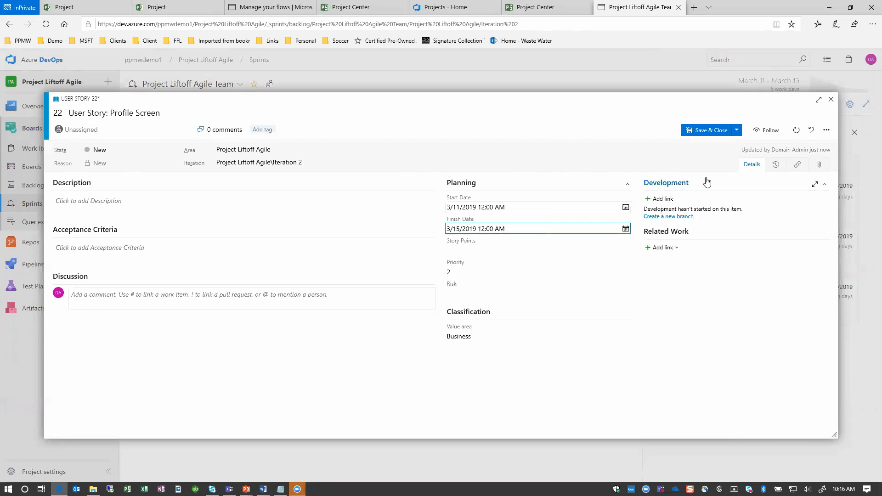
pyautogui.click(708, 130)
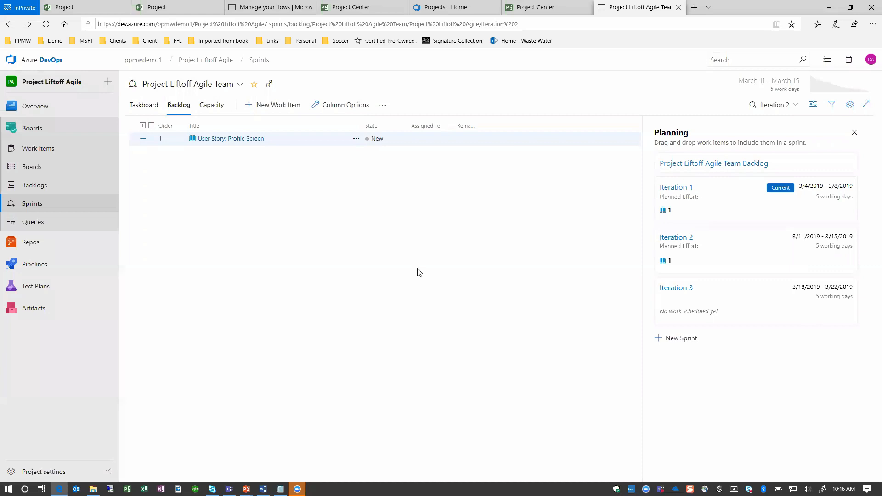
pyautogui.moveTo(231, 139)
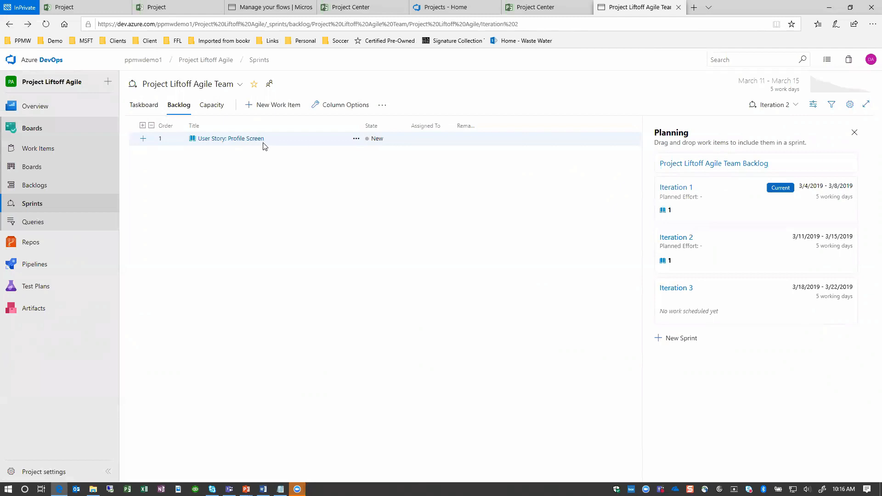
# Show the Iteration 2 taskboard with Profile Screen in the New column
pyautogui.click(144, 105)
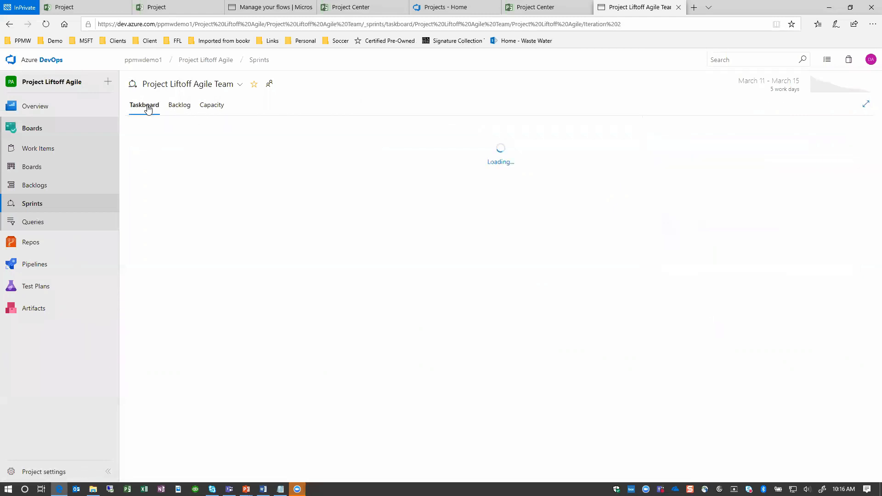
pyautogui.click(144, 104)
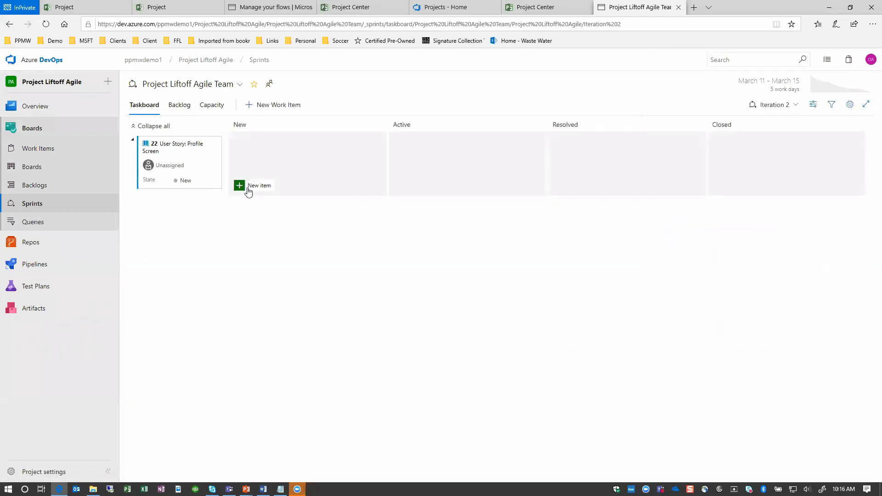
pyautogui.moveTo(526, 174)
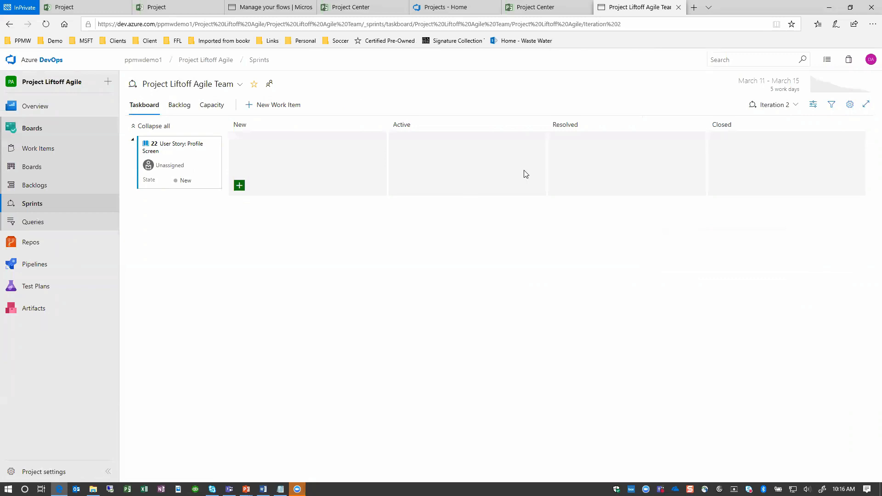
pyautogui.moveTo(496, 216)
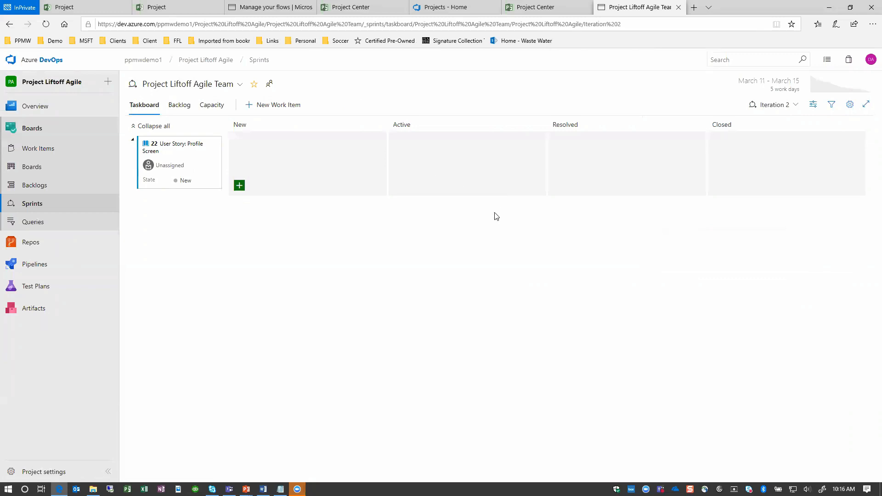
pyautogui.moveTo(493, 201)
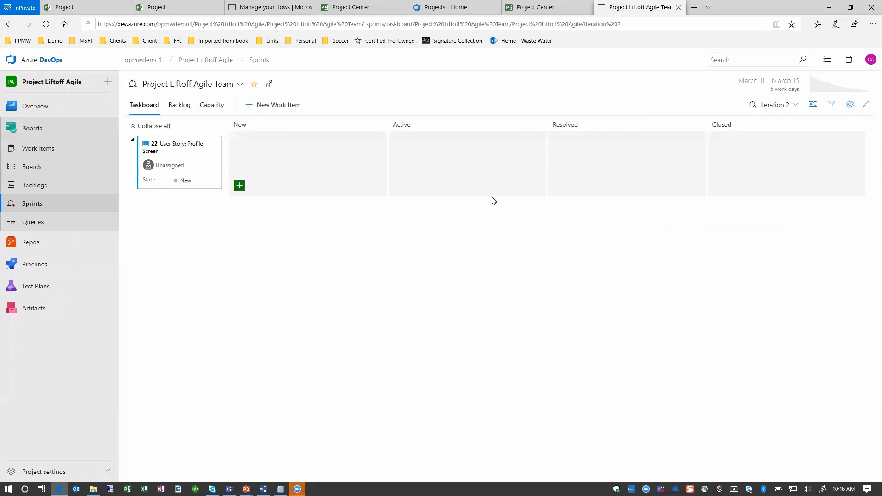
pyautogui.moveTo(239, 61)
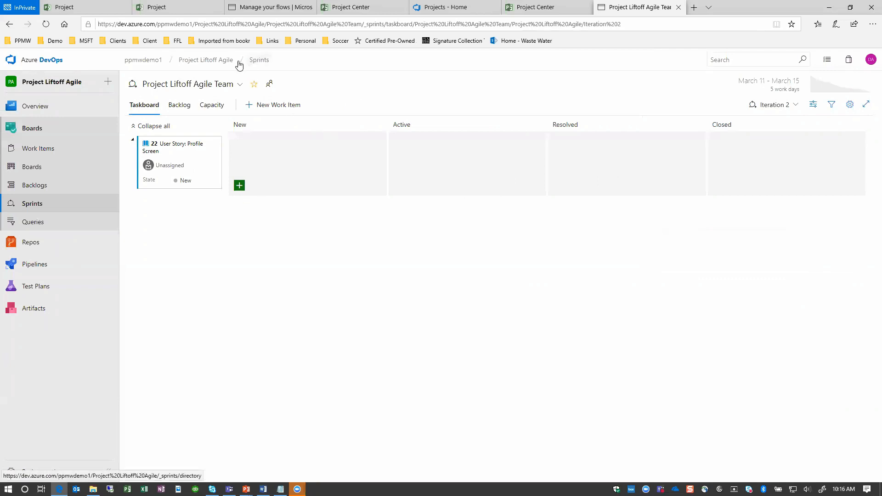
pyautogui.moveTo(217, 60)
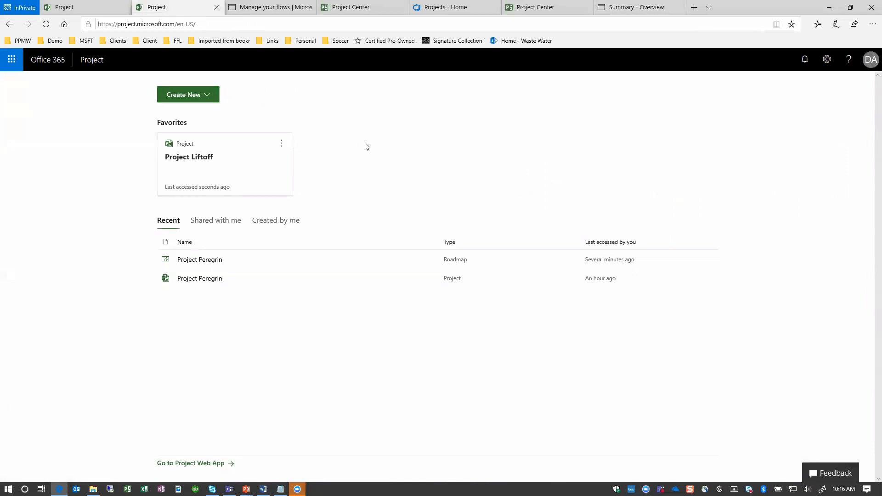
pyautogui.moveTo(364, 143)
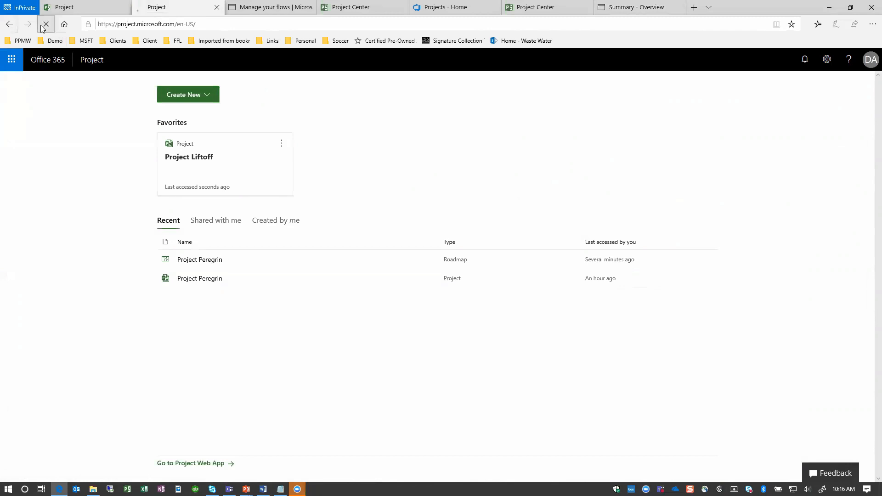
# Reload Project Home and bring up the Create New choices of Roadmap or Project
pyautogui.click(45, 24)
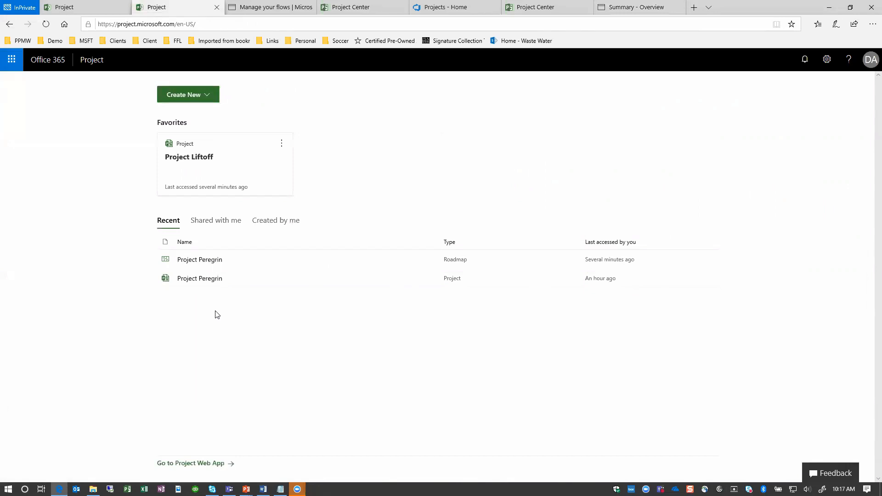
pyautogui.moveTo(214, 312)
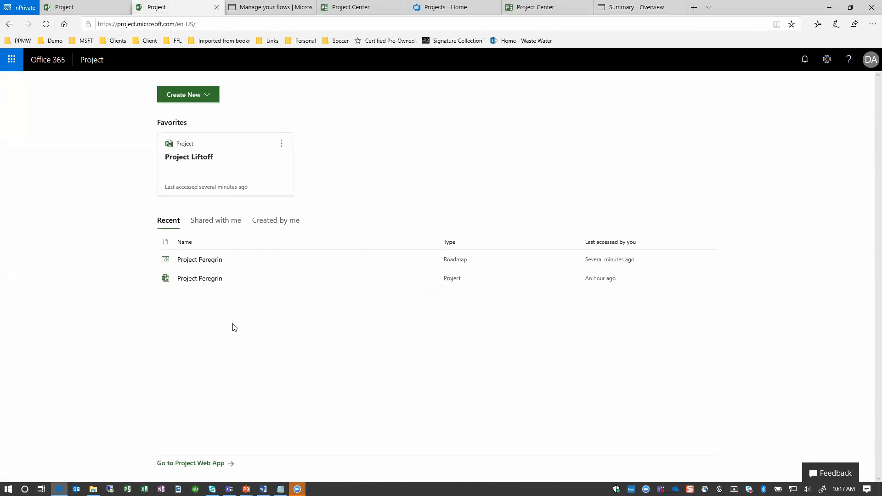
pyautogui.click(187, 94)
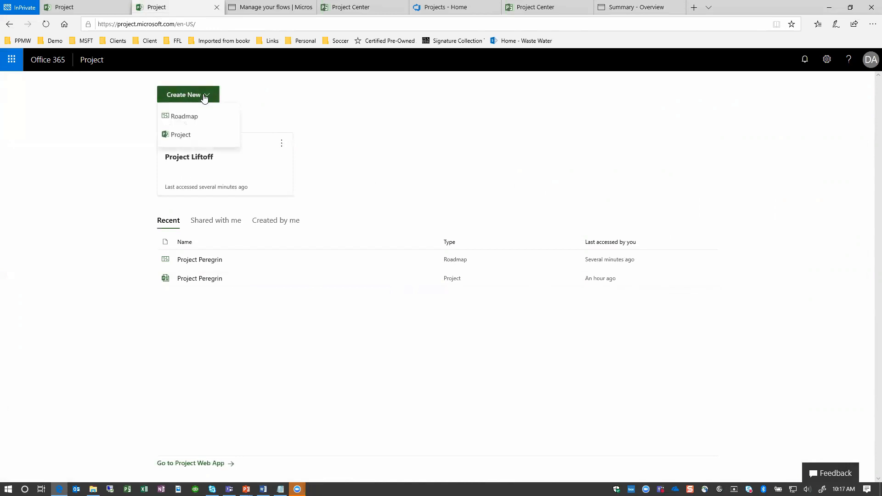
pyautogui.moveTo(181, 134)
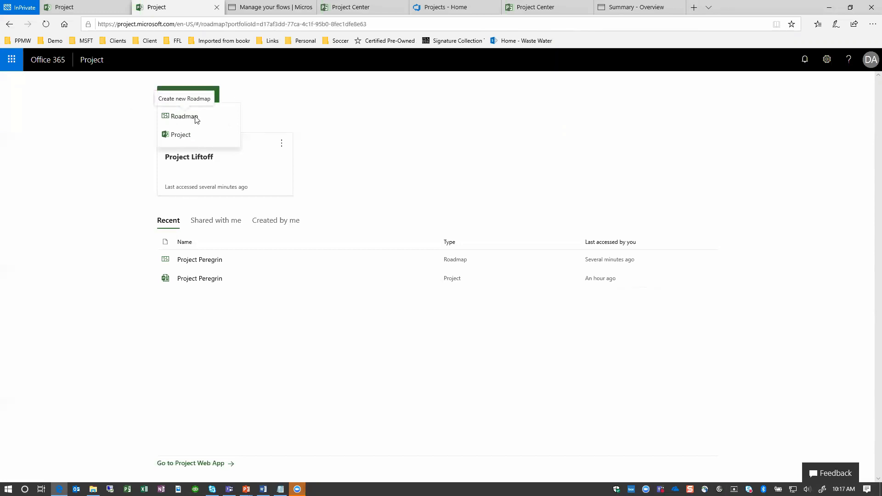
# Create a new roadmap and bring up its Untitled name for editing
pyautogui.click(183, 117)
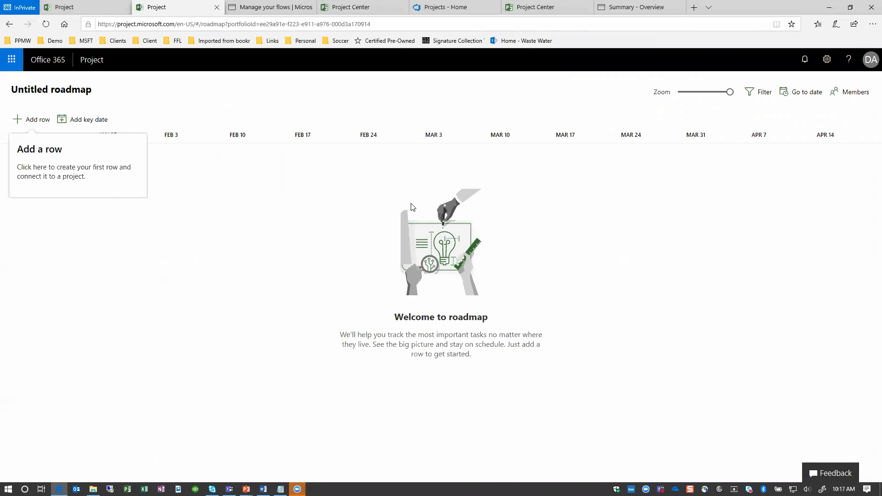
pyautogui.moveTo(142, 106)
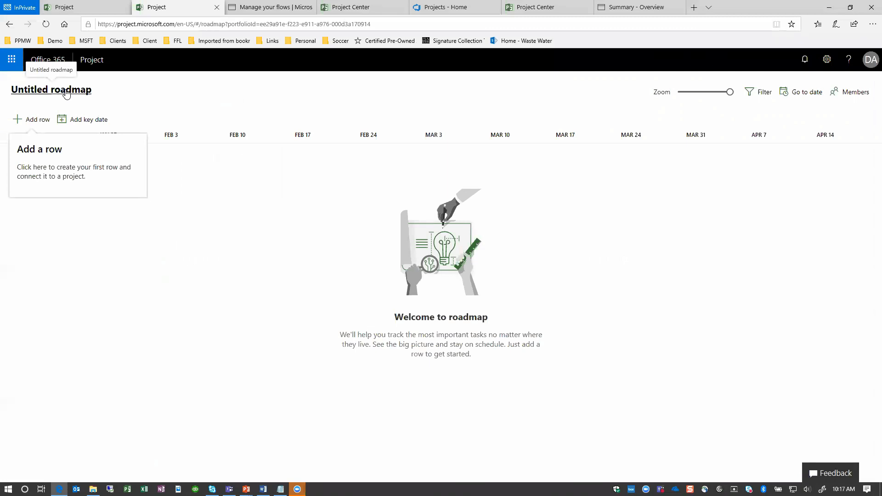
pyautogui.click(51, 89)
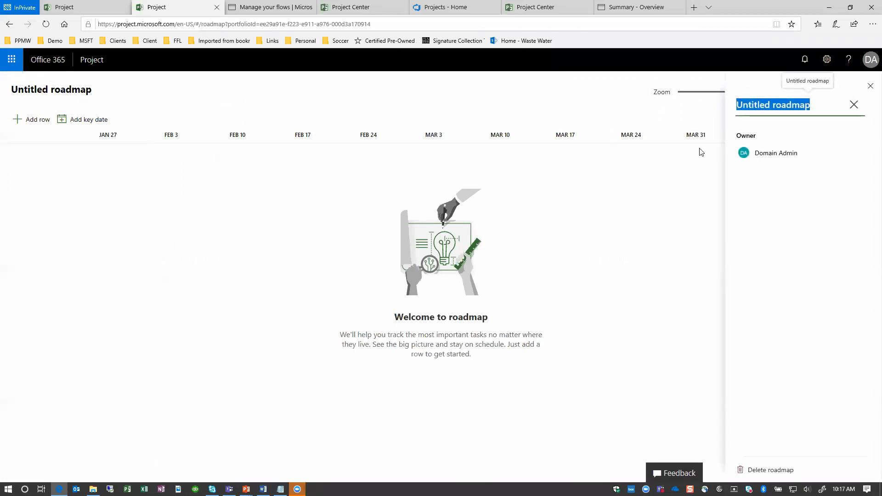
# Name the roadmap 'Project Liftoff' and add its first row
pyautogui.write('Project')
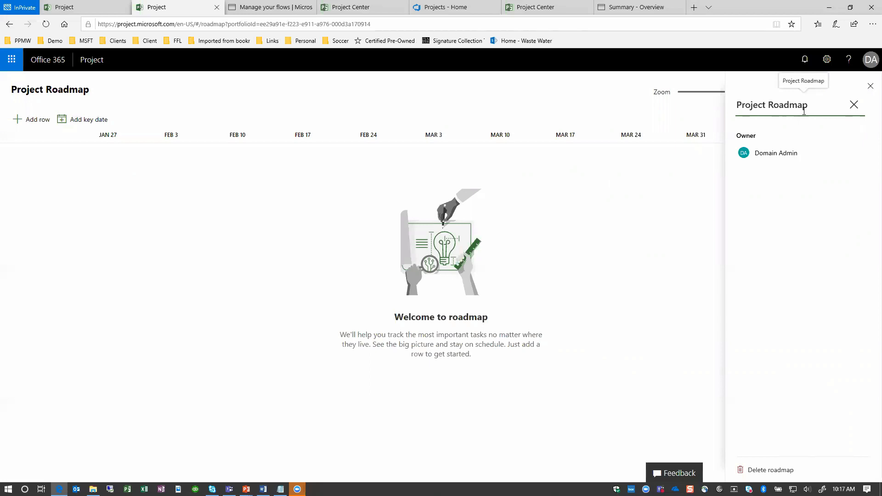
pyautogui.write('Project Oif')
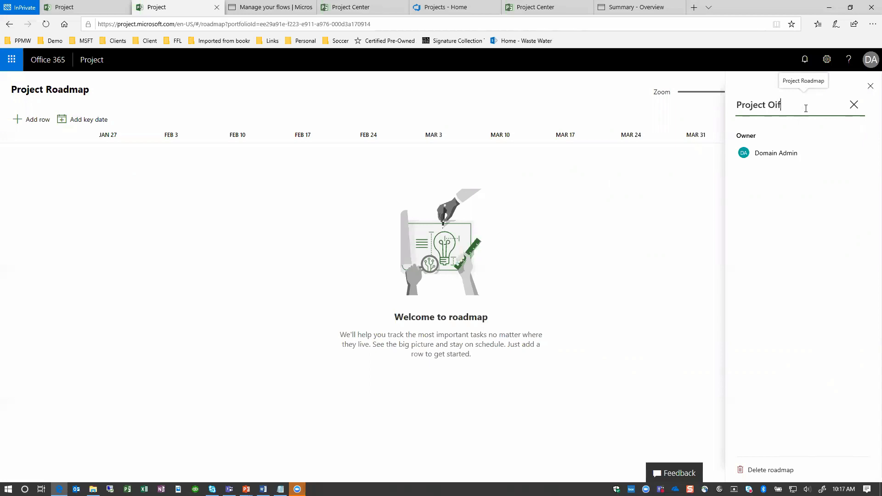
pyautogui.write('Lift')
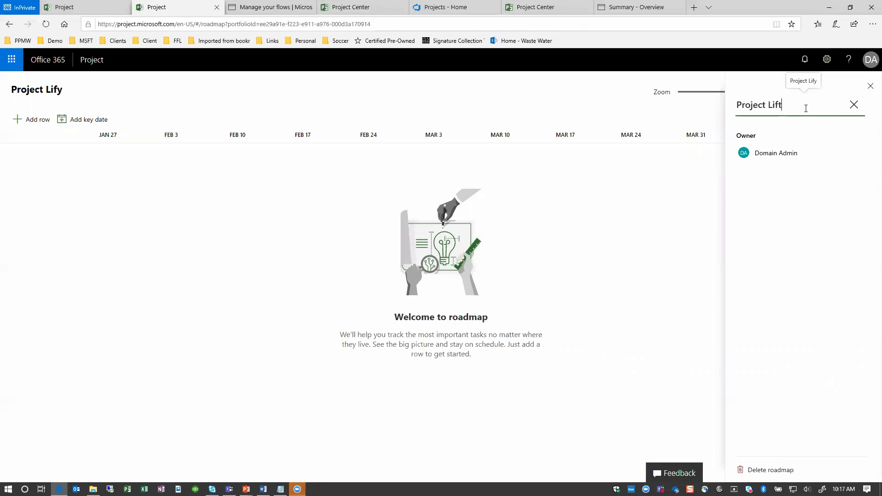
pyautogui.write('off')
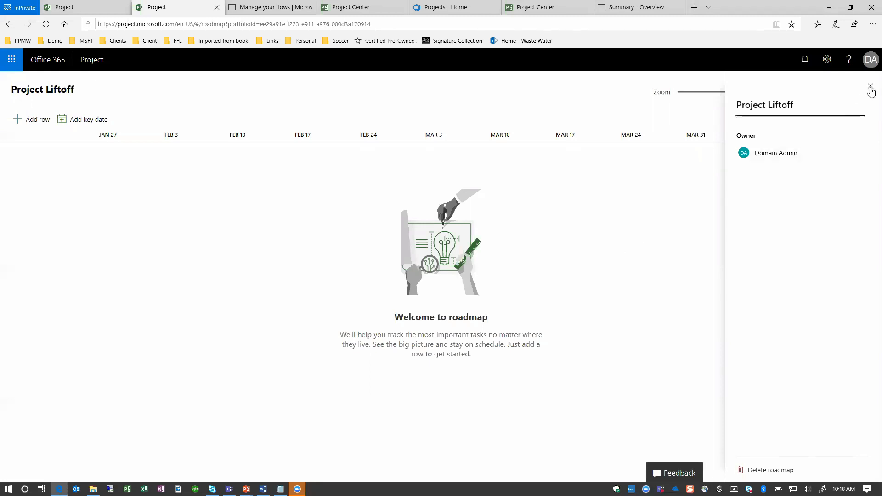
pyautogui.click(871, 90)
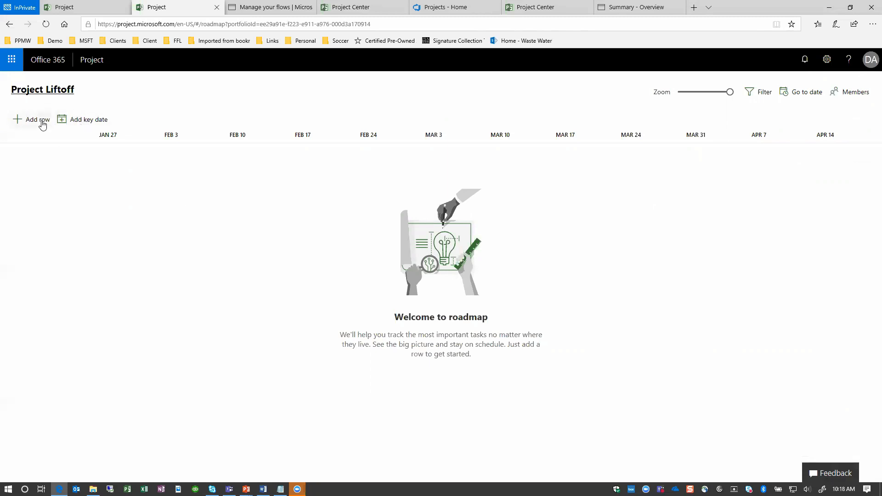
pyautogui.click(36, 119)
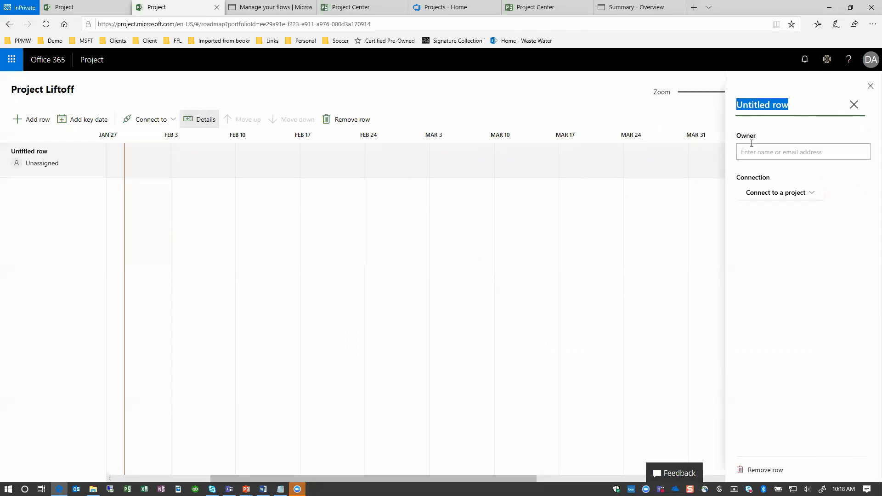
# Make Domain Admin the row owner and list the Project Online or Azure Boards connection sources
pyautogui.click(803, 151)
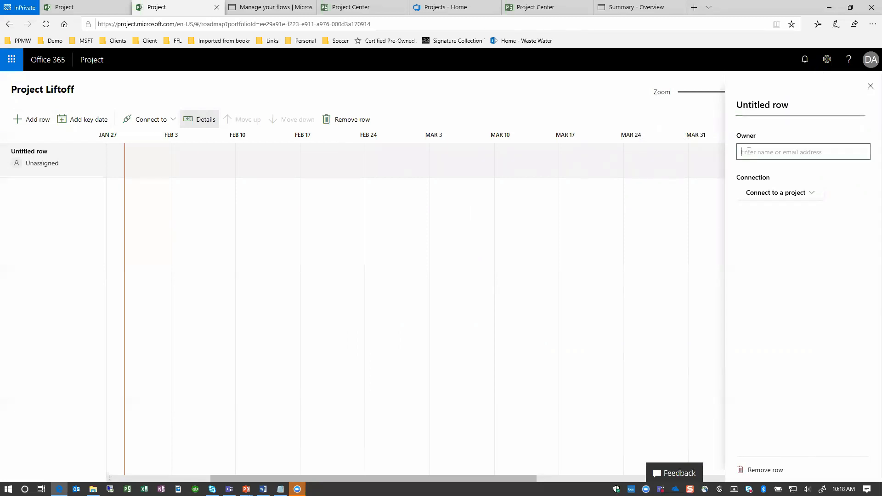
pyautogui.write('D')
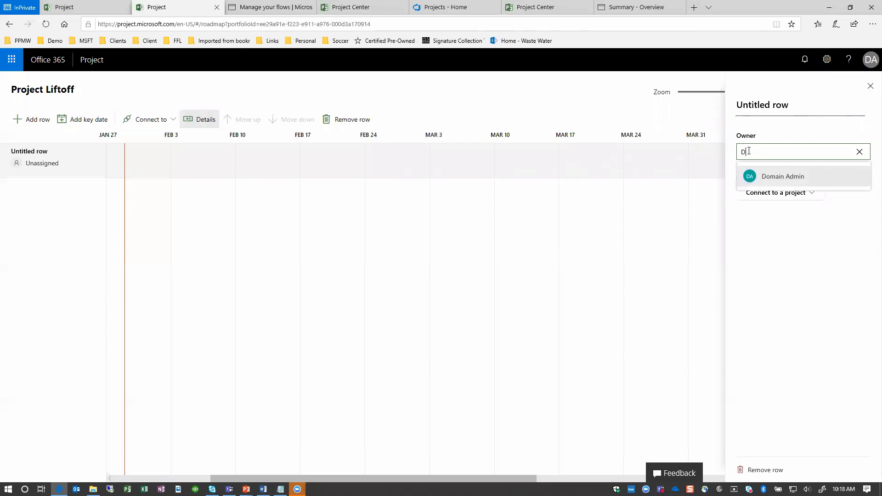
pyautogui.click(783, 177)
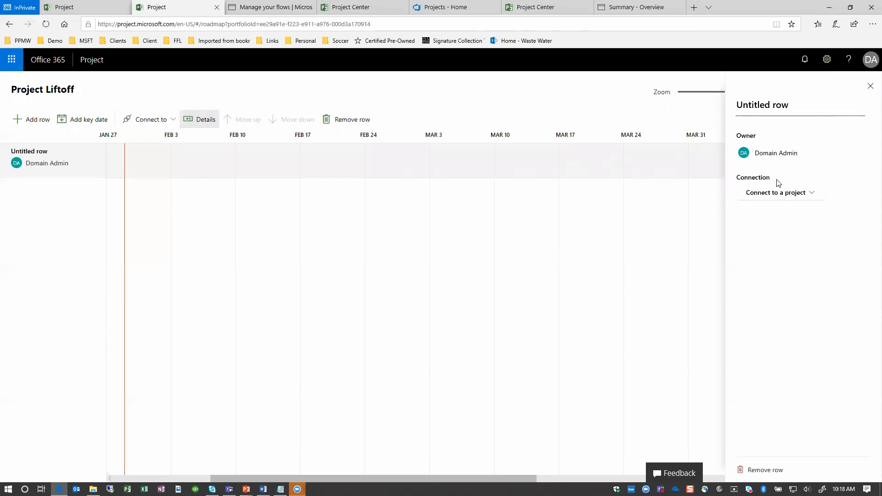
pyautogui.moveTo(775, 207)
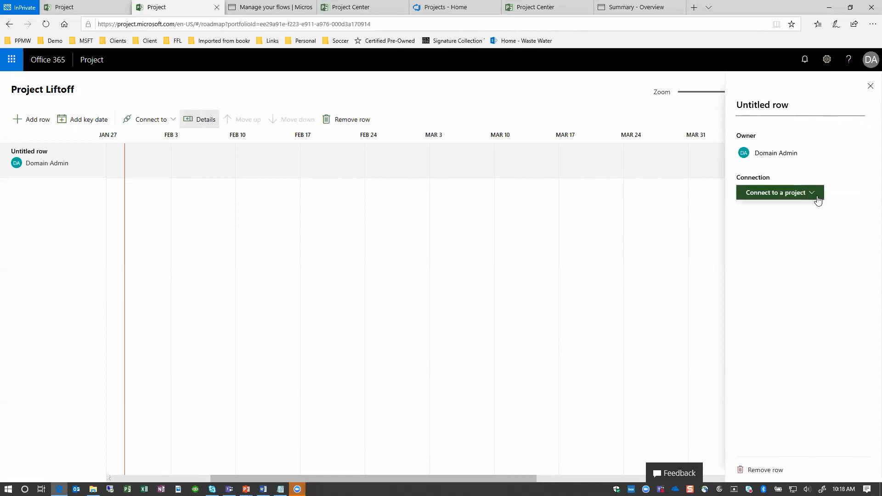
pyautogui.click(779, 192)
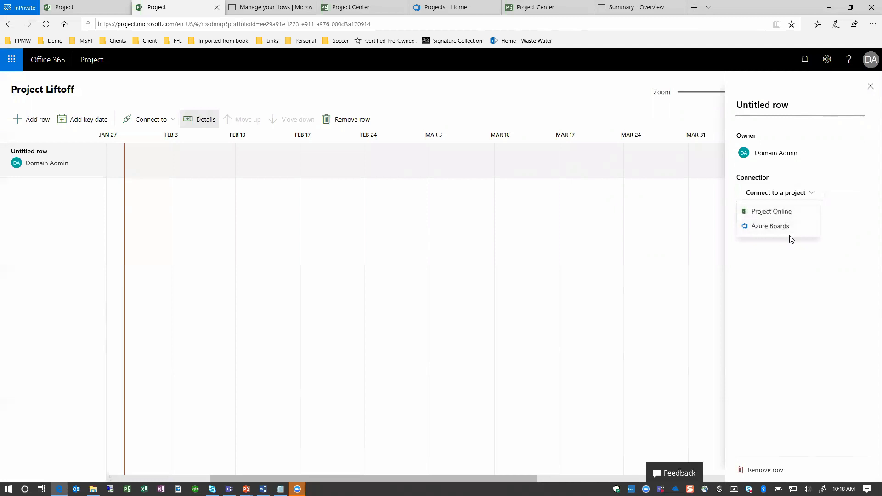
pyautogui.moveTo(794, 239)
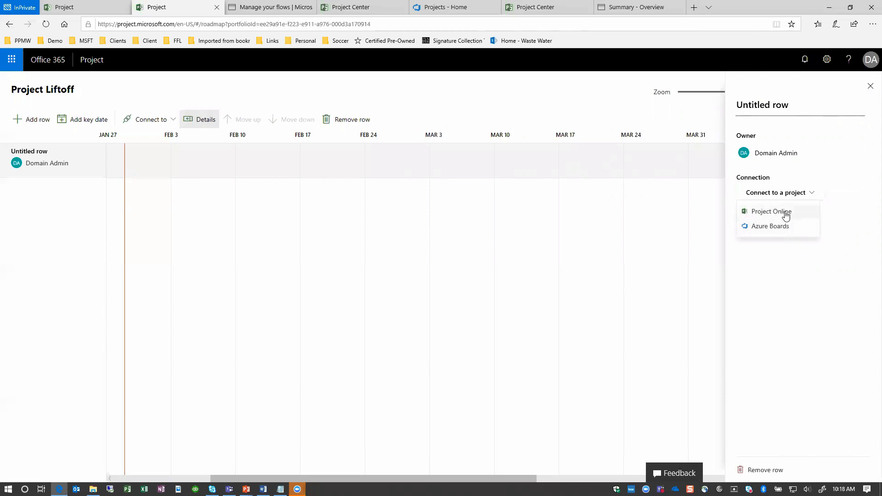
# Choose Project Online as the source and select Project Liftoff after searching 'proj'
pyautogui.click(771, 211)
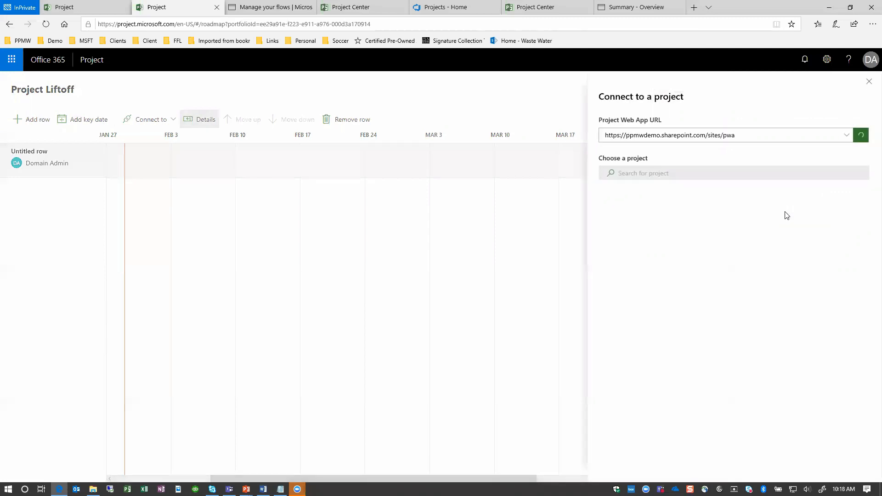
pyautogui.click(860, 135)
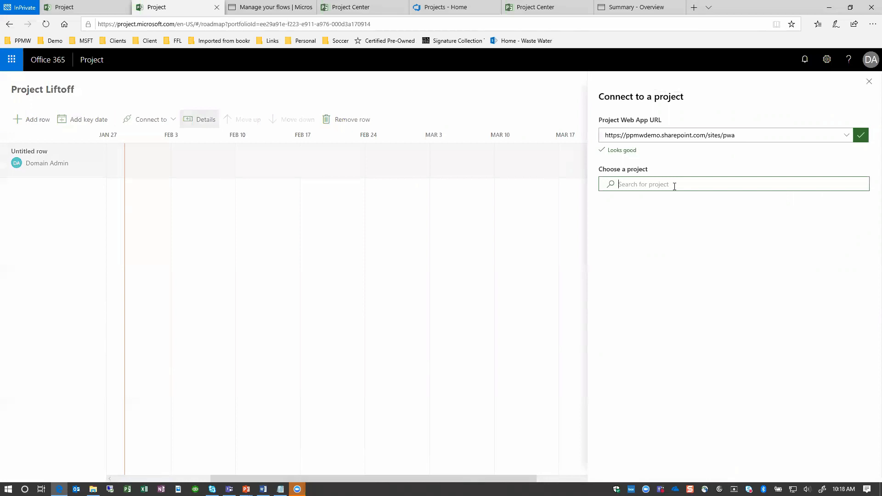
pyautogui.write('proj')
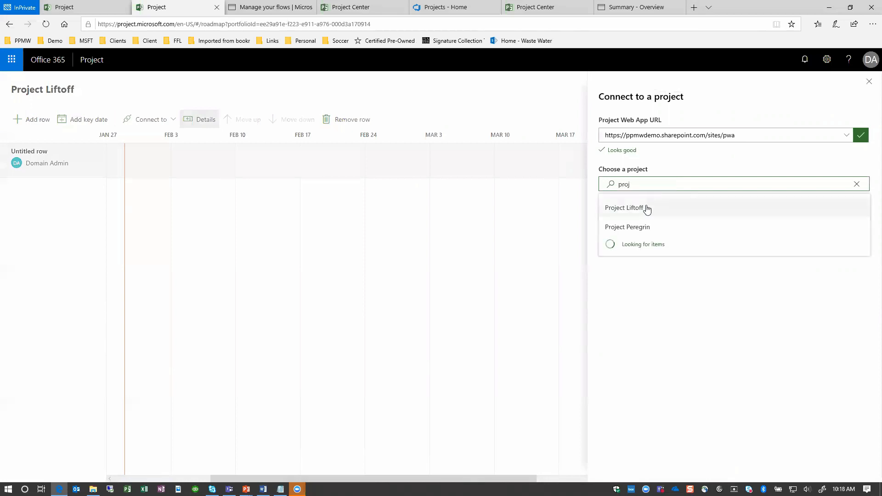
pyautogui.click(627, 207)
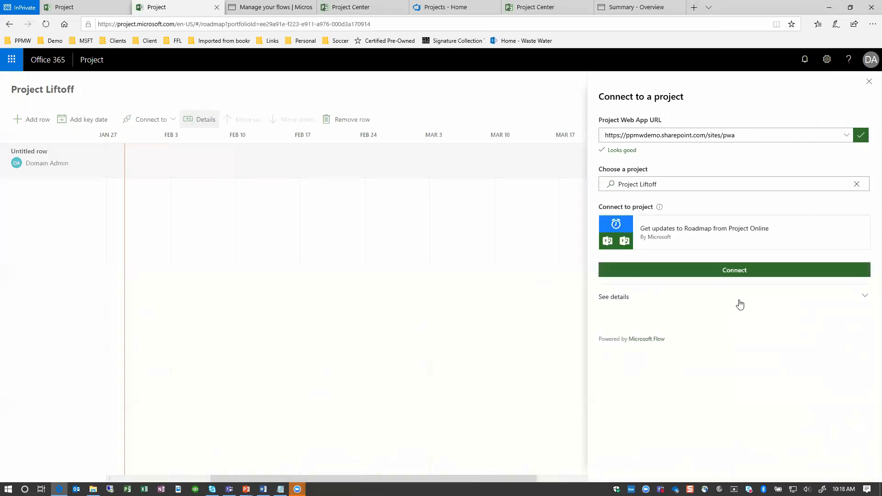
# Expand the update flow's details to review its connections and permissions
pyautogui.click(731, 184)
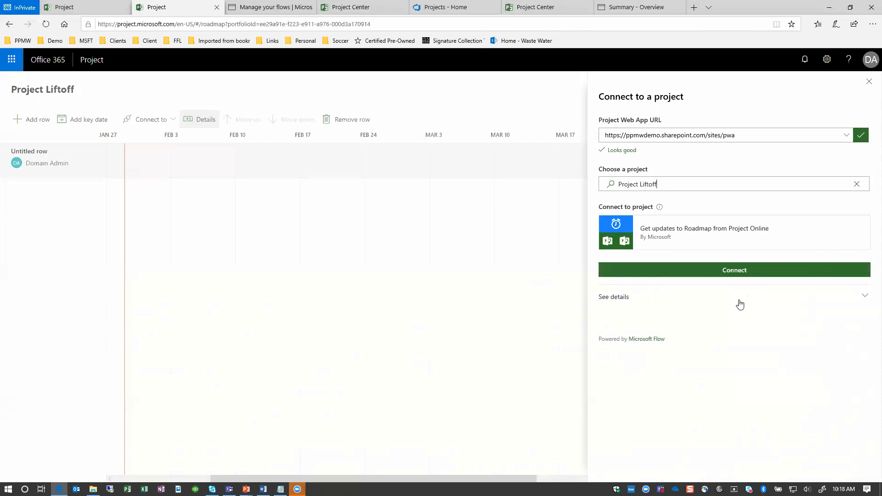
pyautogui.moveTo(660, 206)
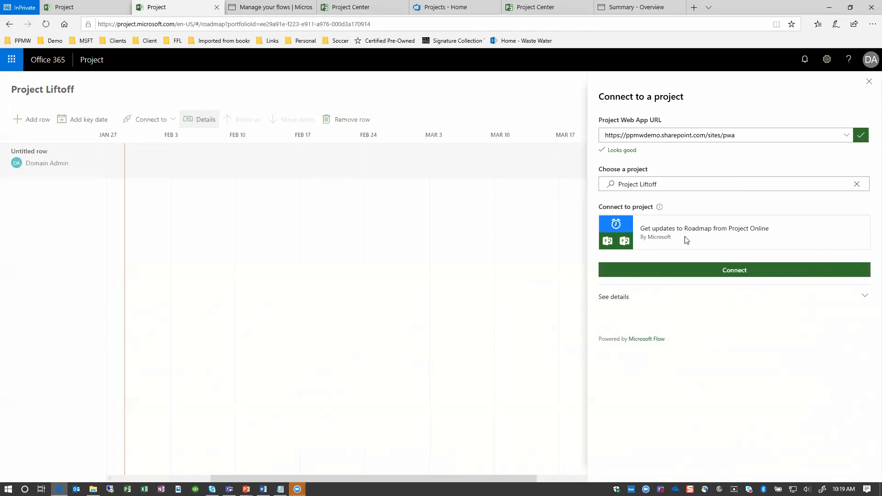
pyautogui.moveTo(682, 244)
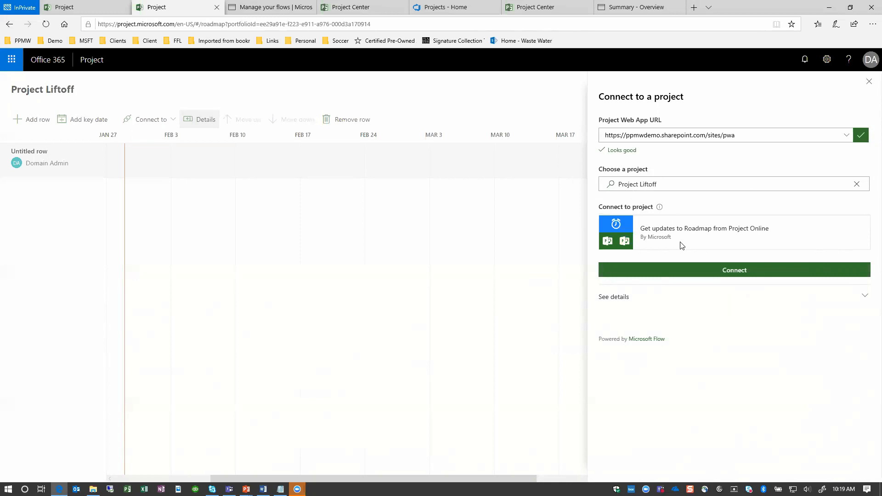
pyautogui.click(732, 184)
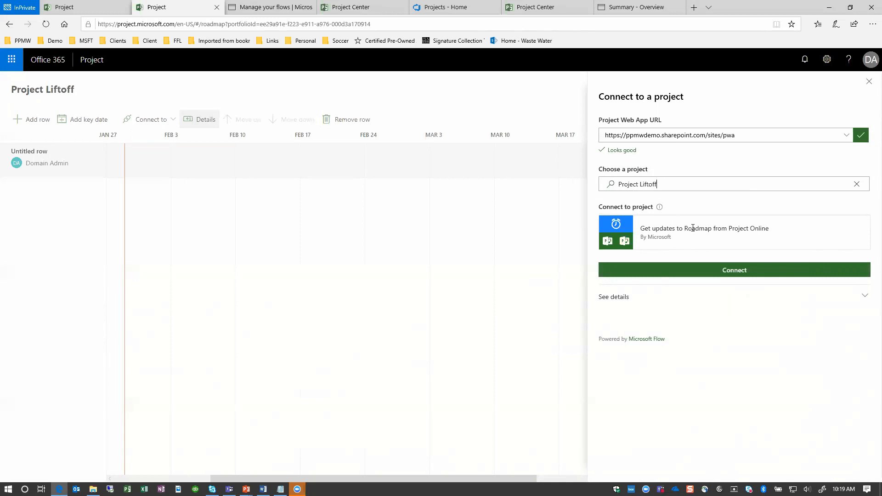
pyautogui.moveTo(691, 237)
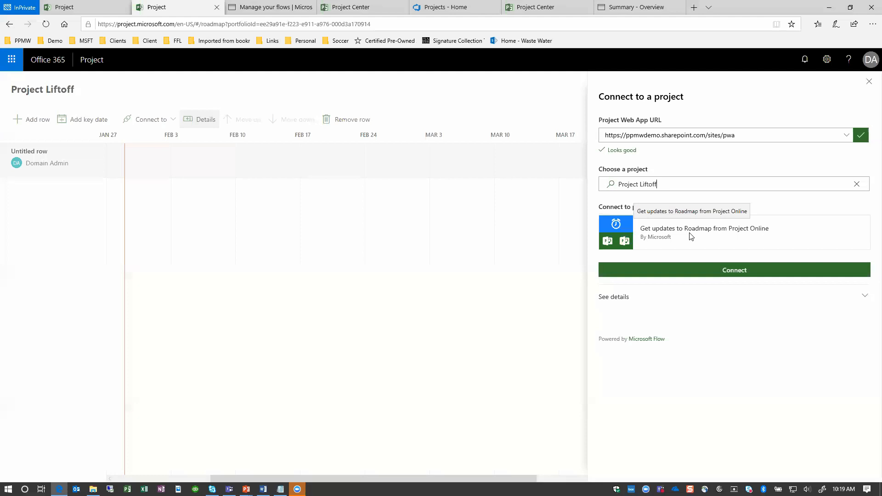
pyautogui.moveTo(660, 260)
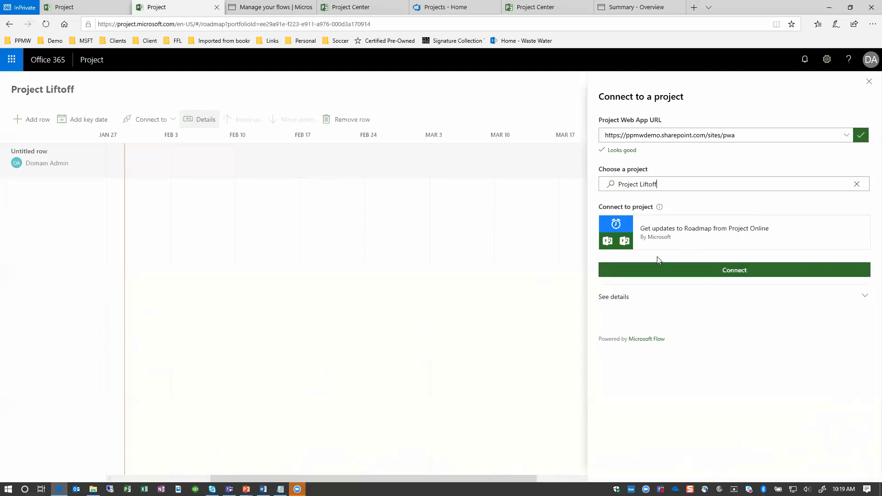
pyautogui.click(613, 297)
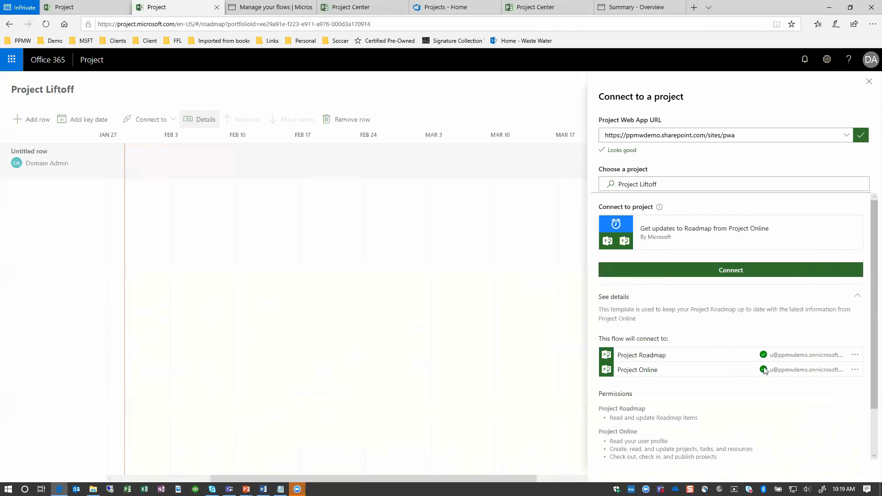
# Connect the row to Project Liftoff and pick the Planning Phase task by searching 'Planning'
pyautogui.click(731, 270)
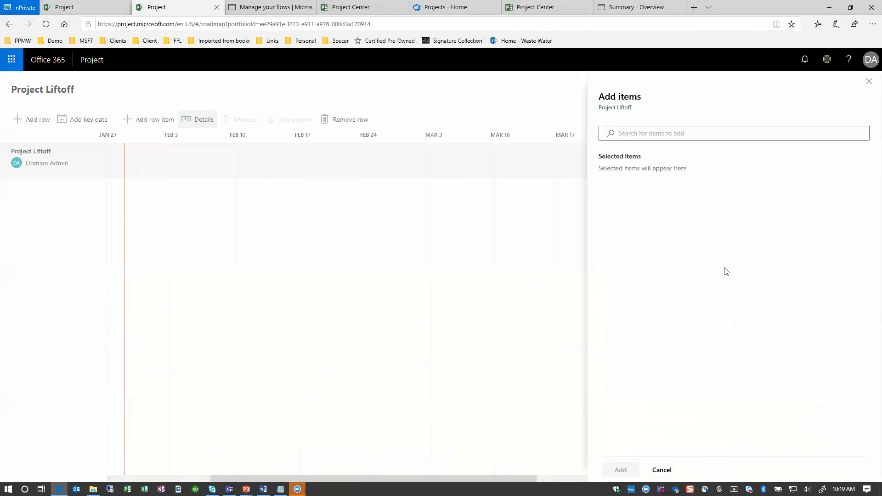
pyautogui.write('a')
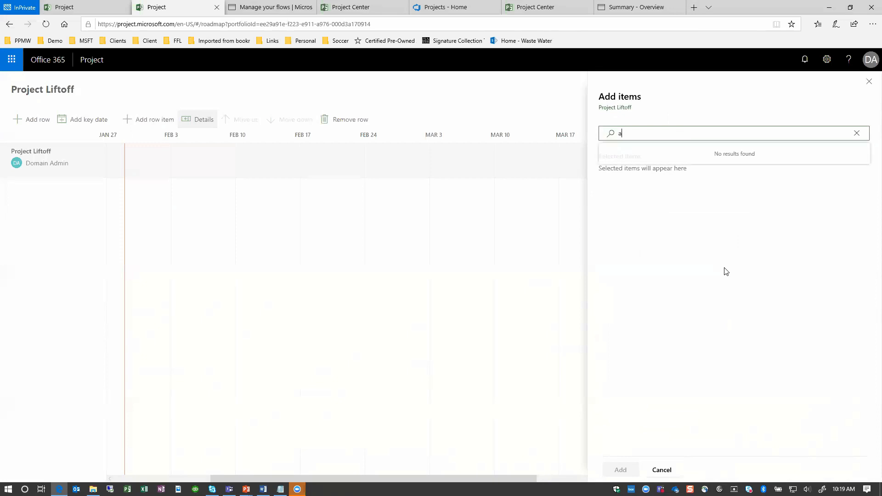
pyautogui.write('b')
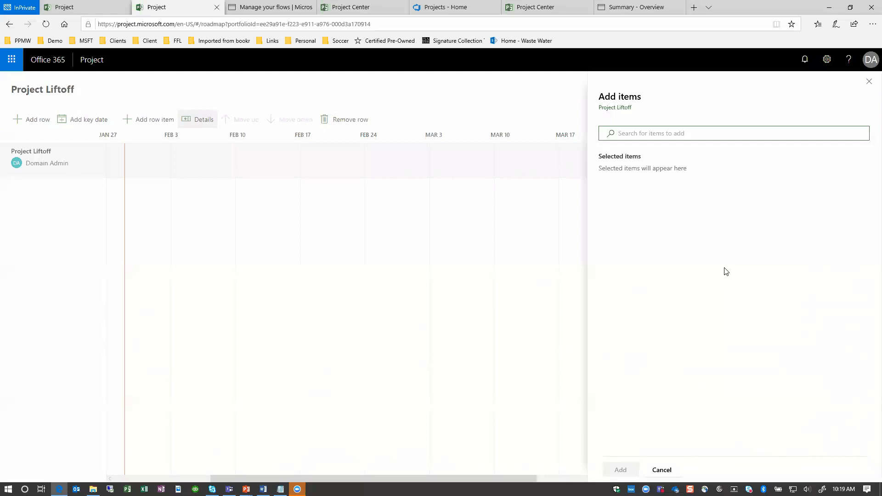
pyautogui.write('P')
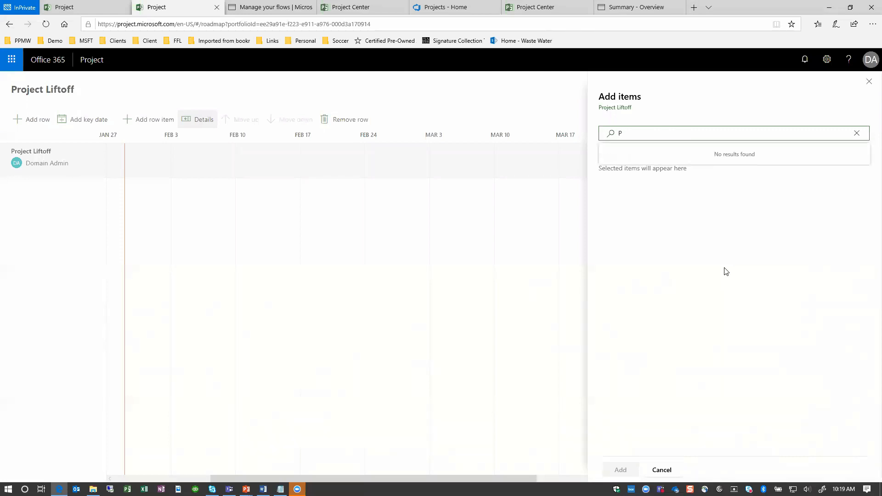
pyautogui.write('lanning')
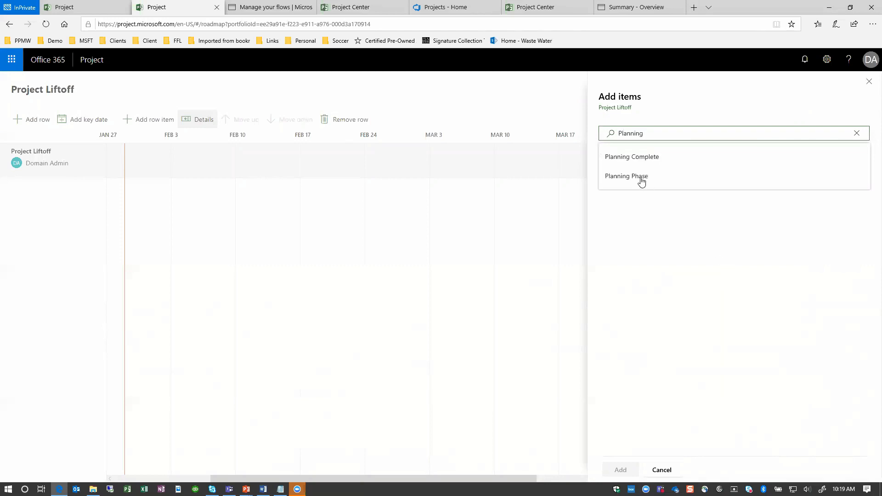
pyautogui.click(626, 177)
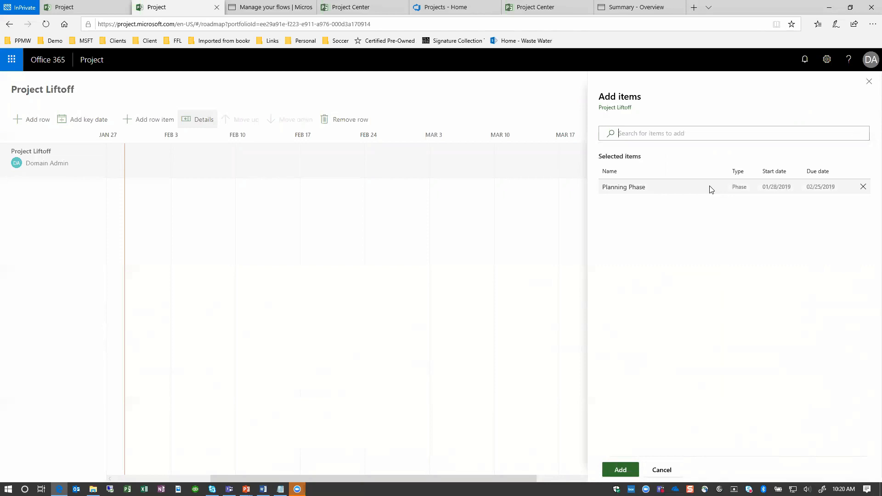
pyautogui.moveTo(710, 169)
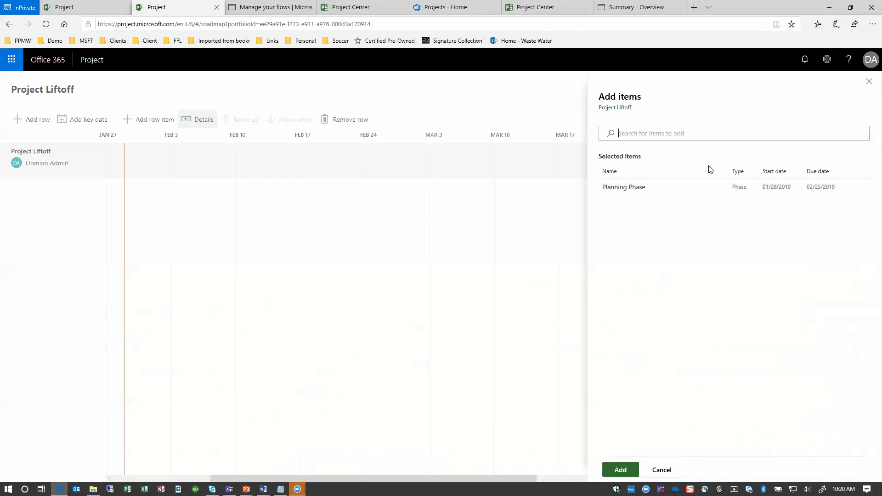
# Pick the Planning Complete milestone too and add both items to the roadmap row
pyautogui.write('planni')
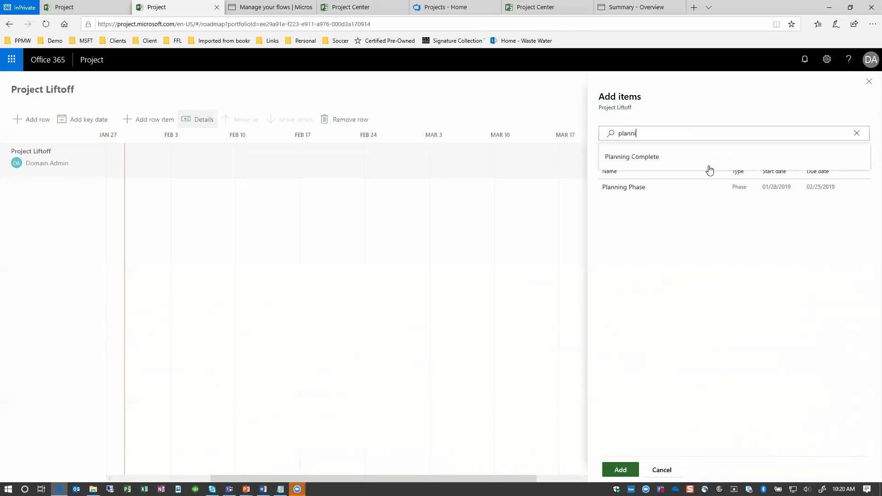
pyautogui.click(631, 156)
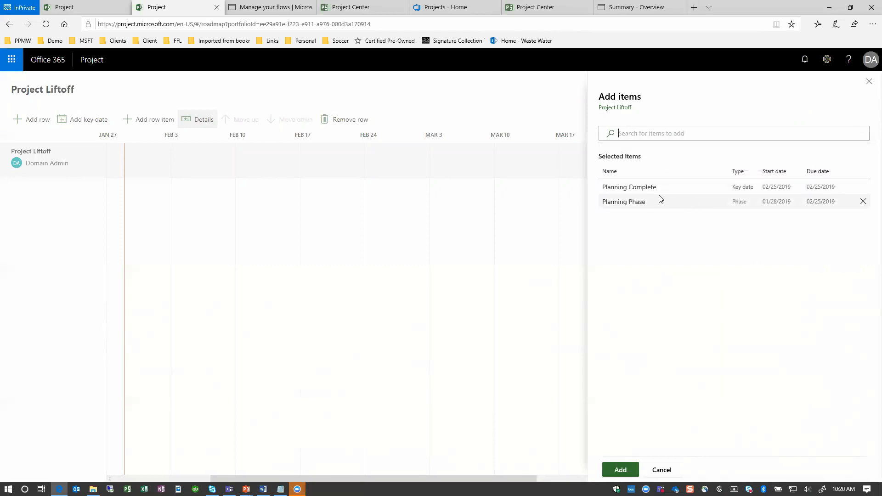
pyautogui.moveTo(643, 231)
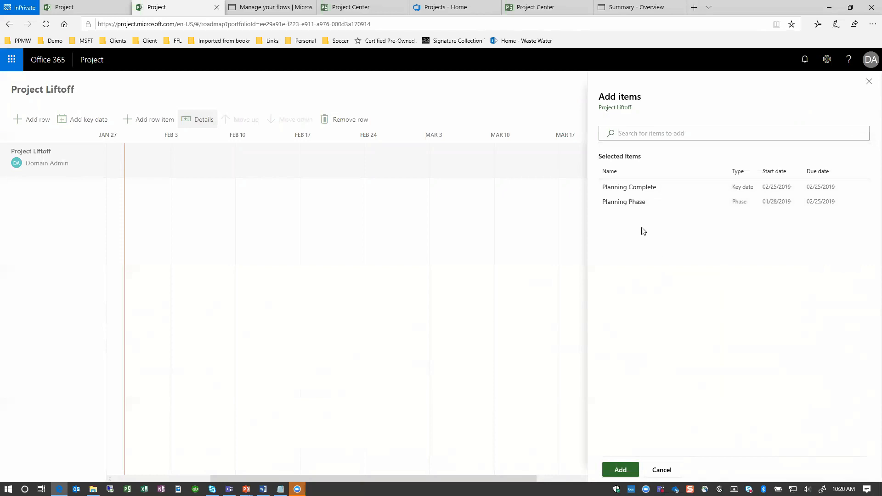
pyautogui.moveTo(635, 187)
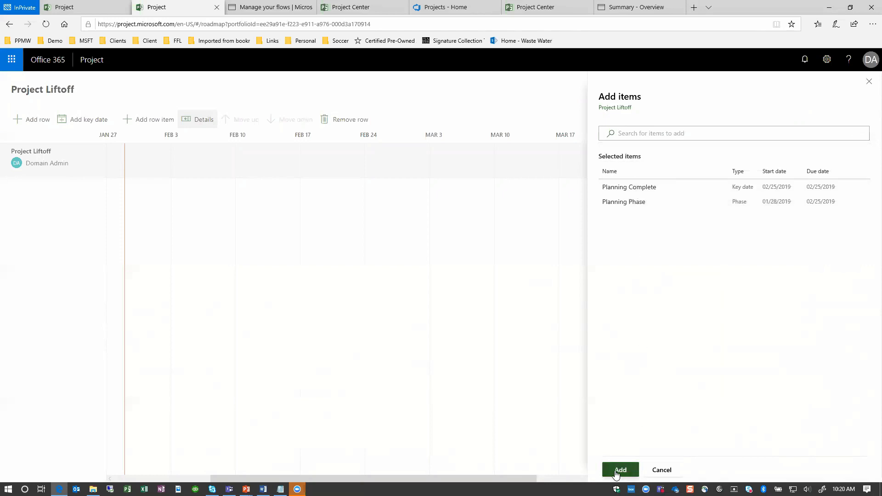
pyautogui.click(620, 470)
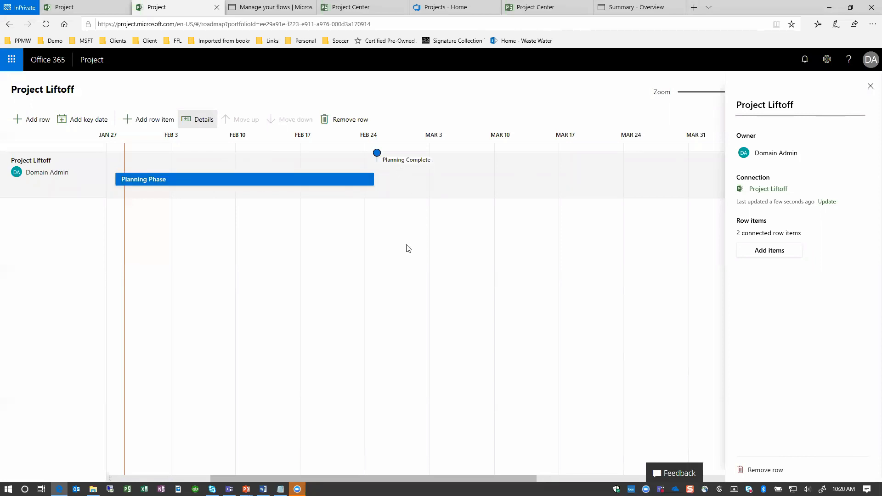
pyautogui.moveTo(408, 249)
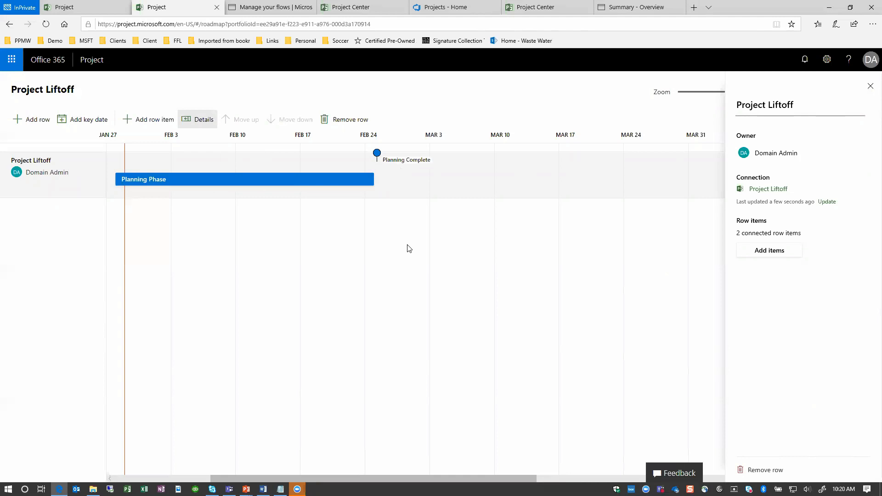
pyautogui.moveTo(527, 232)
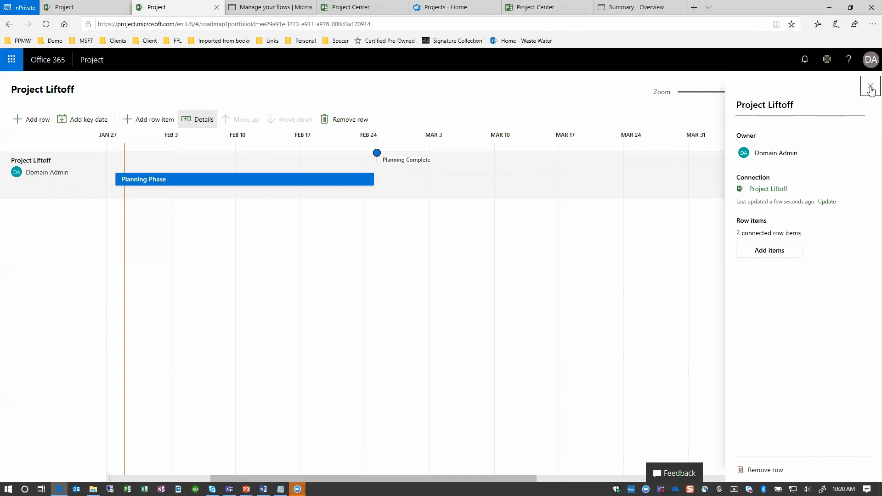
# Add a new row owned by Domain Admin and choose Azure Boards as its connection source
pyautogui.click(870, 90)
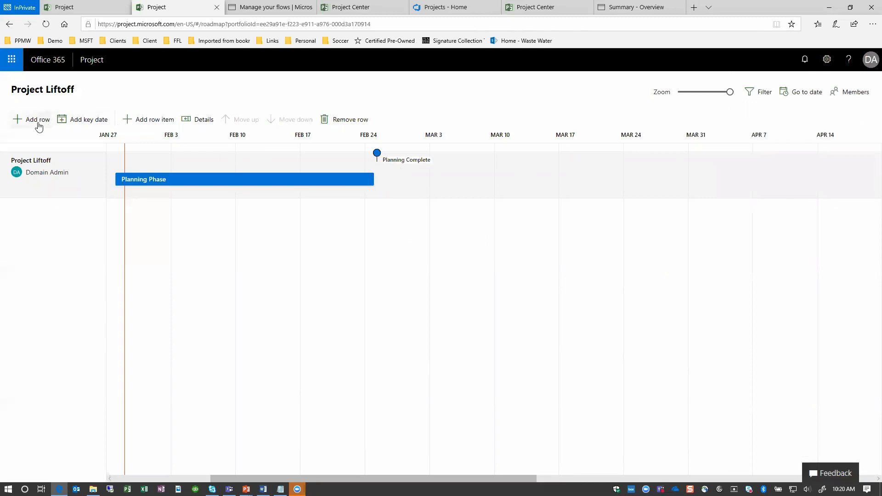
pyautogui.click(37, 120)
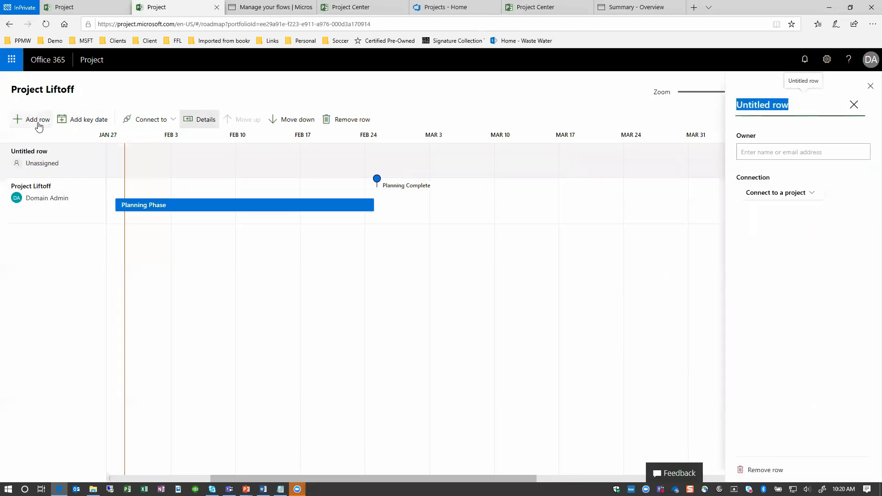
pyautogui.click(803, 152)
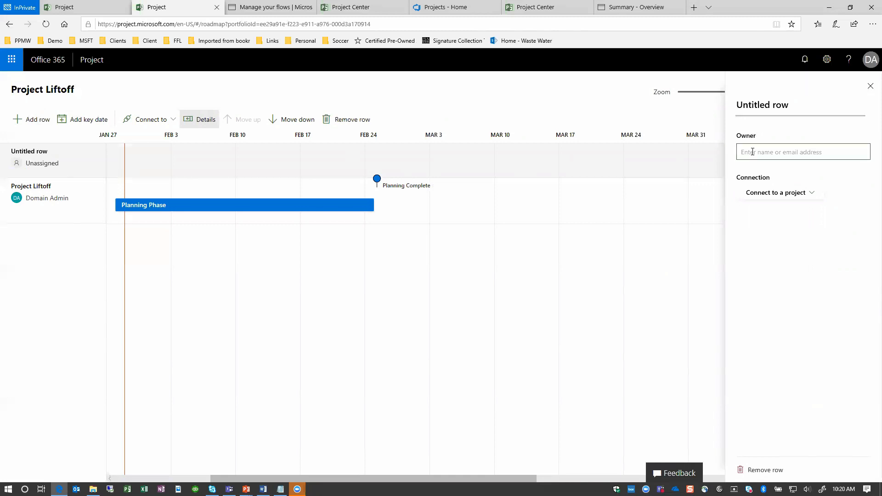
pyautogui.write('Do')
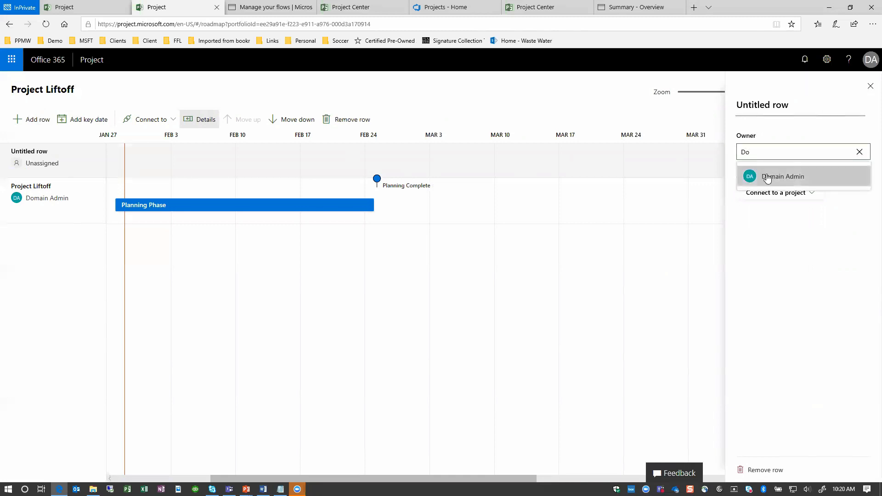
pyautogui.click(782, 177)
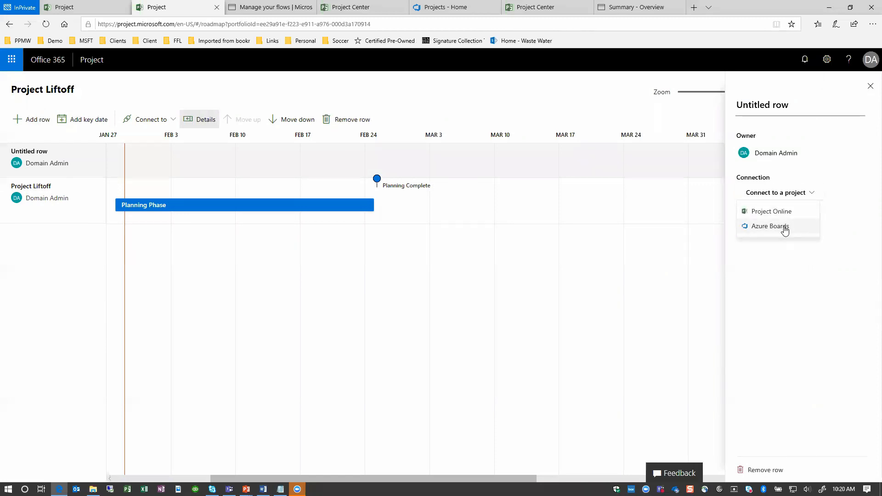
pyautogui.click(770, 226)
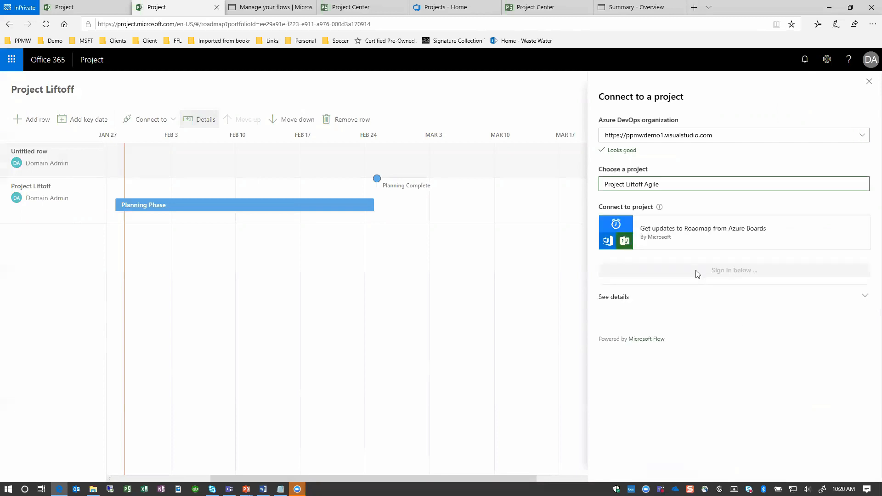
pyautogui.moveTo(713, 329)
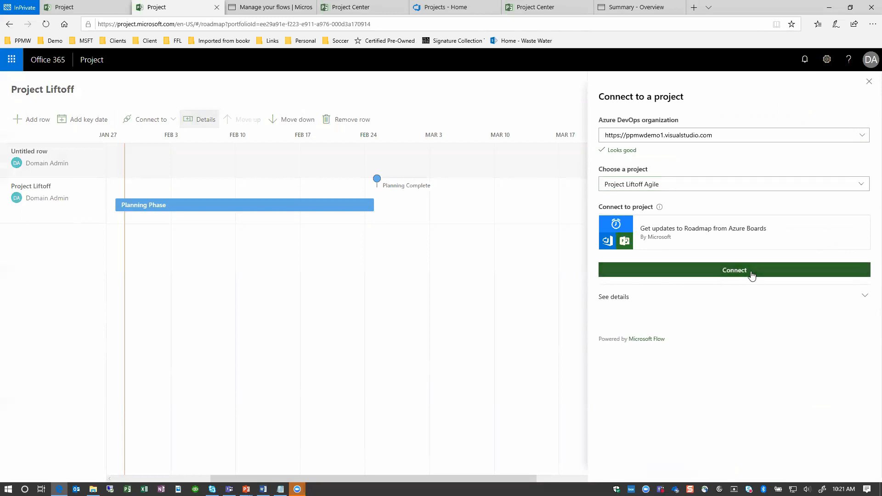
# Connect the row to Project Liftoff Agile and pick the Welcome Screen user story by searching 'User'
pyautogui.click(733, 270)
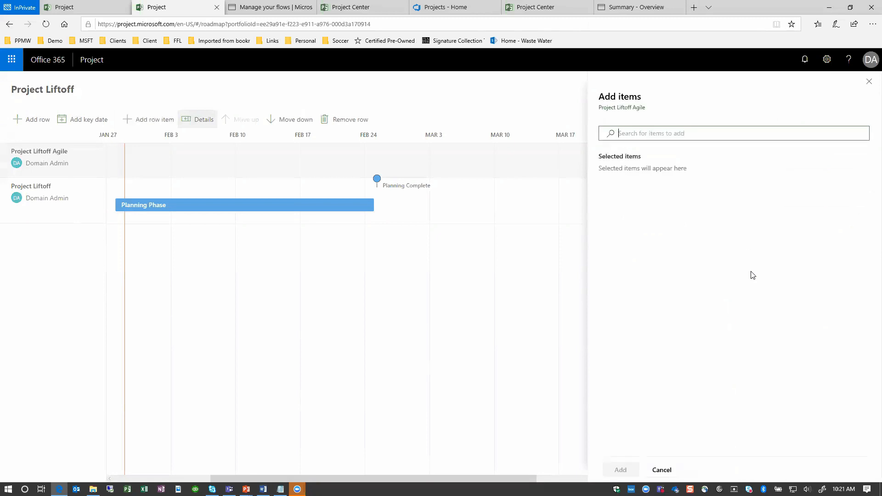
pyautogui.moveTo(753, 272)
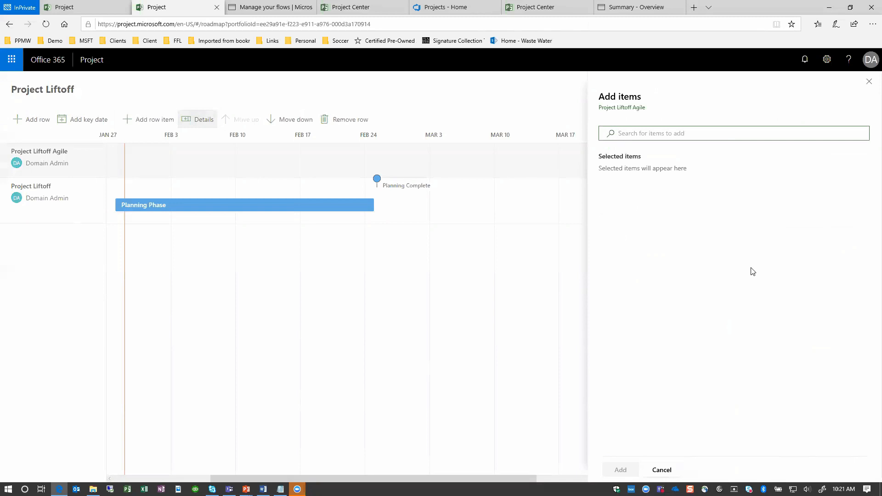
pyautogui.write('User')
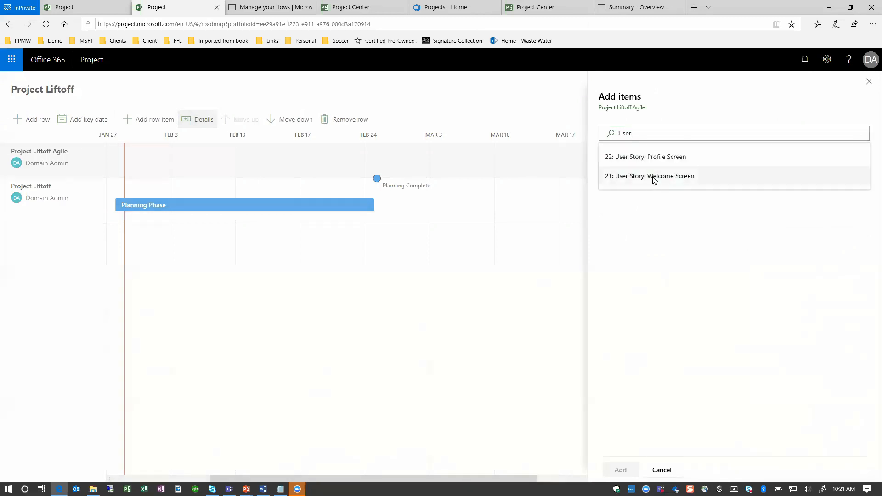
pyautogui.click(649, 176)
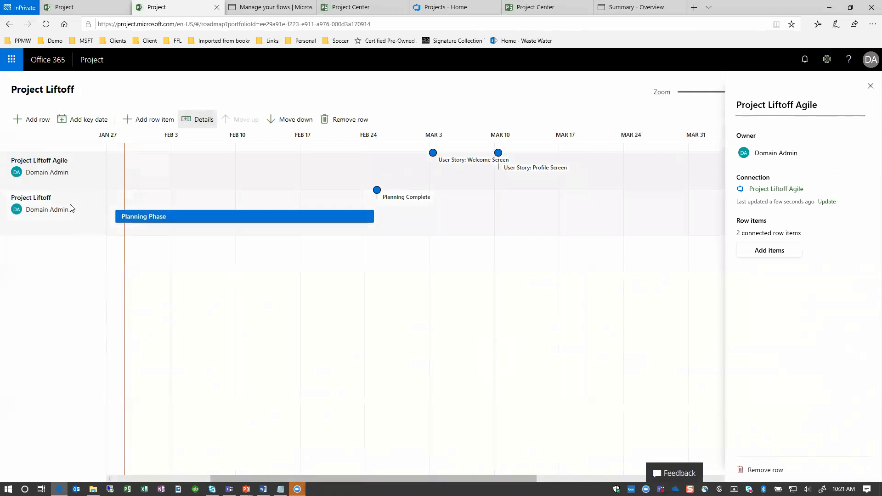
pyautogui.moveTo(74, 202)
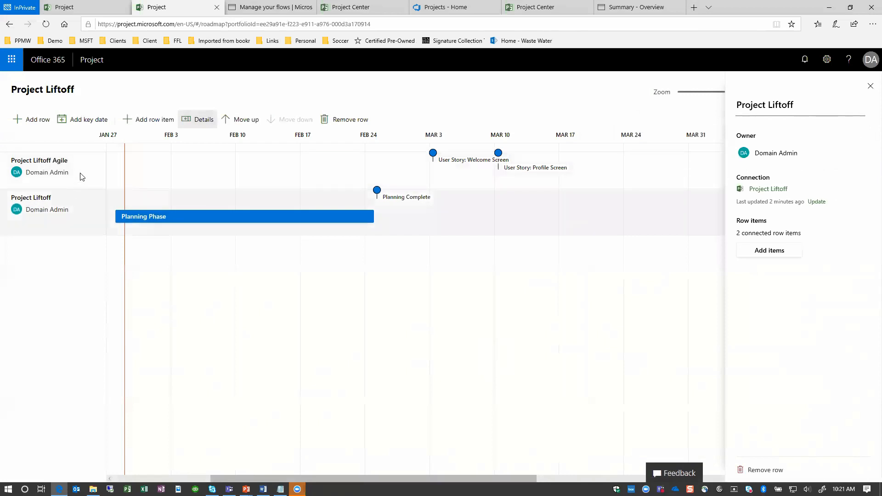
pyautogui.moveTo(73, 204)
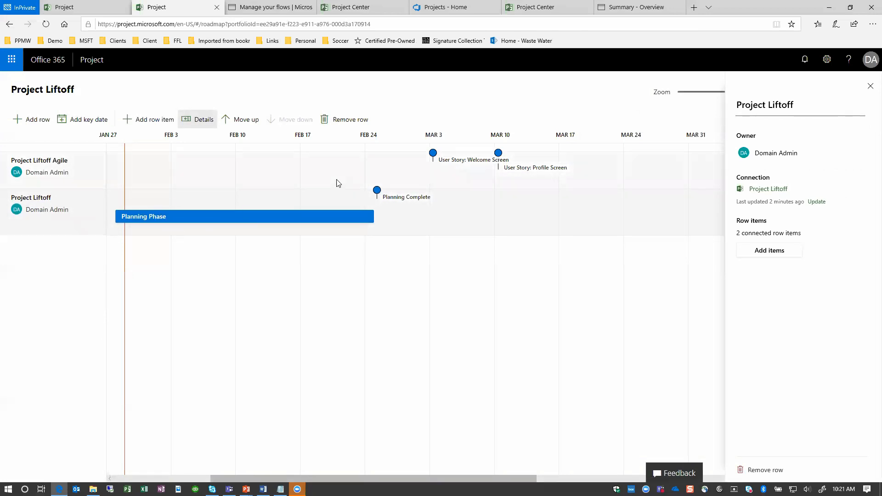
pyautogui.moveTo(182, 231)
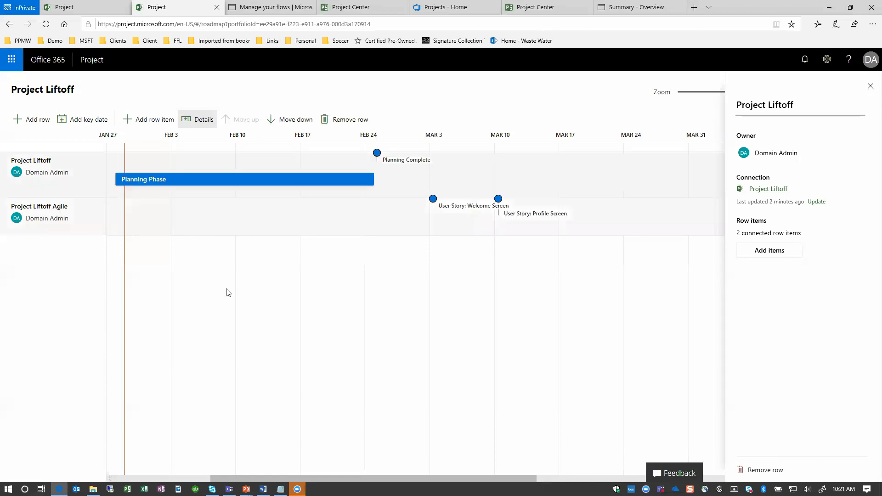
pyautogui.moveTo(428, 221)
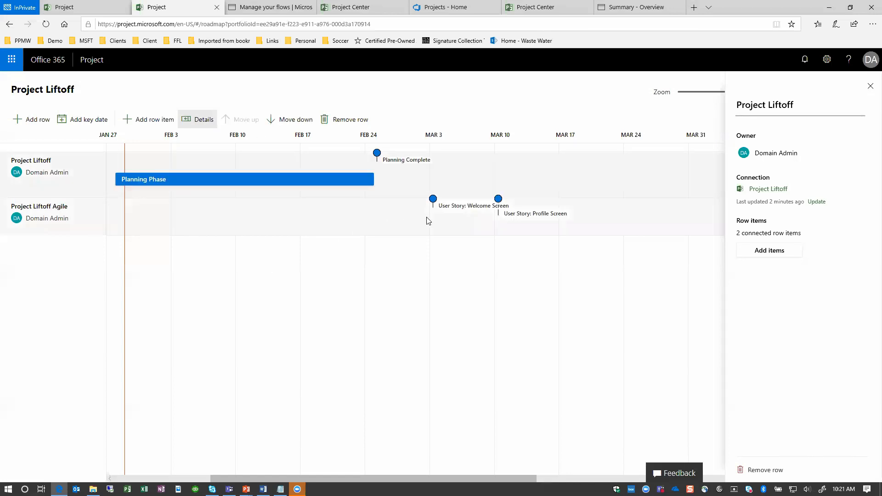
pyautogui.moveTo(470, 222)
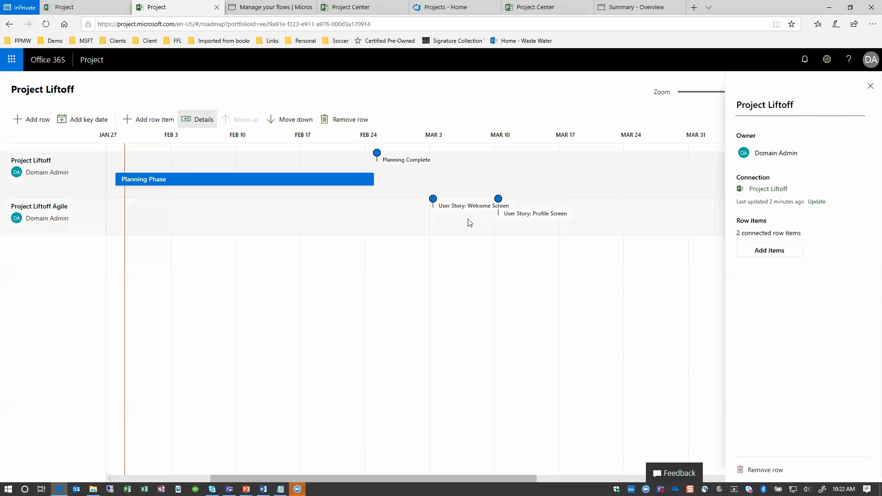
pyautogui.moveTo(450, 249)
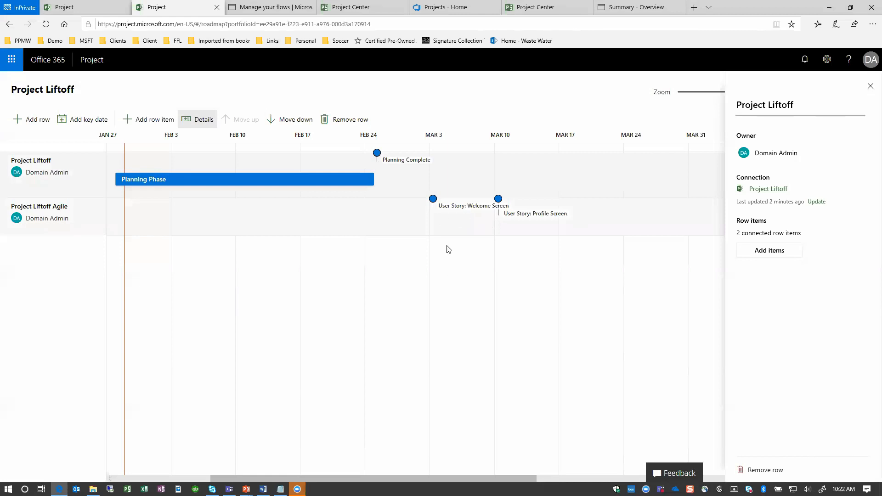
pyautogui.moveTo(453, 290)
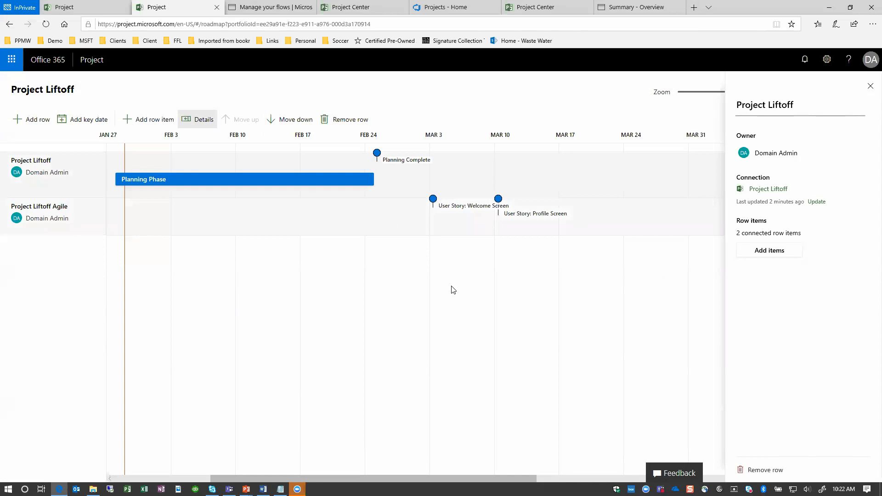
pyautogui.moveTo(450, 291)
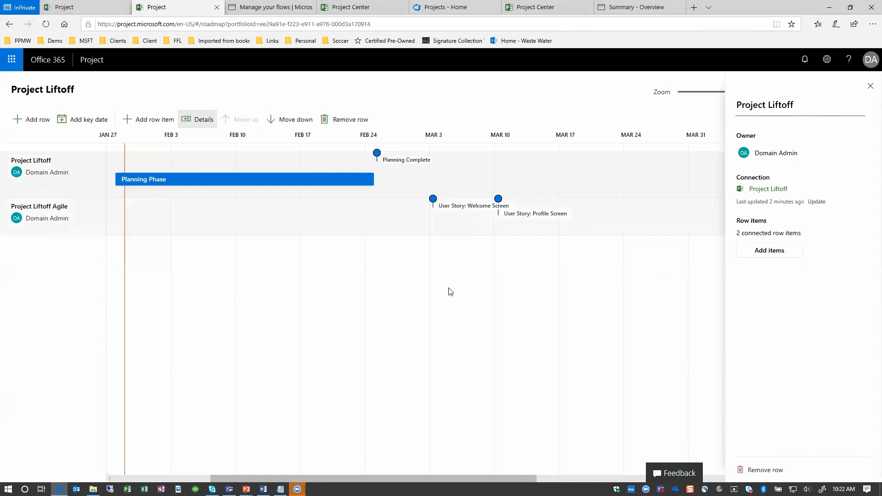
pyautogui.moveTo(445, 290)
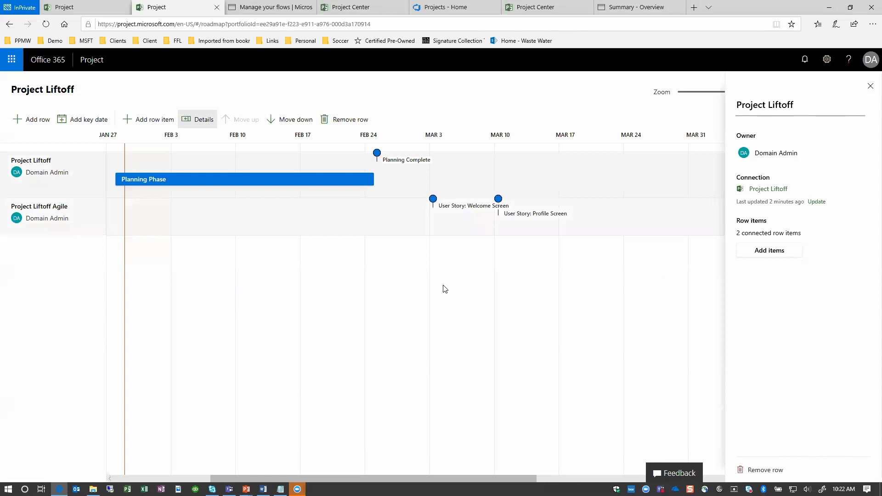
pyautogui.moveTo(82, 217)
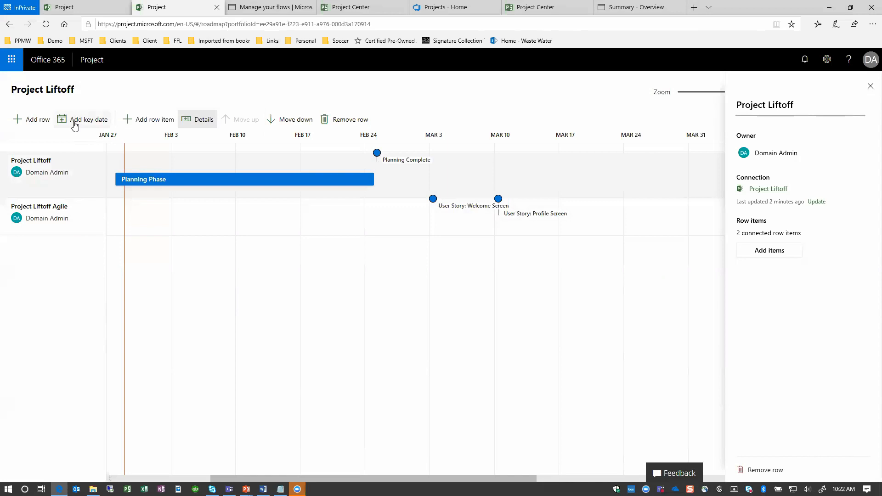
# Add a key date named User Stories Complete due March 29, 2019
pyautogui.click(88, 120)
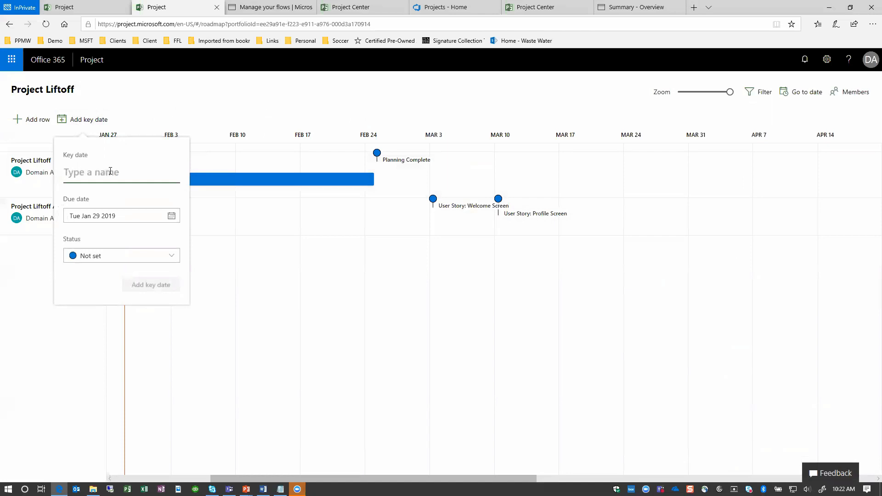
pyautogui.write('User Storie')
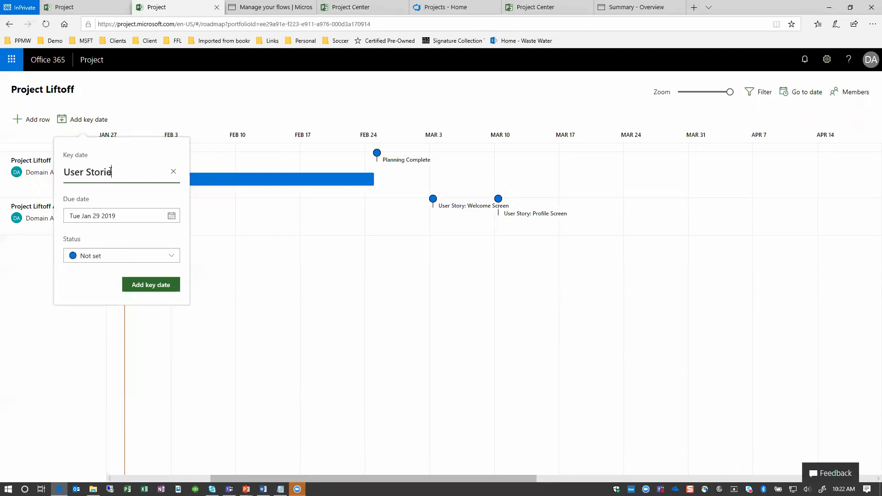
pyautogui.write('s Complete')
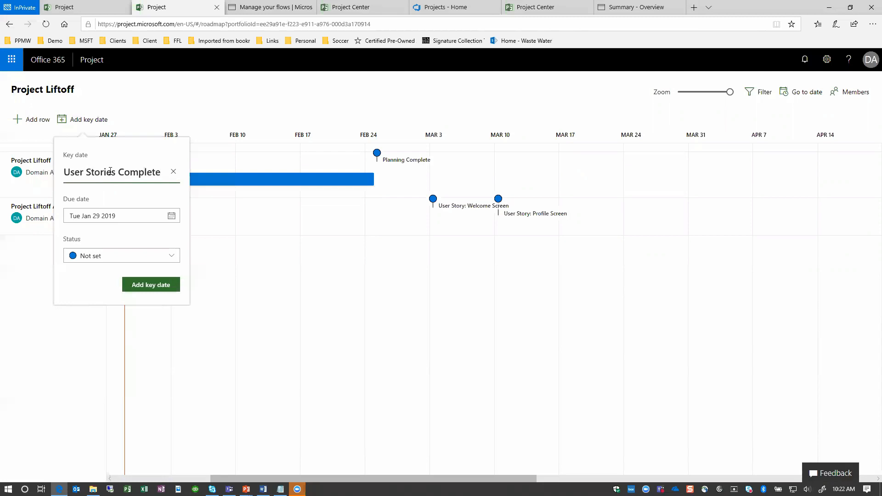
pyautogui.click(171, 215)
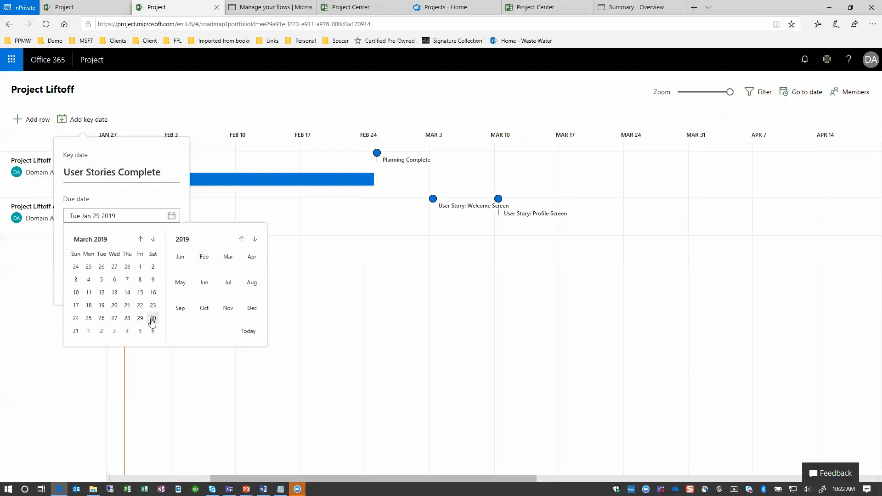
pyautogui.click(139, 318)
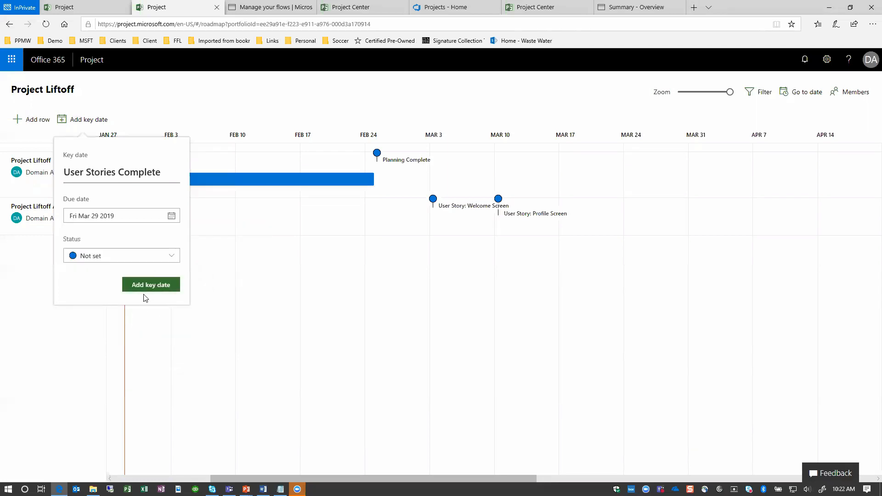
pyautogui.click(151, 284)
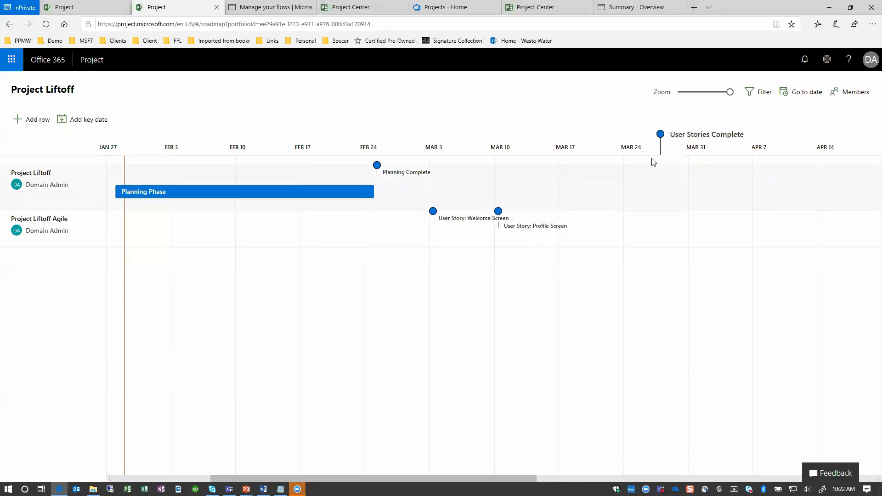
pyautogui.moveTo(125, 105)
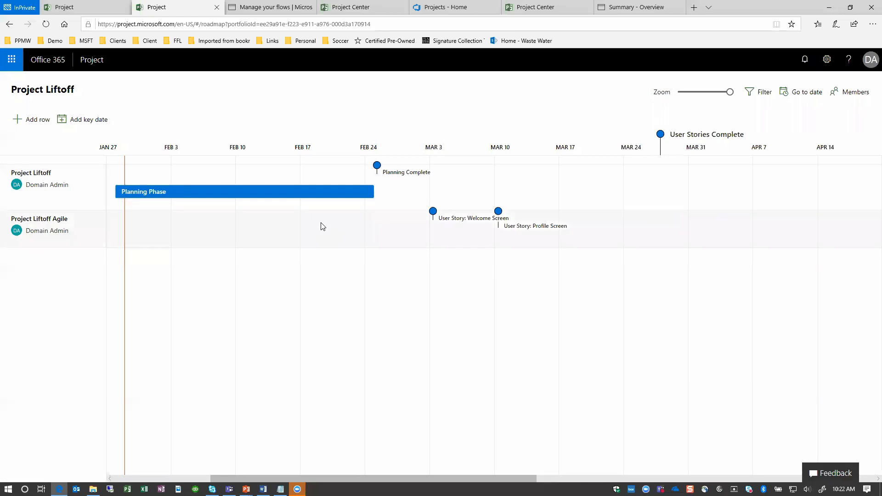
pyautogui.moveTo(324, 212)
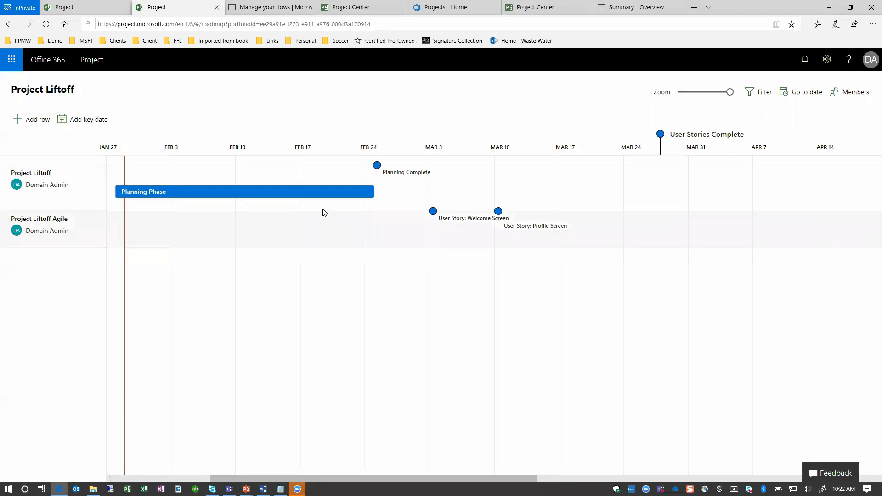
# Mark Planning Phase as On track and Planning Complete as At risk
pyautogui.click(242, 191)
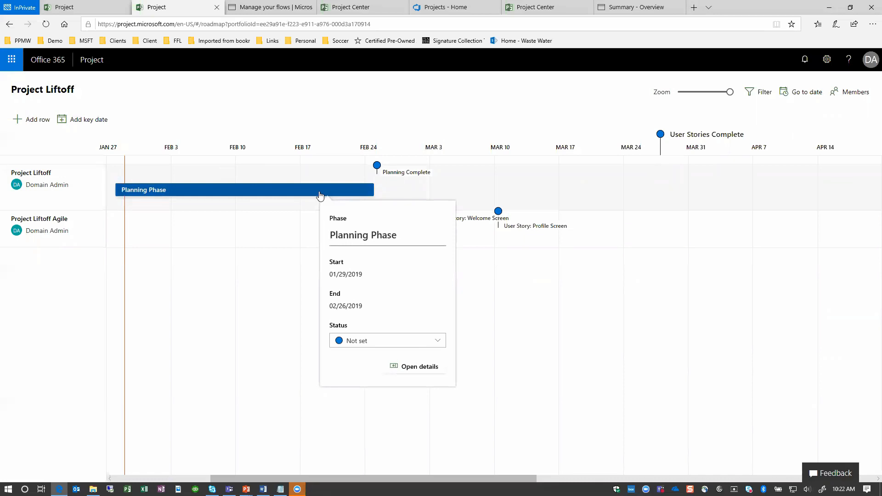
pyautogui.click(387, 340)
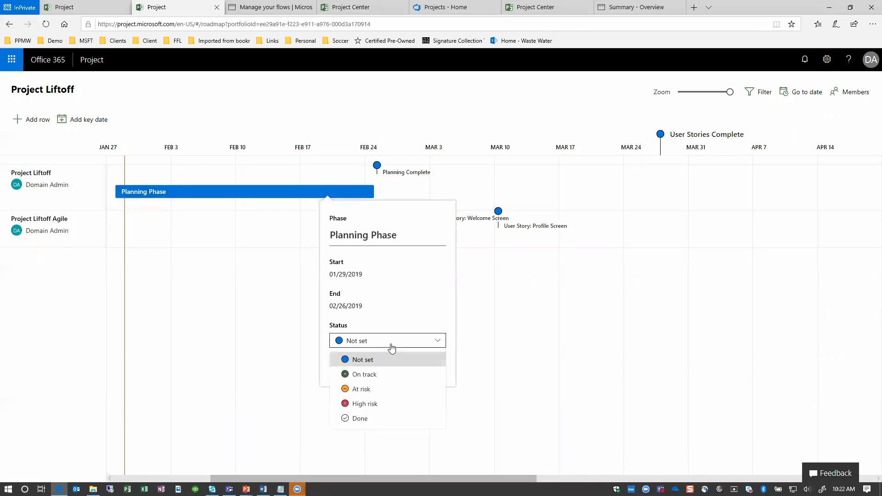
pyautogui.click(364, 374)
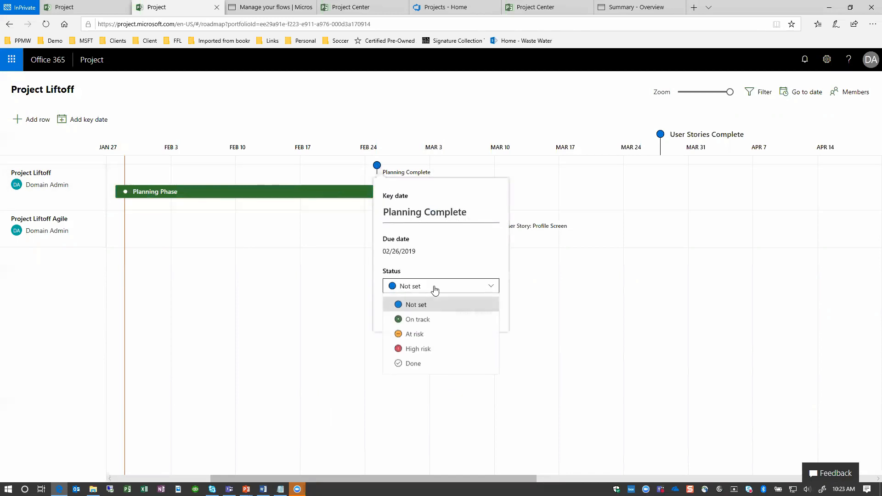
pyautogui.click(414, 334)
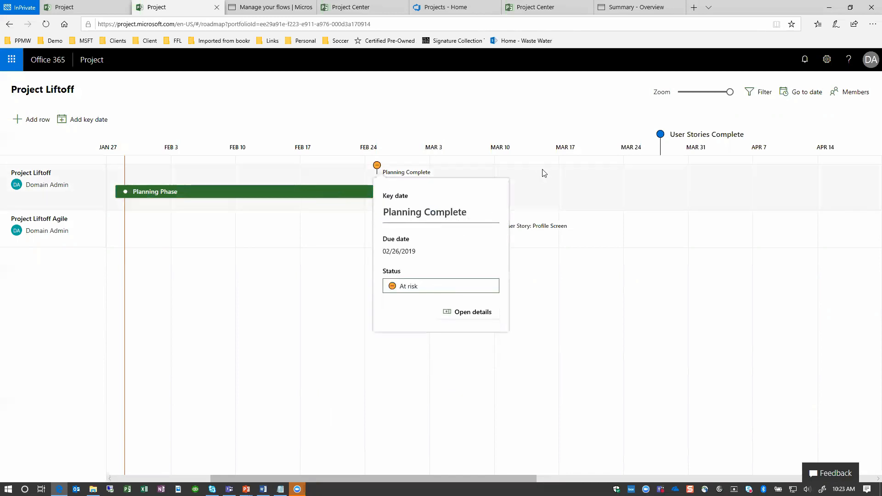
# Mark Welcome Screen as High risk and Profile Screen as Done
pyautogui.click(433, 215)
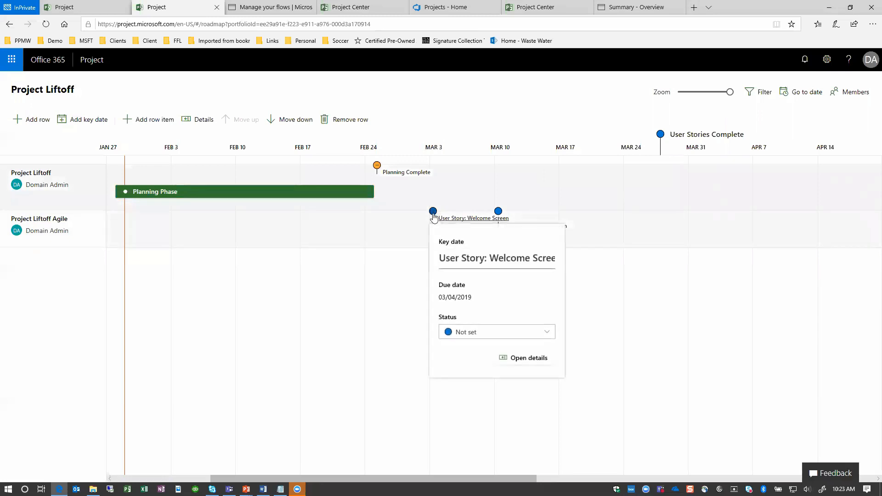
pyautogui.click(497, 332)
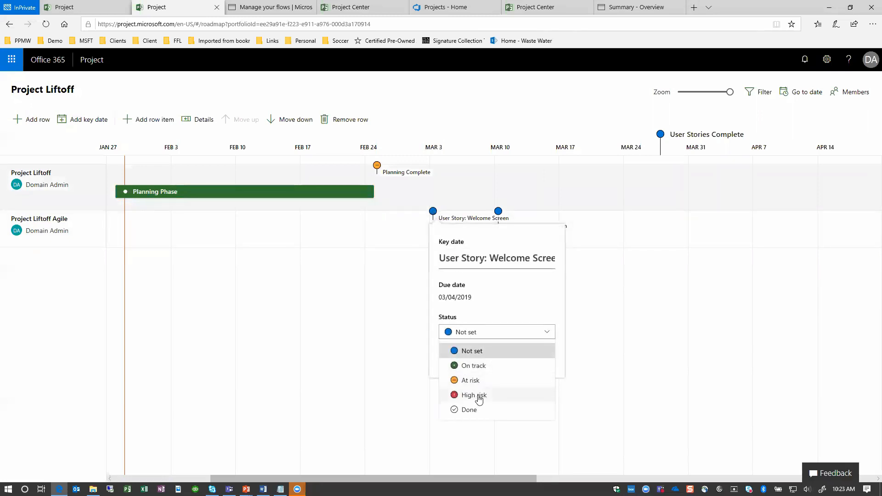
pyautogui.click(474, 394)
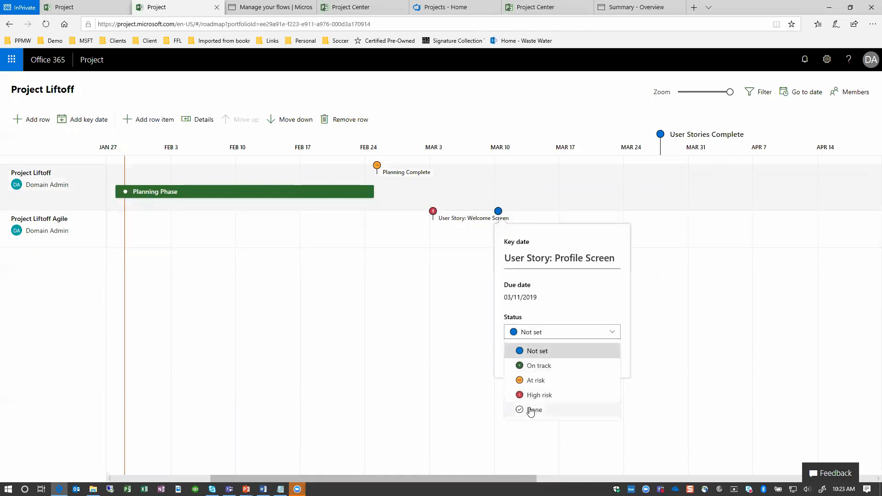
pyautogui.click(534, 409)
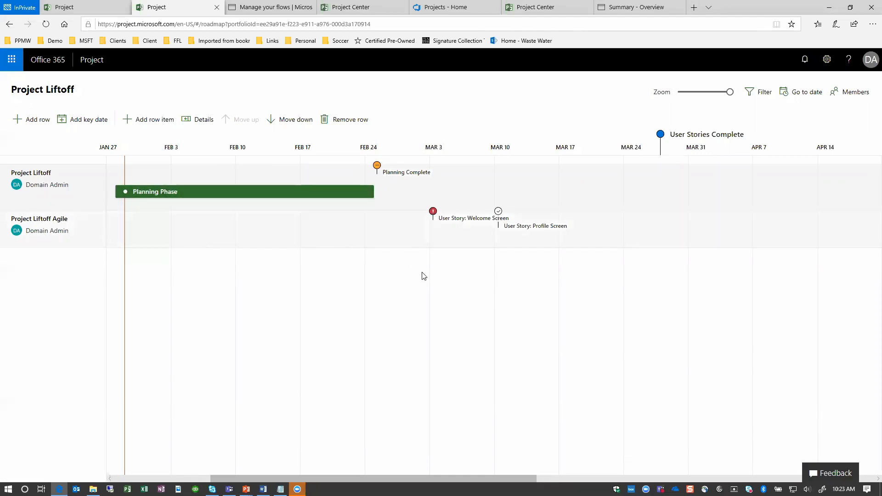
pyautogui.moveTo(386, 233)
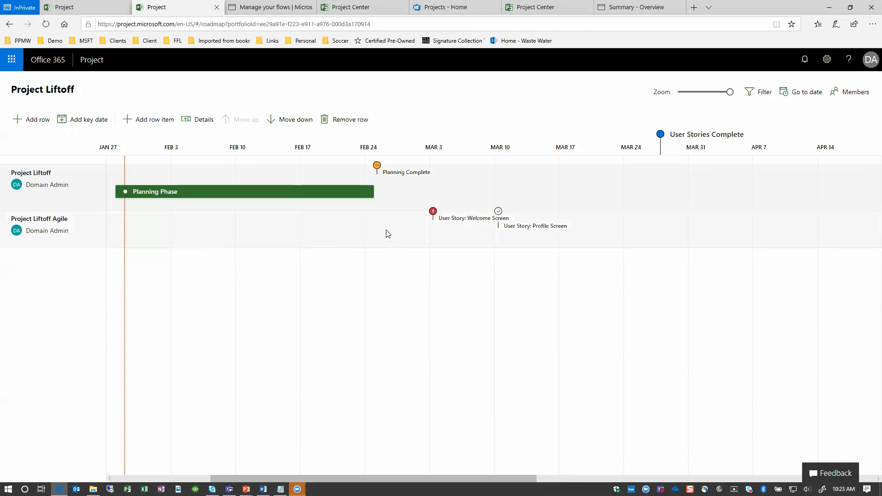
pyautogui.moveTo(330, 216)
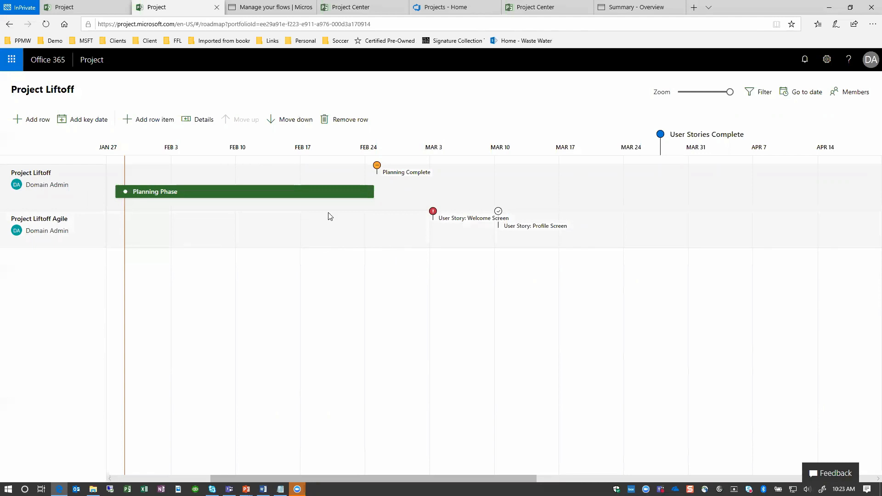
pyautogui.moveTo(407, 271)
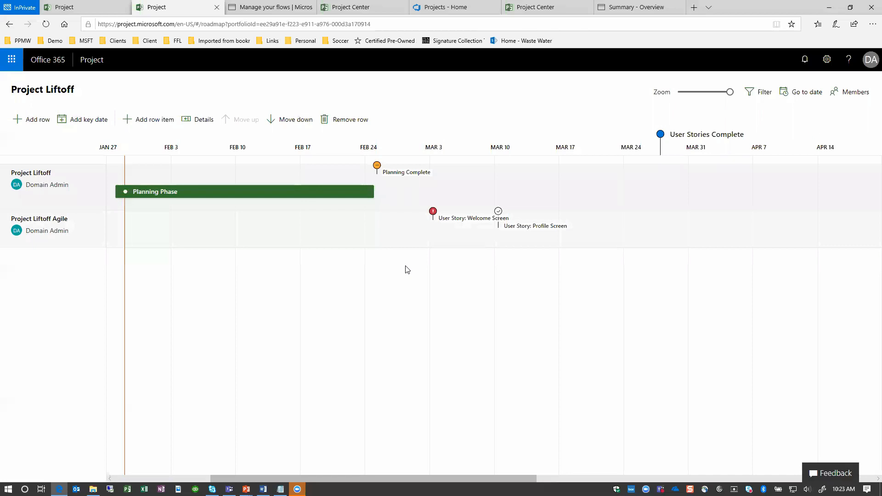
pyautogui.moveTo(763, 95)
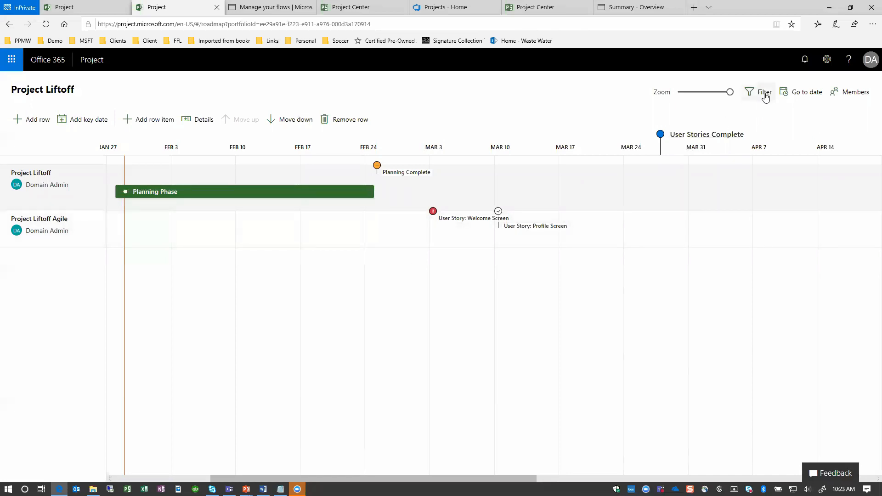
# Confirm the roadmap's member settings and reopen Project Liftoff from the recent list
pyautogui.click(855, 92)
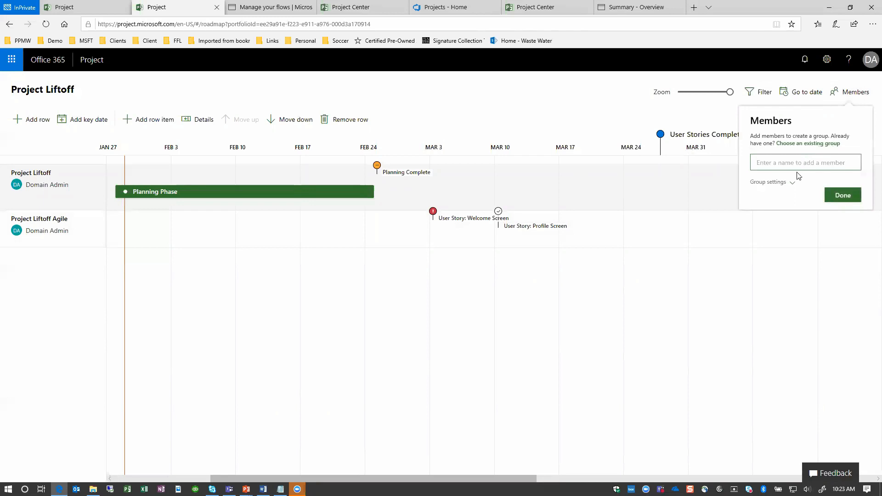
pyautogui.click(843, 195)
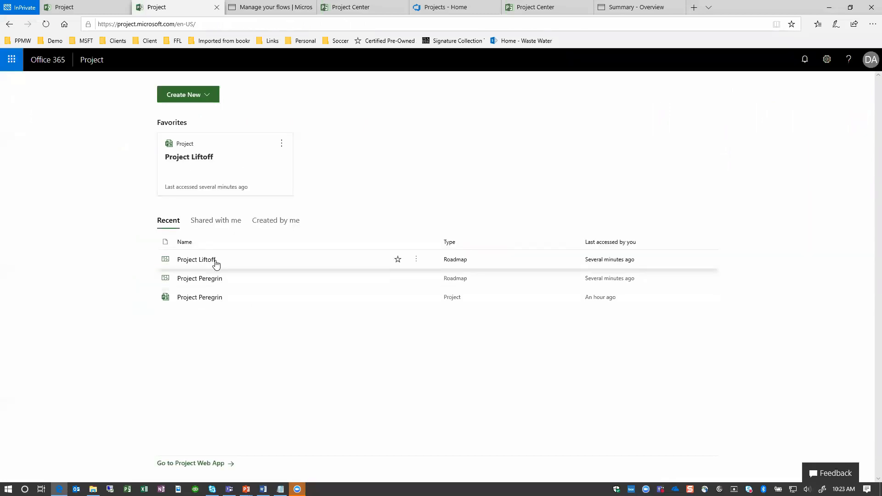
pyautogui.click(398, 259)
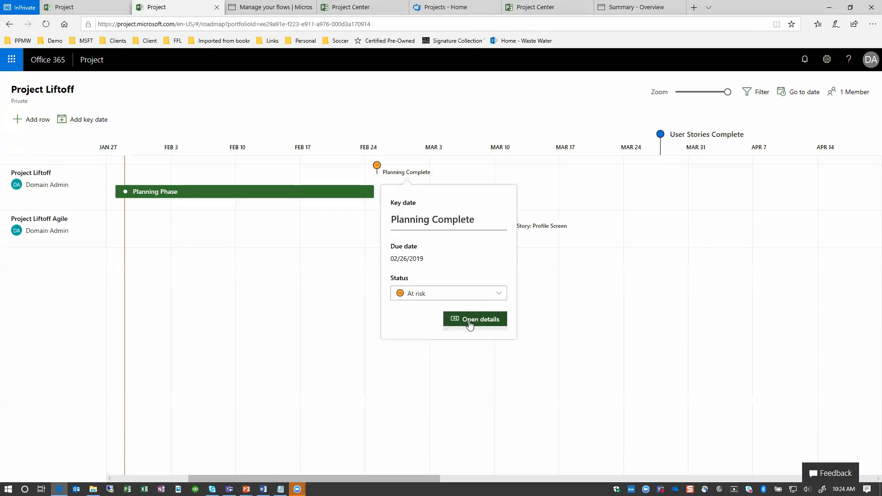
# Follow the Planning Complete and Welcome Screen connection links to their sources, then return to the roadmap
pyautogui.click(475, 319)
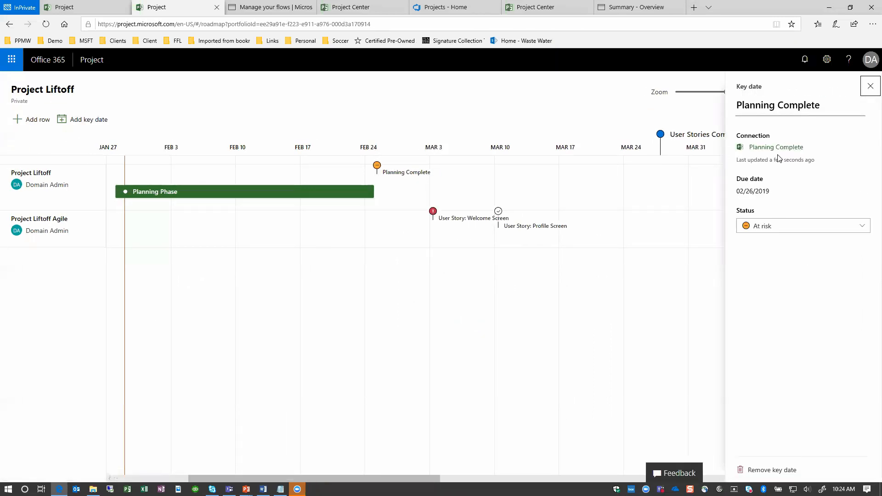
pyautogui.moveTo(776, 147)
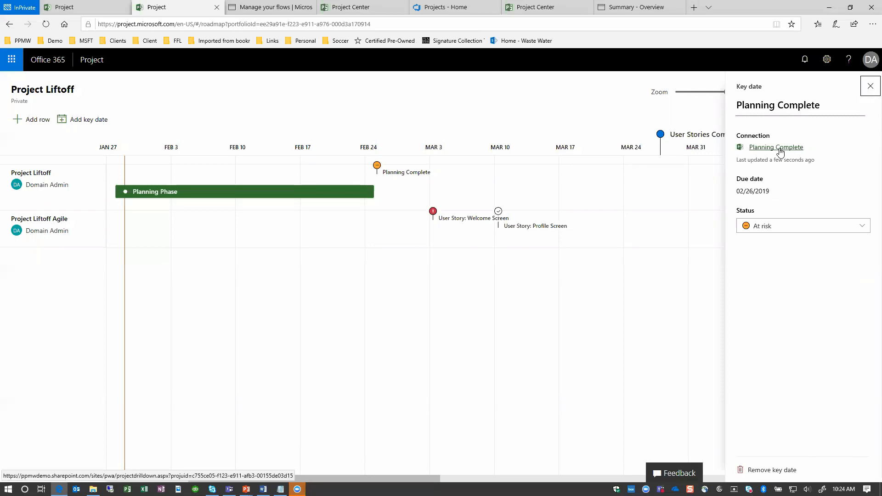
pyautogui.click(776, 147)
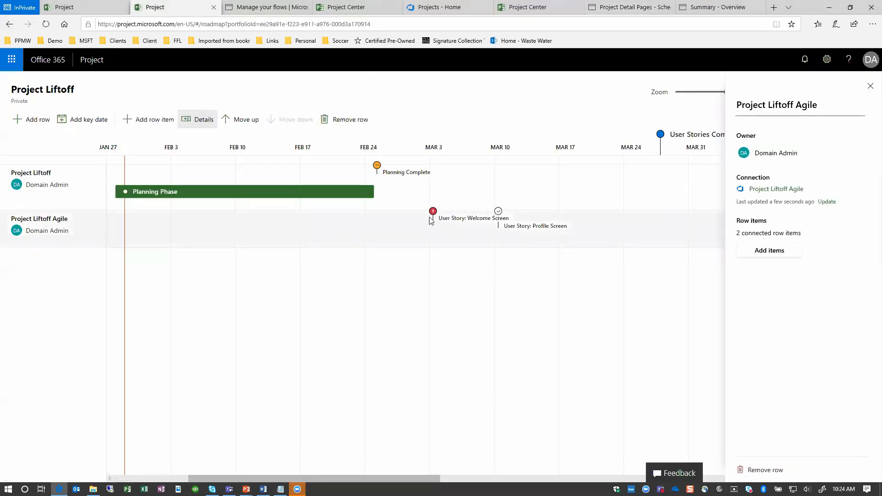
pyautogui.click(433, 212)
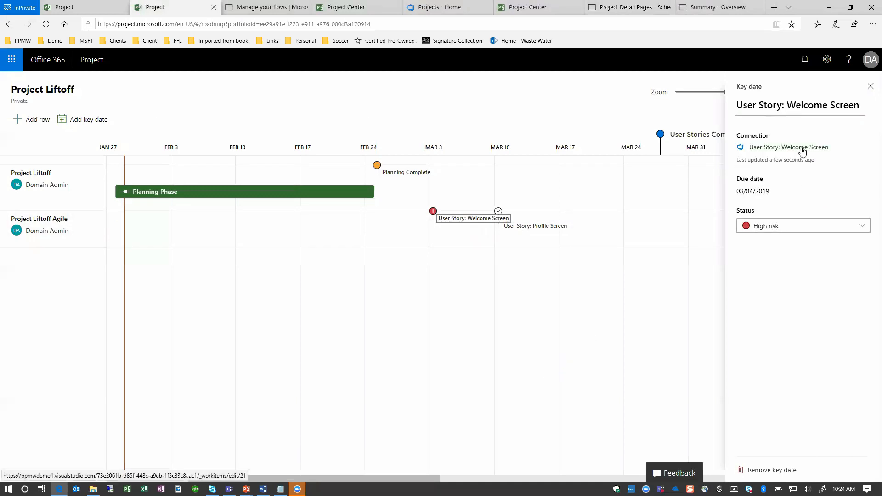
pyautogui.click(789, 148)
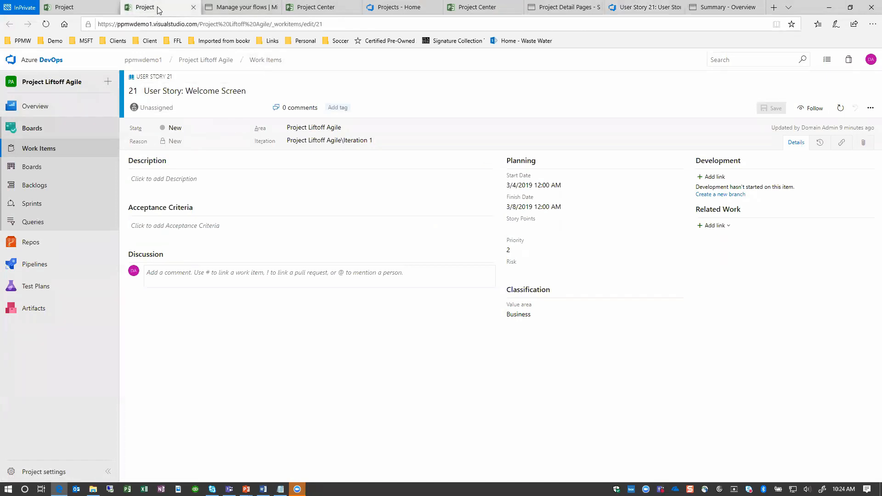
pyautogui.click(144, 6)
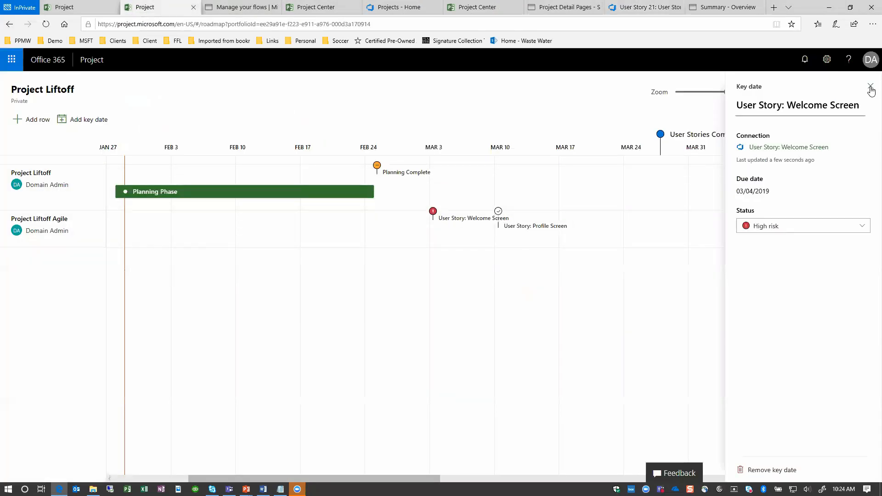
pyautogui.click(871, 90)
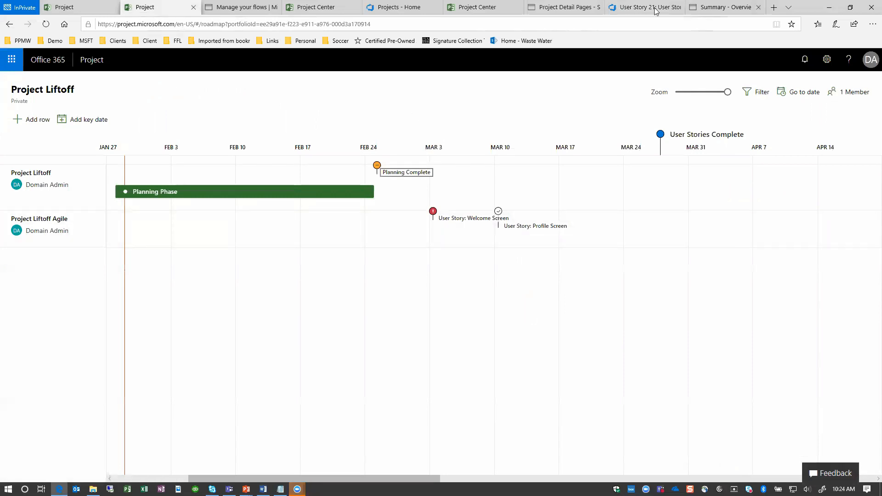
# From the Project Liftoff schedule, send the Project Plan Session task to the Project Liftoff roadmap
pyautogui.click(563, 7)
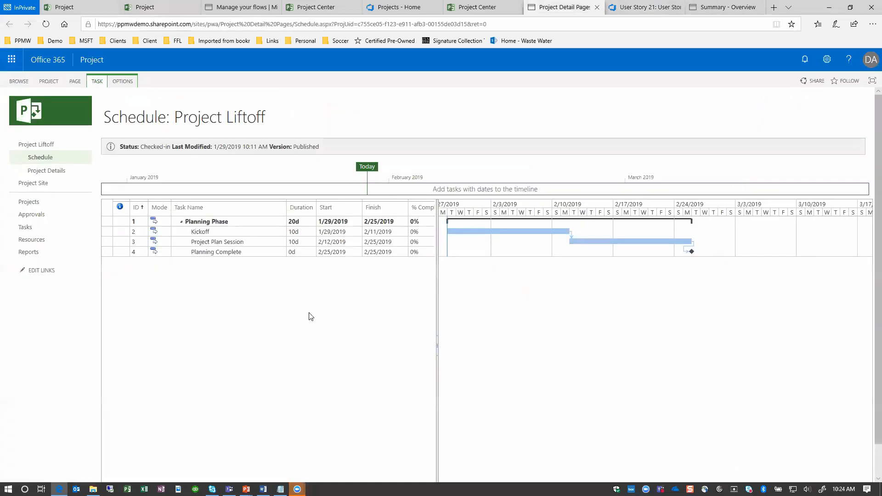
pyautogui.moveTo(109, 245)
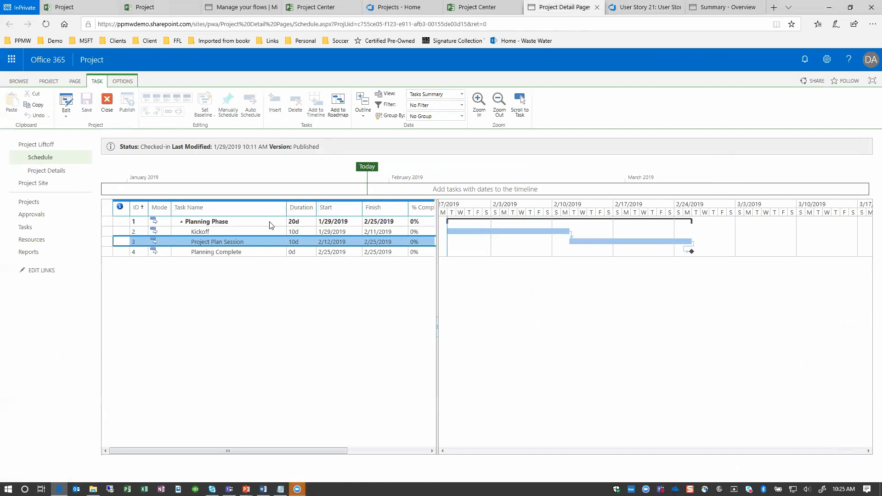
pyautogui.moveTo(337, 104)
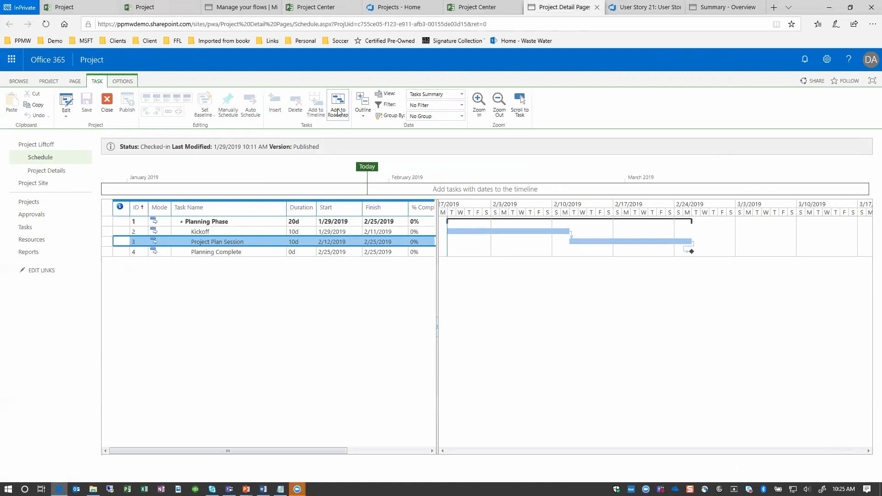
pyautogui.moveTo(338, 103)
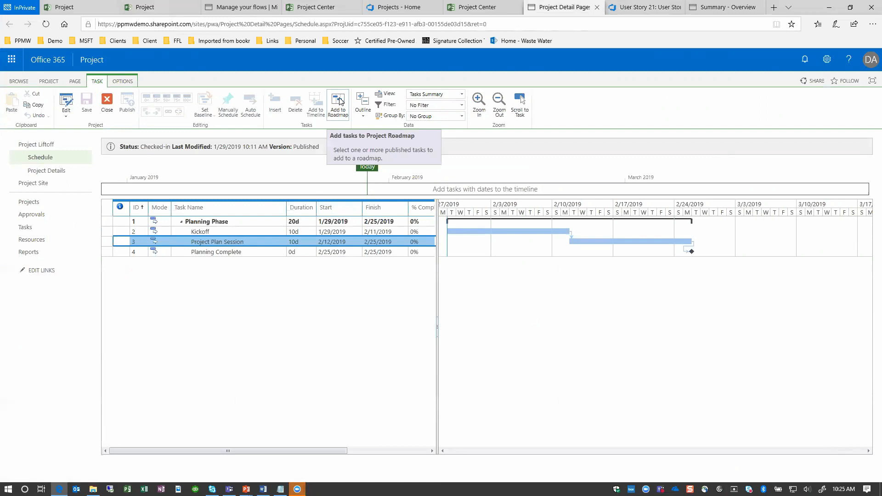
pyautogui.click(337, 104)
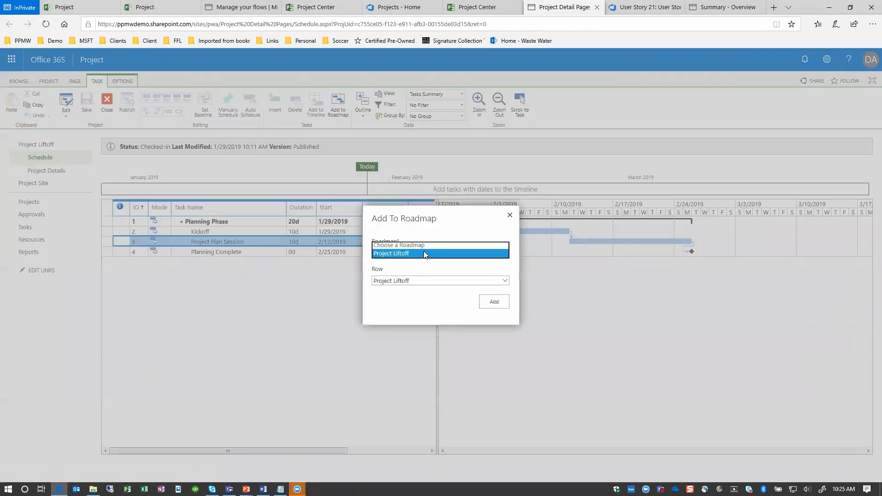
pyautogui.click(391, 254)
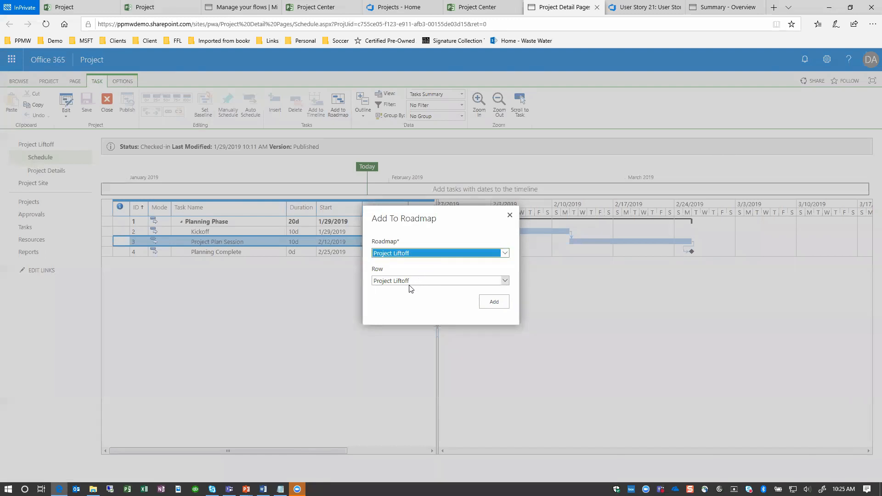
pyautogui.moveTo(224, 250)
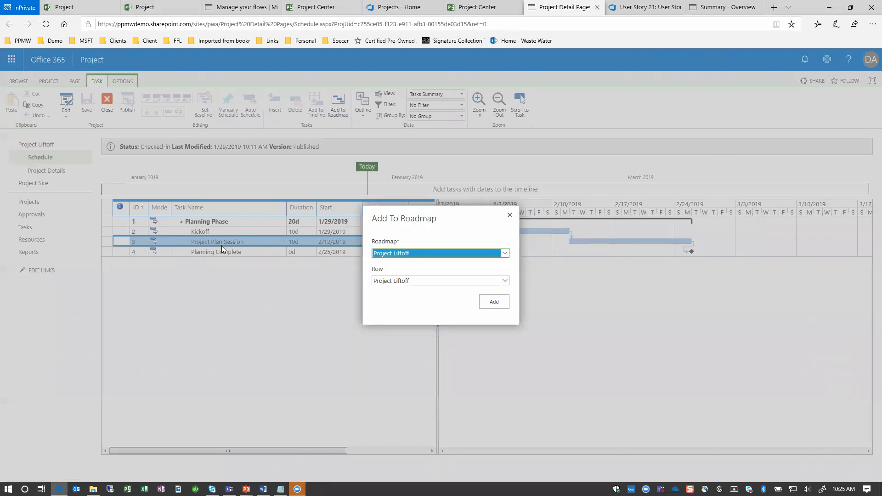
pyautogui.click(494, 301)
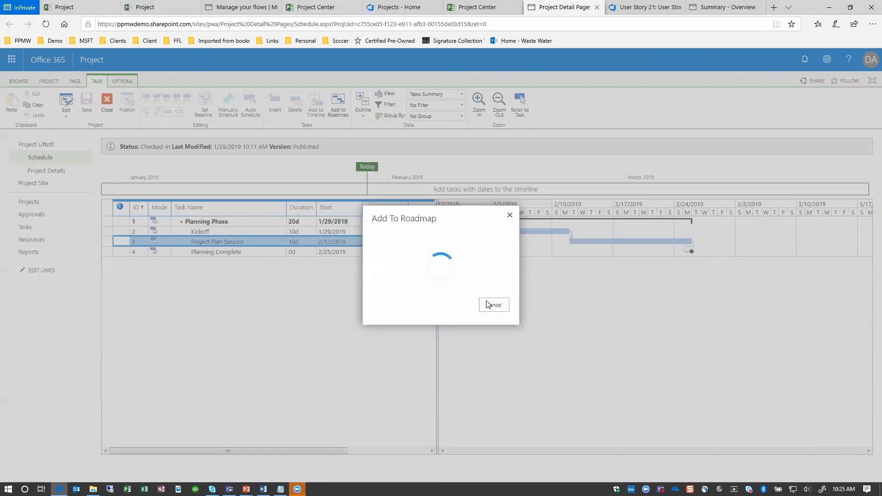
pyautogui.click(493, 304)
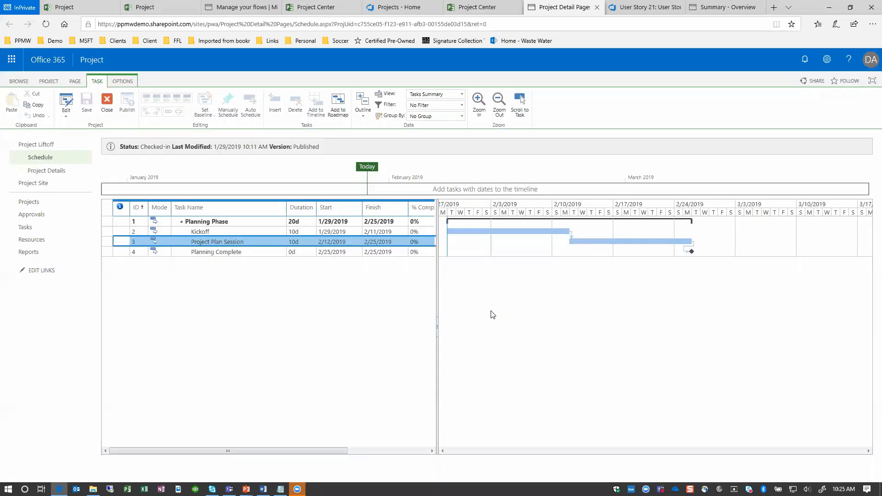
pyautogui.click(157, 6)
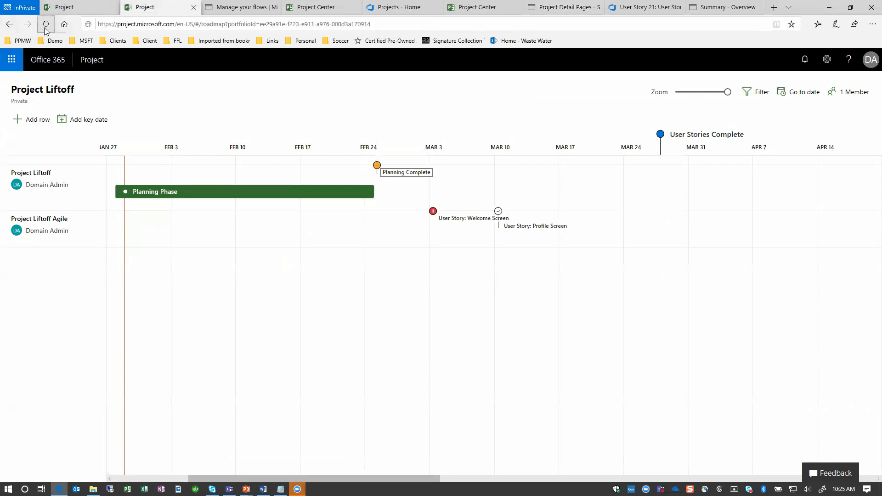
# Reload the roadmap so the Project Plan Session bar appears under Planning Phase
pyautogui.click(46, 24)
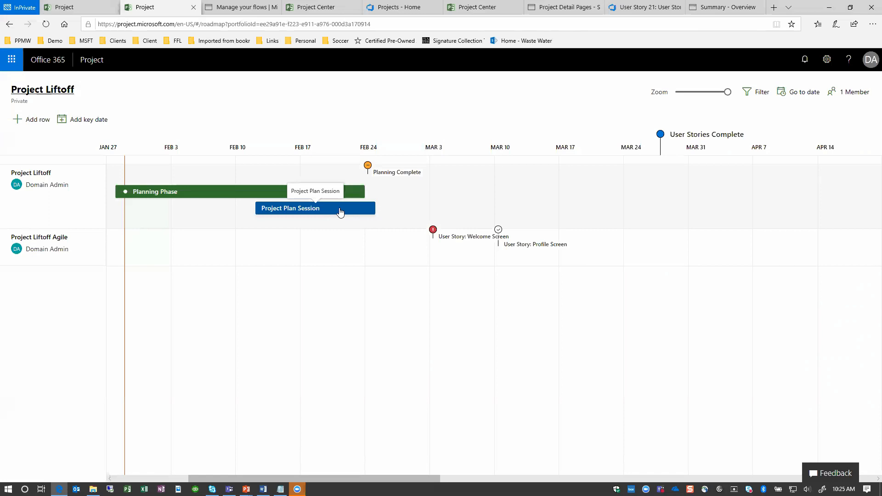
pyautogui.moveTo(441, 96)
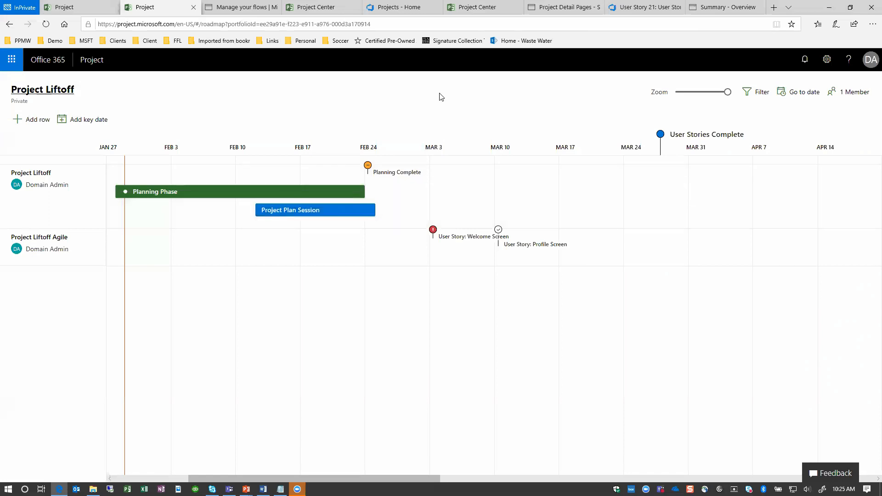
pyautogui.moveTo(365, 125)
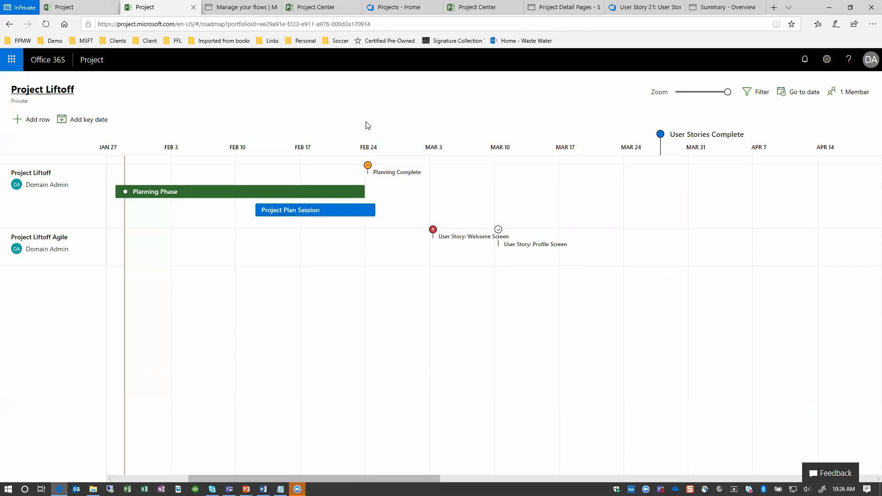
pyautogui.press('alt+tab')
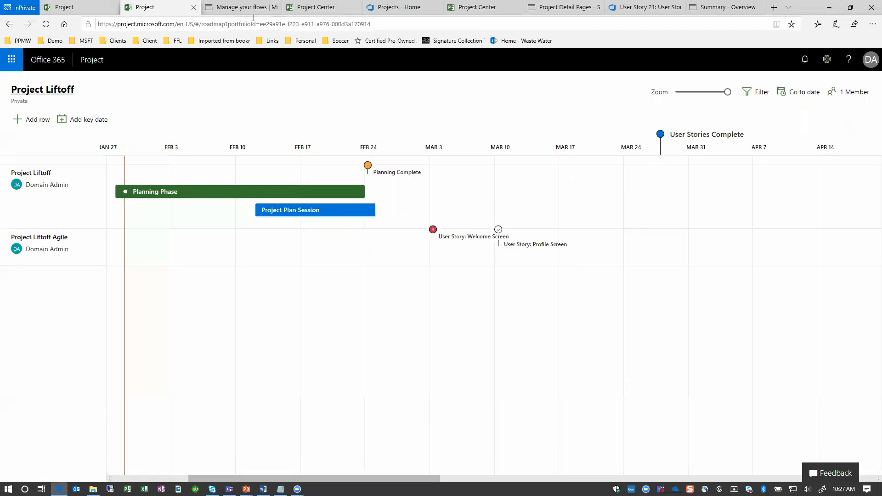
# Open the Planning Phase details card and follow its connection link to the Project Liftoff schedule in Project Online
pyautogui.click(242, 6)
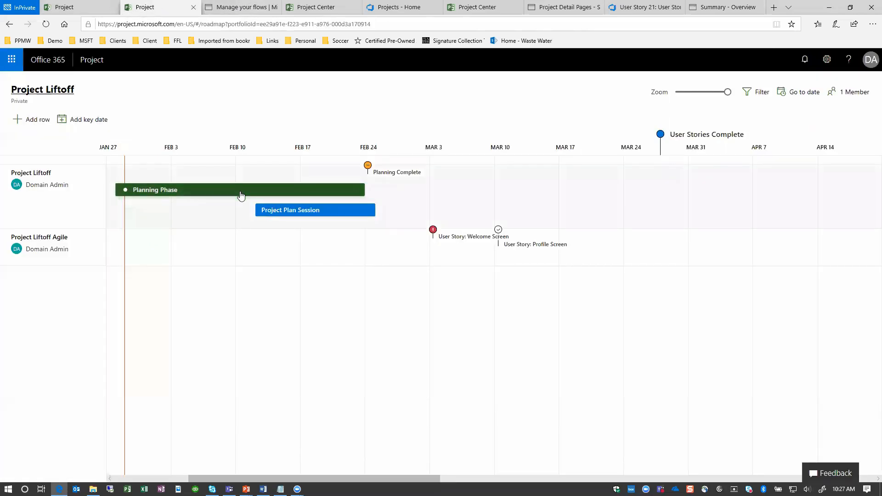
pyautogui.click(242, 191)
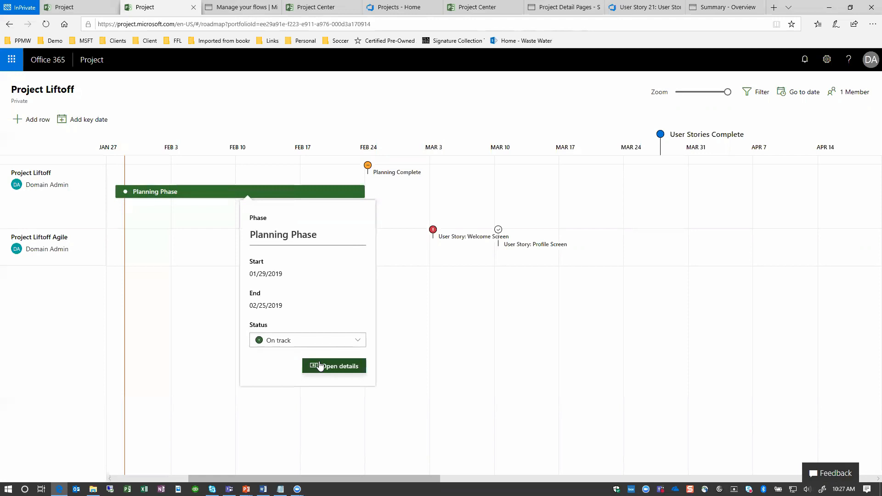
pyautogui.click(333, 366)
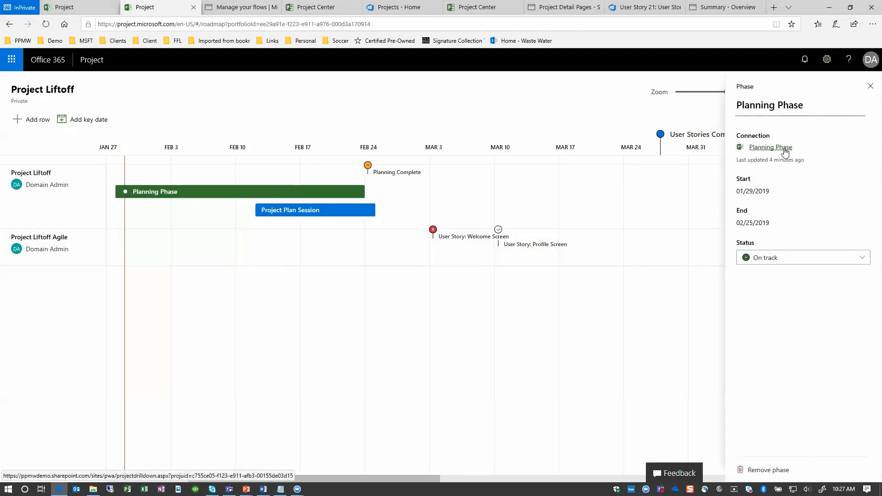
pyautogui.click(770, 147)
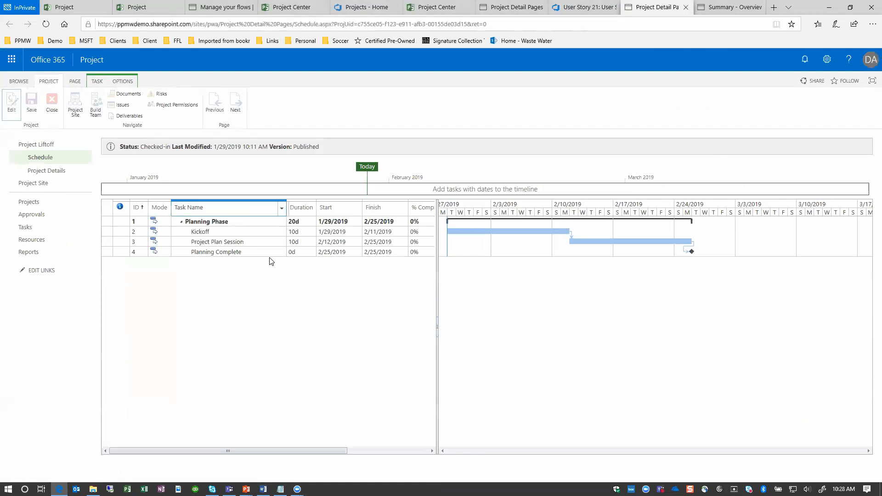
# Edit Kickoff and Project Plan Session to 50d each, so Planning Phase ends 6/17/2019, and publish
pyautogui.click(11, 104)
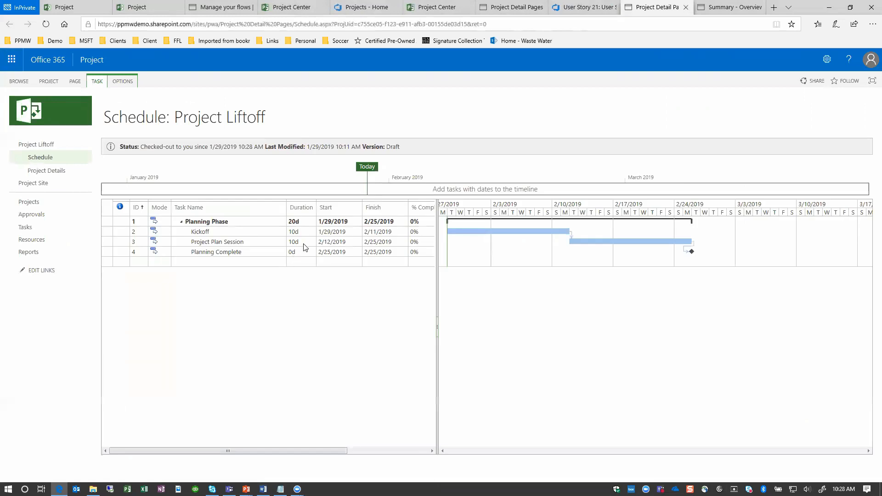
pyautogui.click(97, 81)
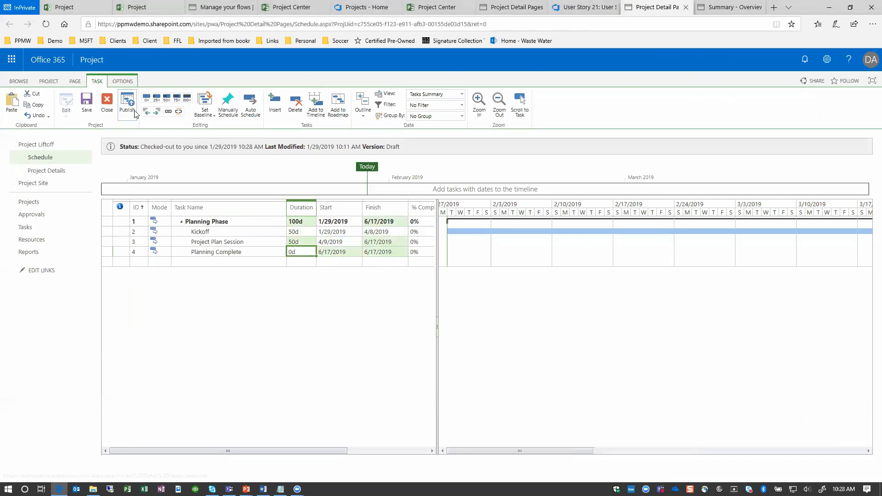
pyautogui.click(126, 104)
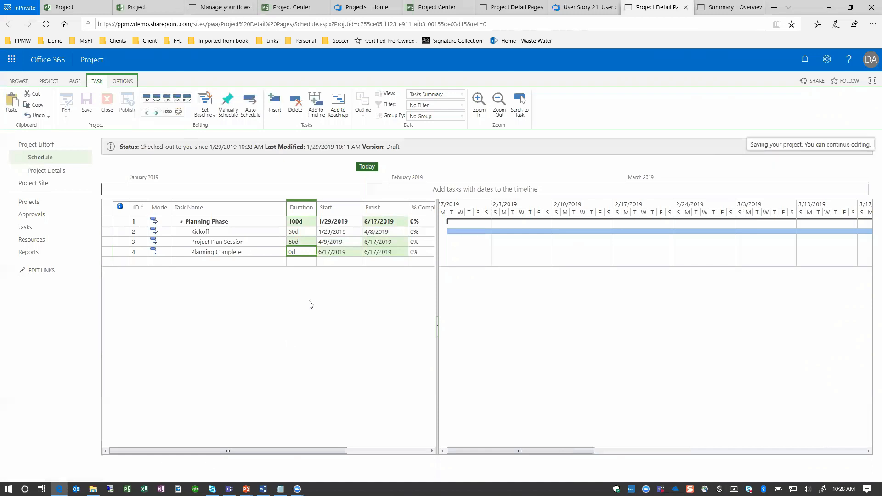
pyautogui.click(127, 101)
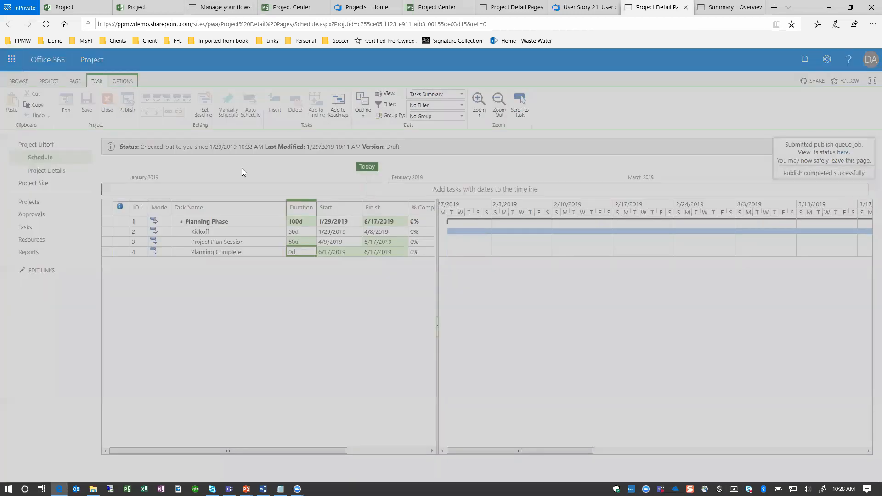
# Close the Project Liftoff schedule and check it back in
pyautogui.click(106, 103)
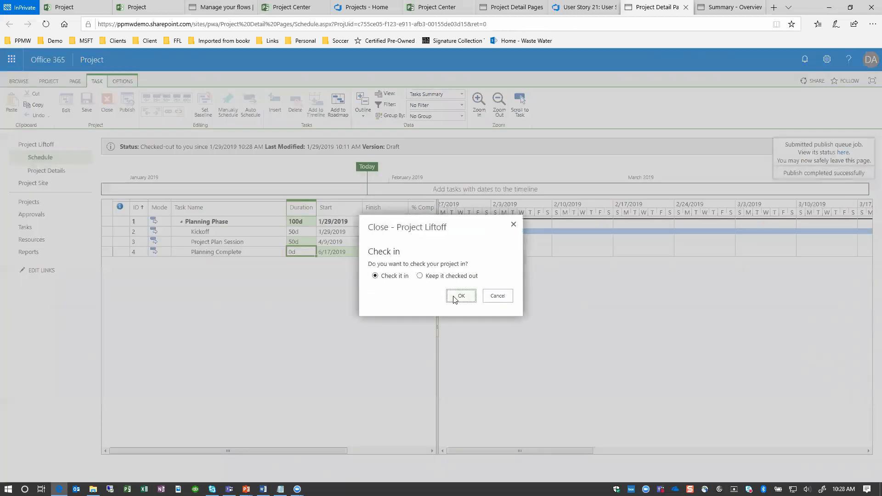
pyautogui.click(461, 295)
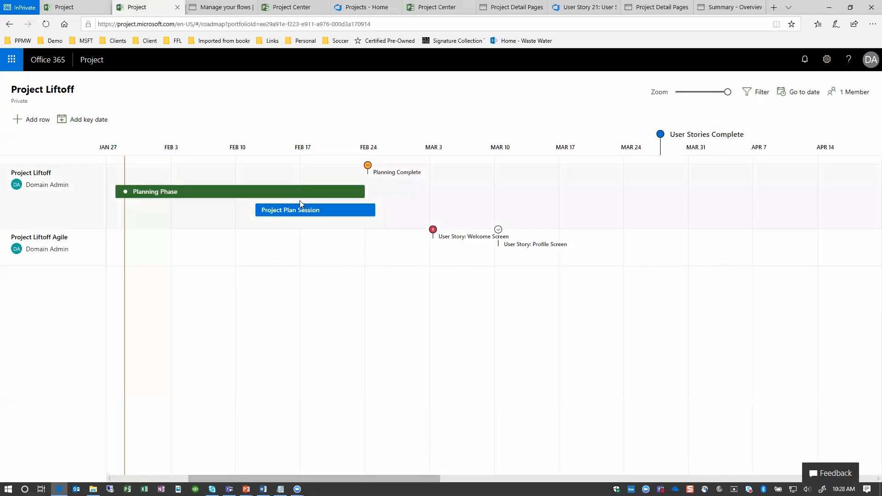
pyautogui.moveTo(363, 196)
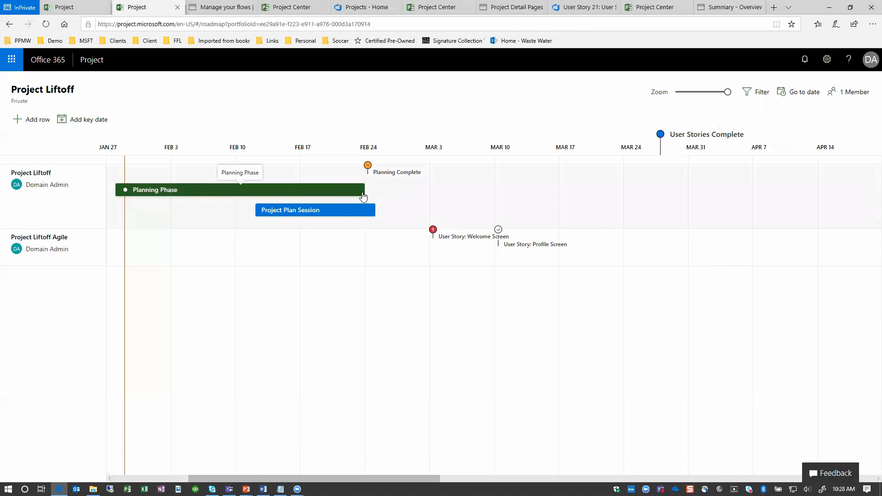
pyautogui.moveTo(304, 299)
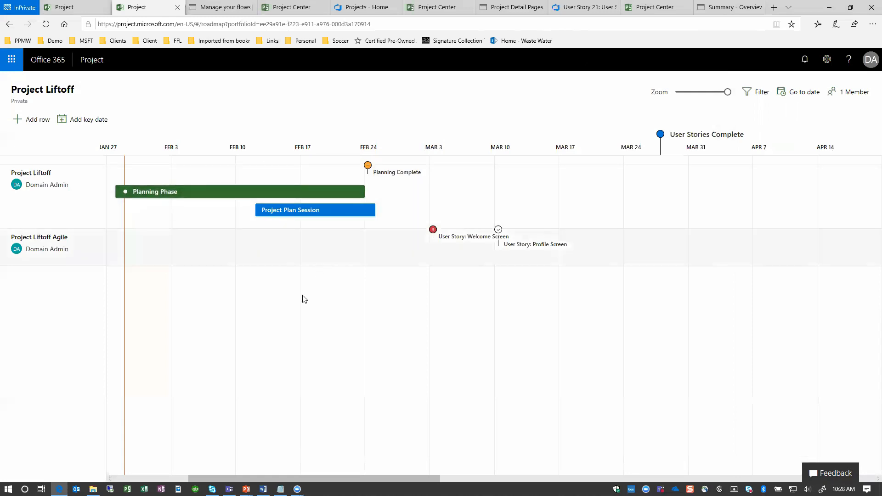
pyautogui.click(237, 190)
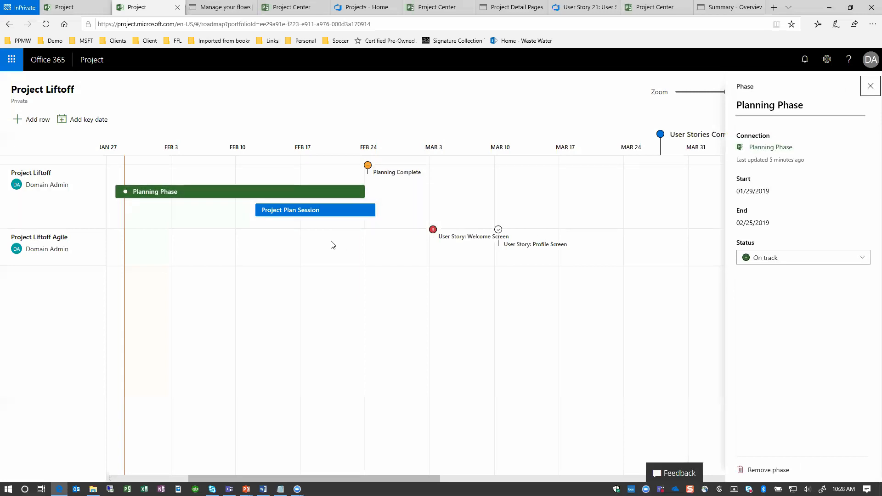
pyautogui.moveTo(770, 147)
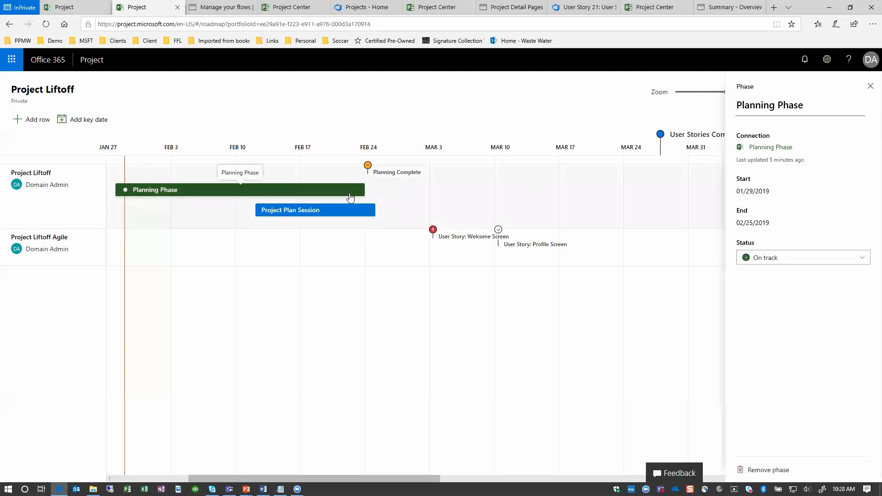
pyautogui.click(315, 210)
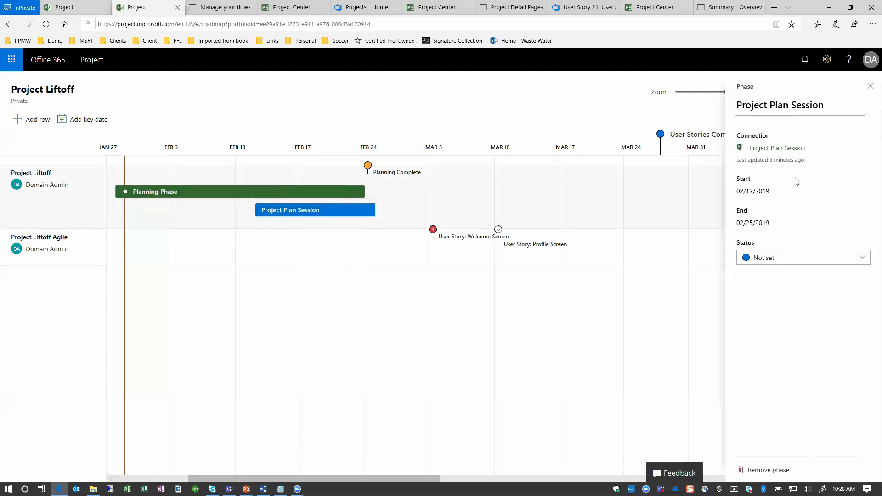
pyautogui.moveTo(778, 147)
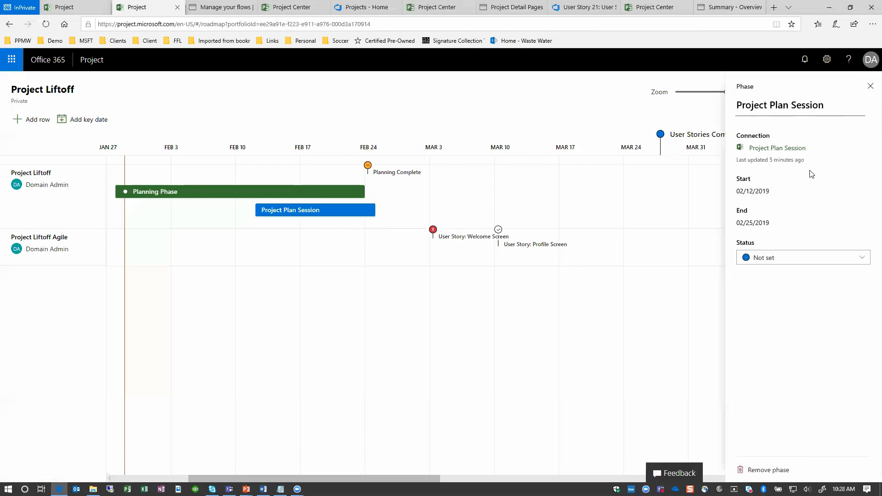
pyautogui.click(155, 191)
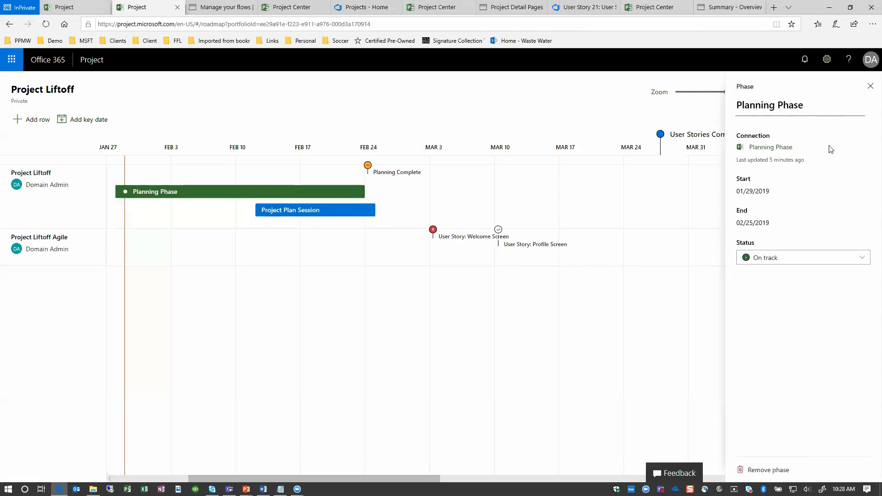
pyautogui.moveTo(476, 201)
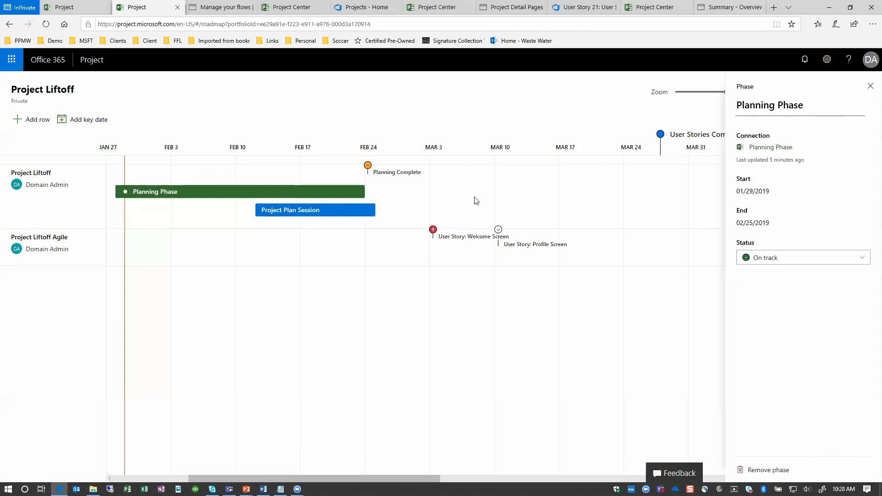
pyautogui.click(368, 166)
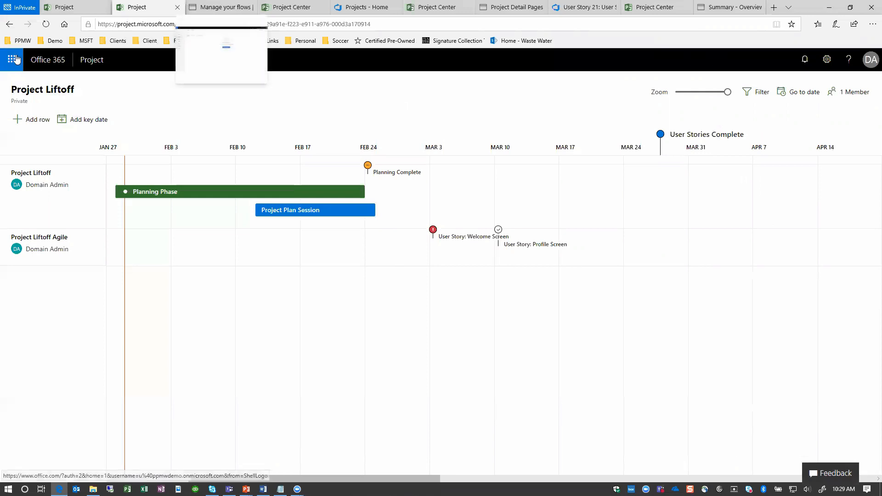
# Launch Microsoft Flow from the Office 365 app launcher
pyautogui.click(11, 60)
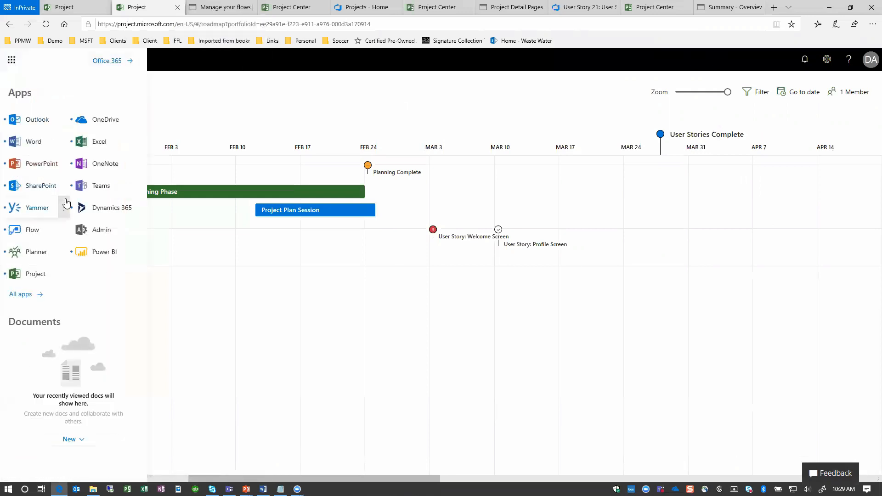
pyautogui.moveTo(34, 274)
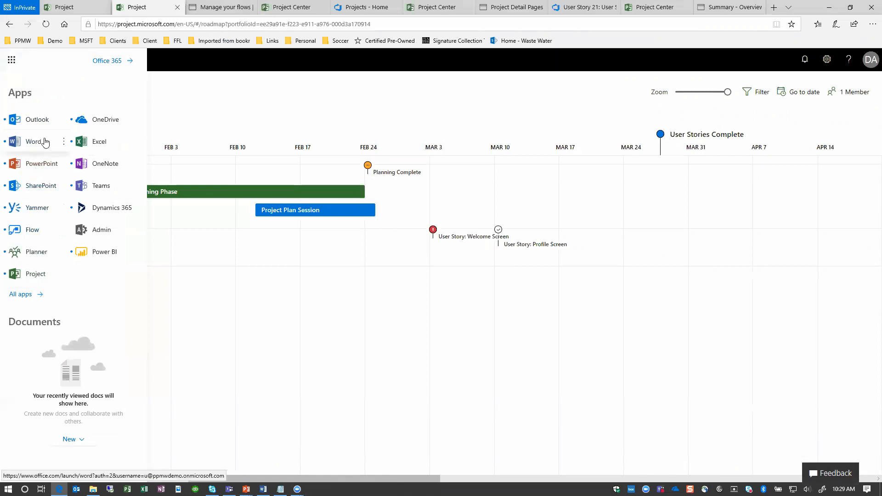
pyautogui.moveTo(32, 229)
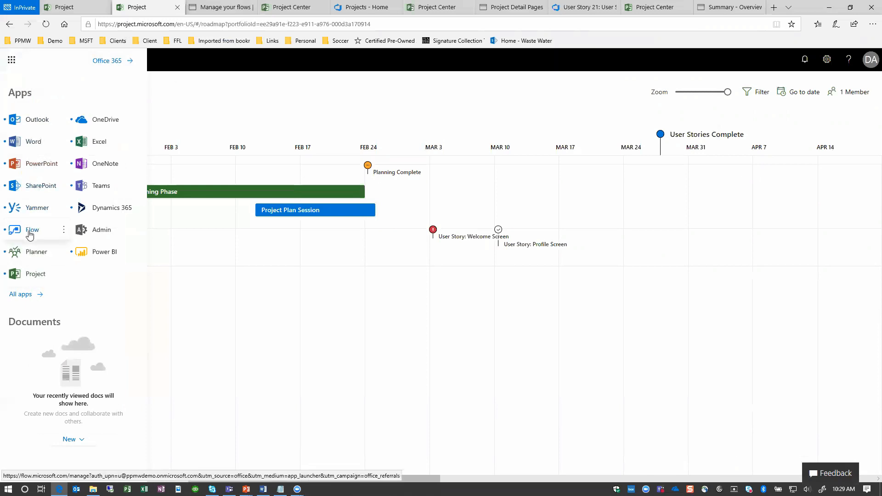
pyautogui.click(32, 230)
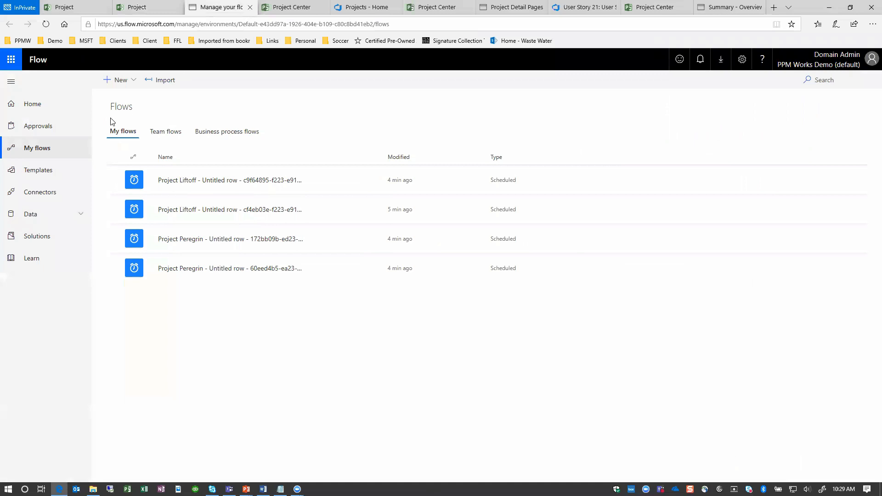
# Go to My flows, listing the scheduled roadmap update flows
pyautogui.click(32, 104)
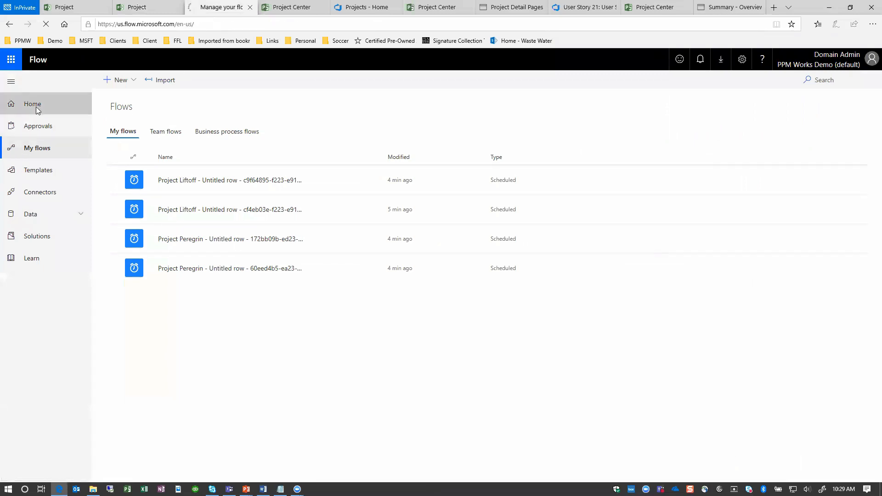
pyautogui.click(33, 104)
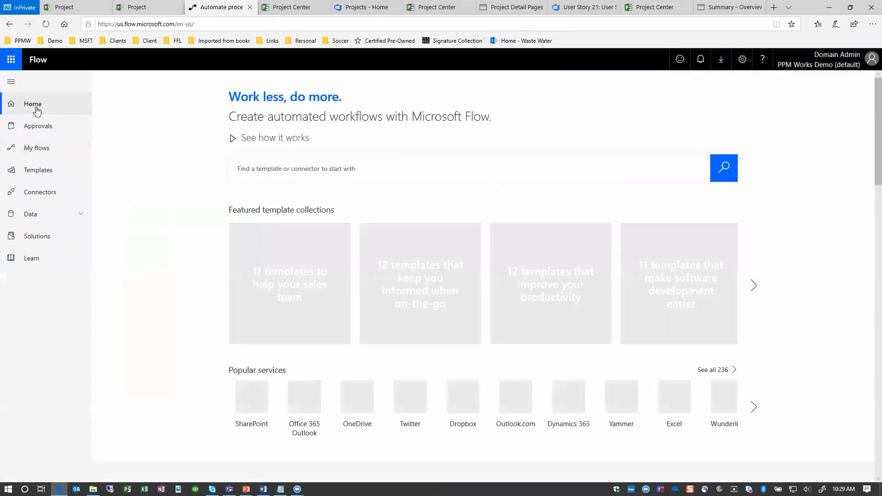
pyautogui.moveTo(37, 150)
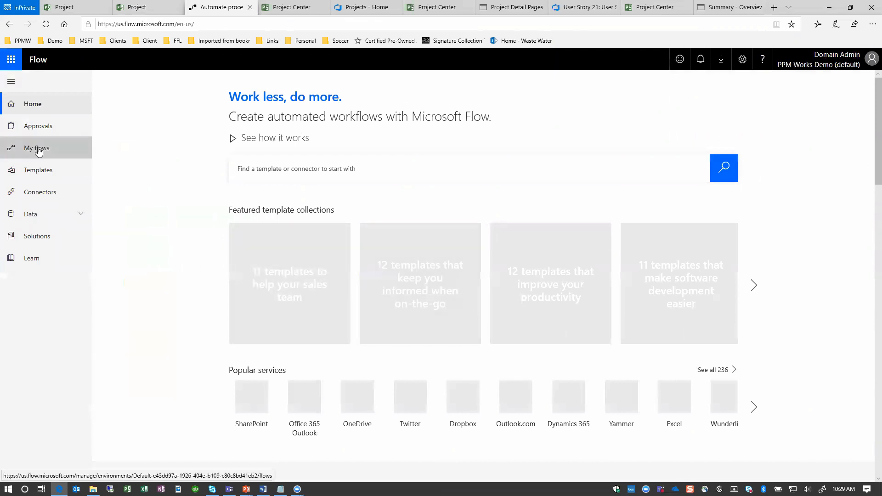
pyautogui.click(35, 147)
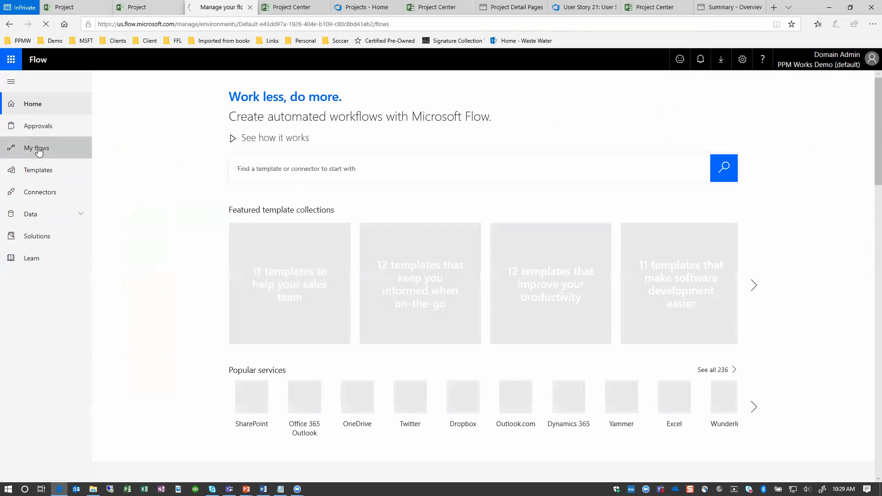
pyautogui.click(37, 147)
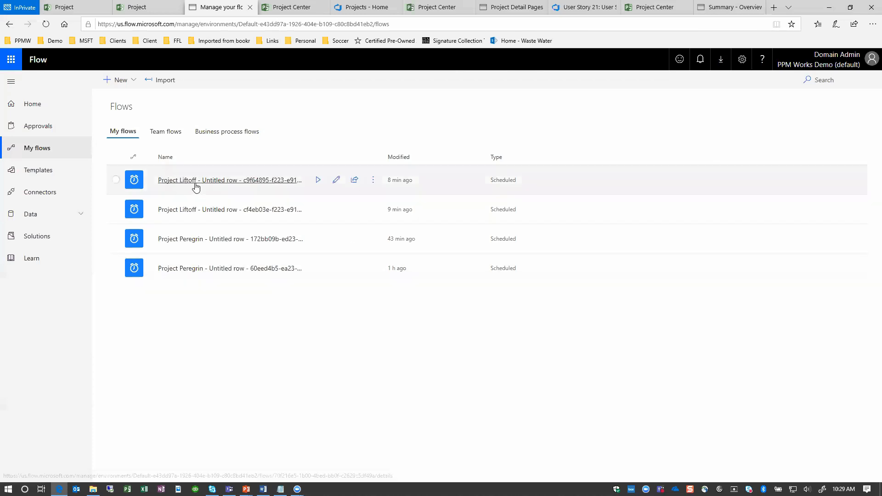
pyautogui.moveTo(201, 183)
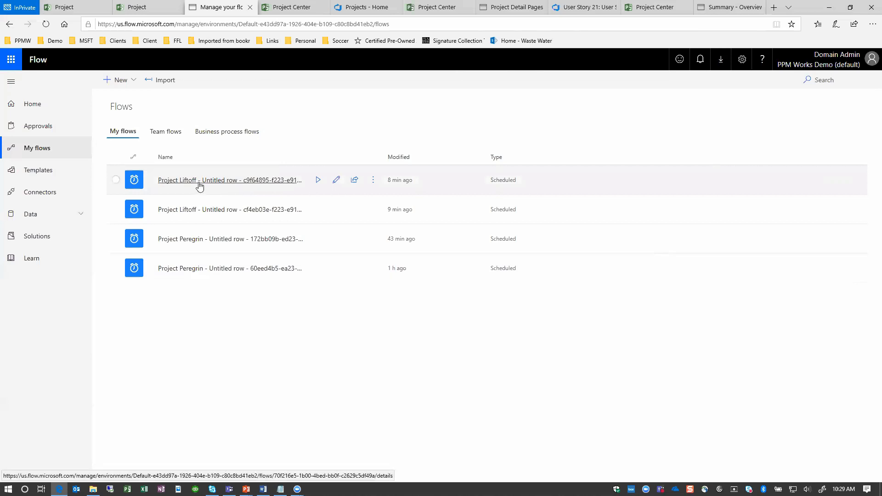
pyautogui.moveTo(192, 216)
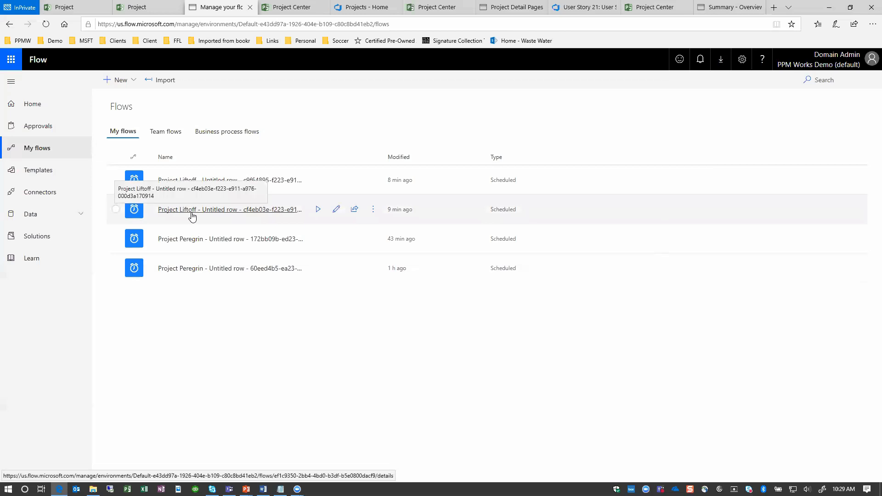
pyautogui.moveTo(229, 186)
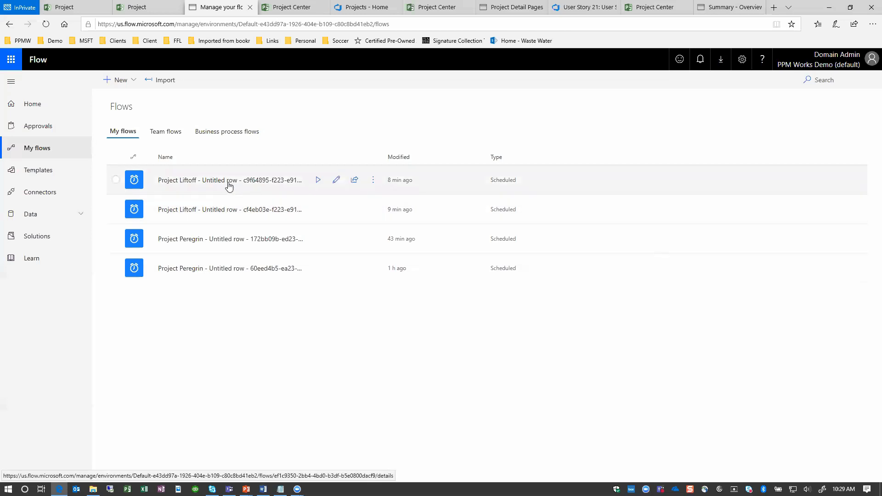
pyautogui.moveTo(284, 186)
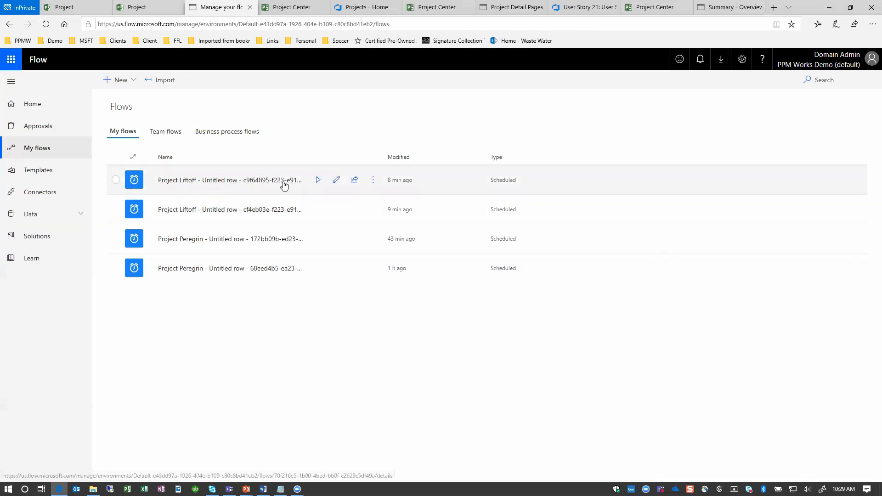
# Review the Project Liftoff flow's run history, return to My flows and show the second Liftoff flow's actions menu
pyautogui.click(224, 180)
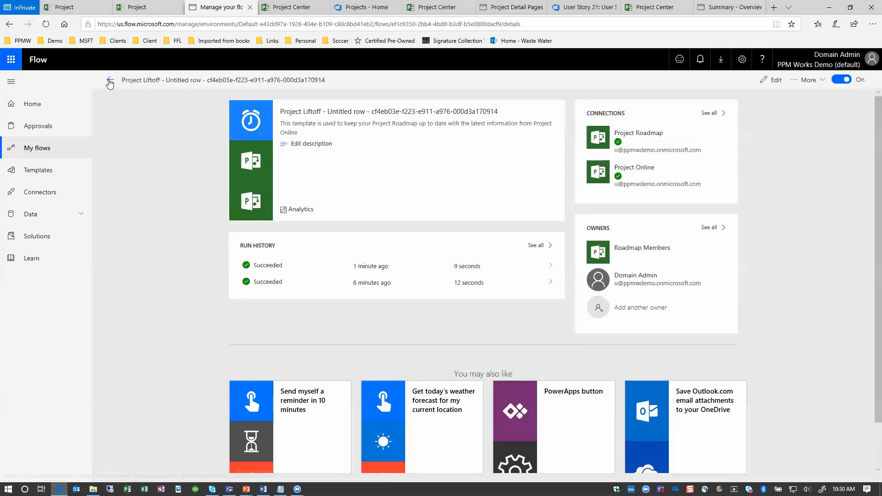
pyautogui.click(109, 80)
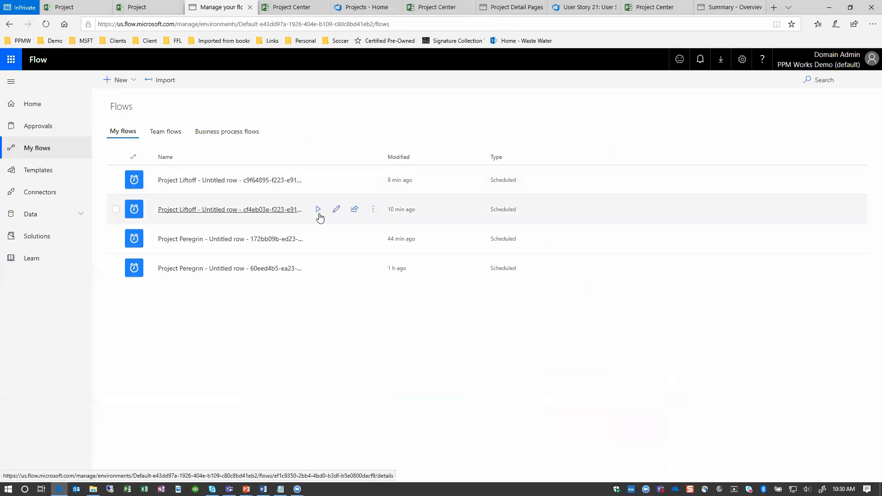
pyautogui.click(373, 209)
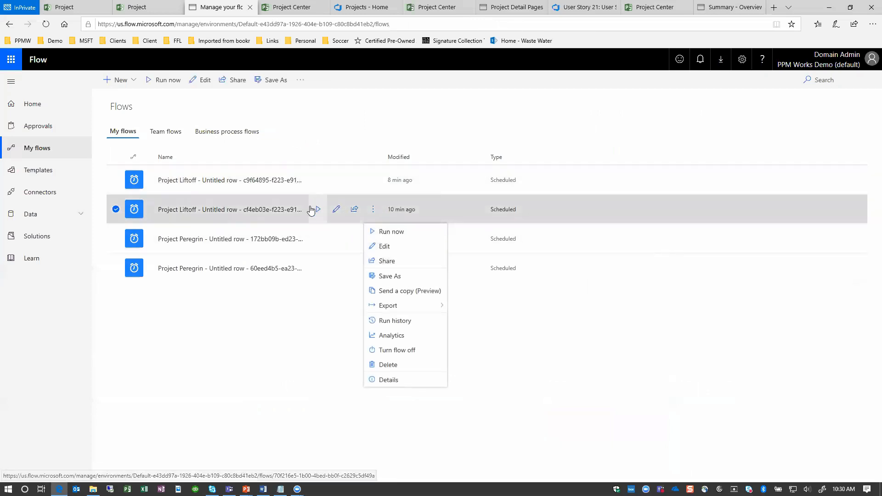
# Run the Project Liftoff flow now and confirm a third Succeeded run in its run history
pyautogui.click(391, 232)
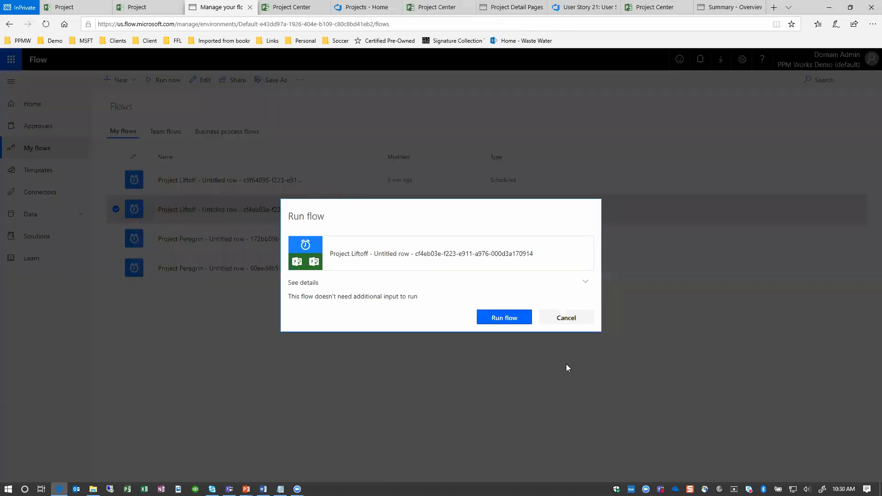
pyautogui.click(503, 317)
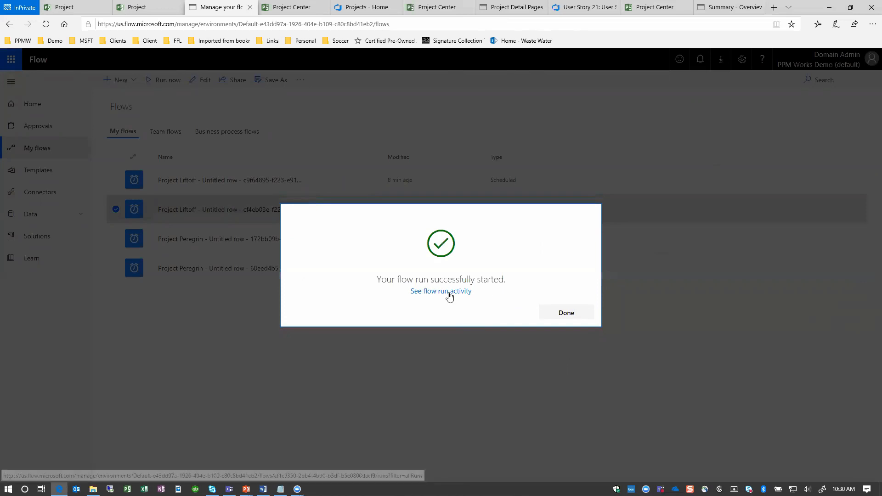
pyautogui.click(440, 292)
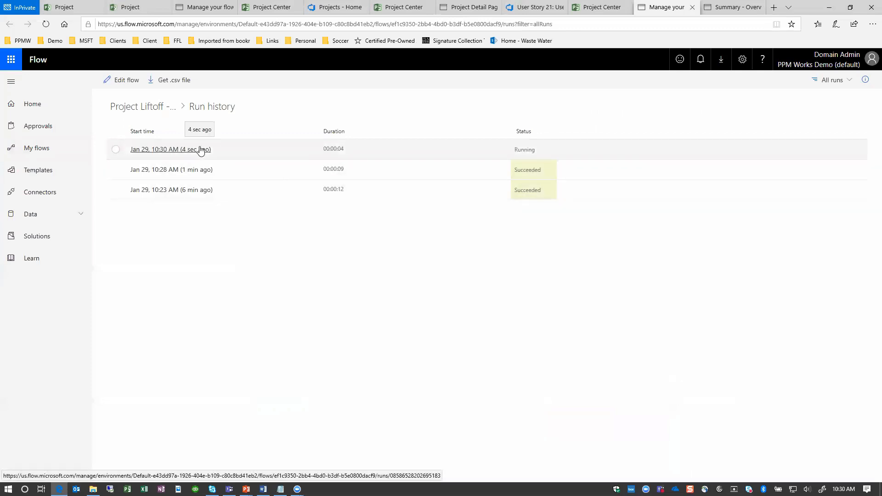
pyautogui.moveTo(571, 45)
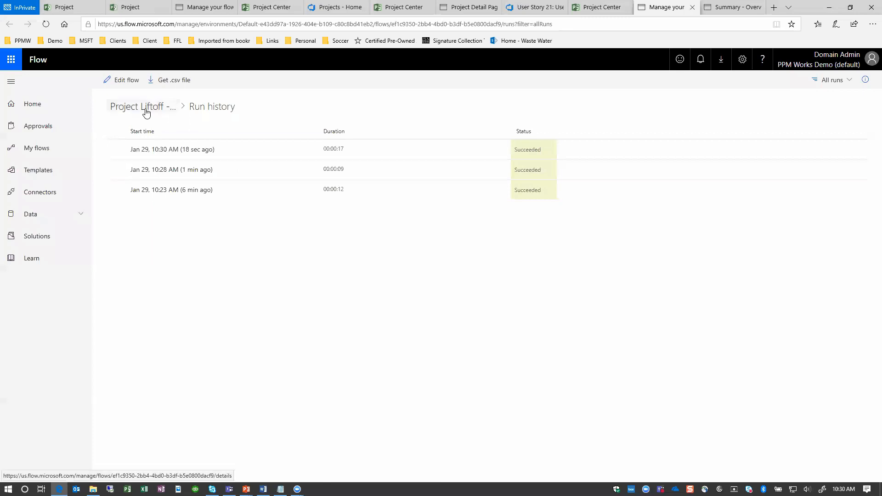
pyautogui.click(138, 107)
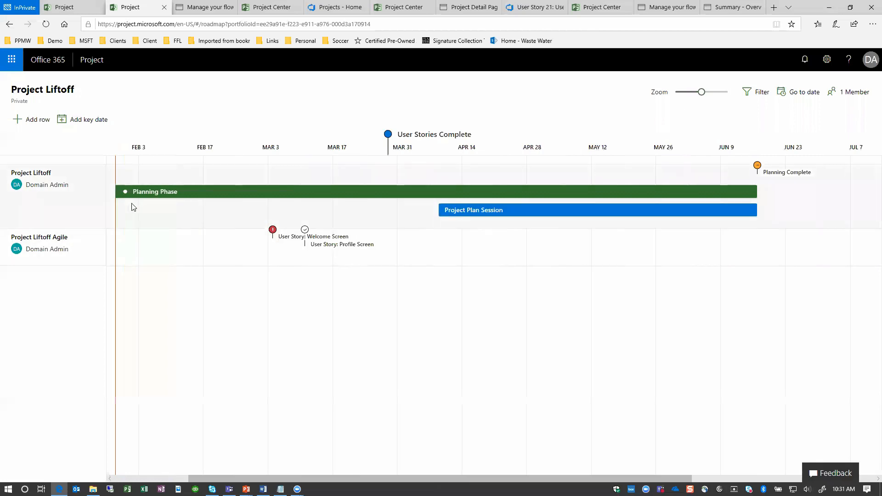
pyautogui.moveTo(690, 215)
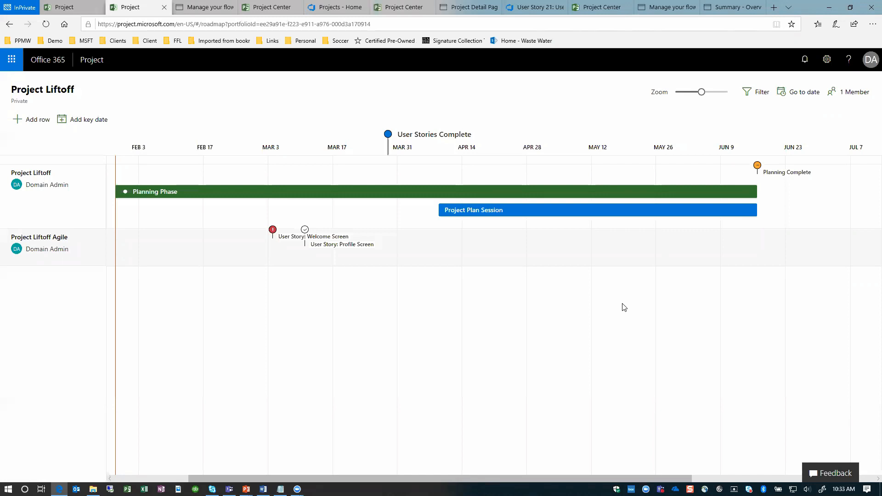
# Set the Planning Phase bar's Status to High risk from its details card
pyautogui.rightClick(570, 197)
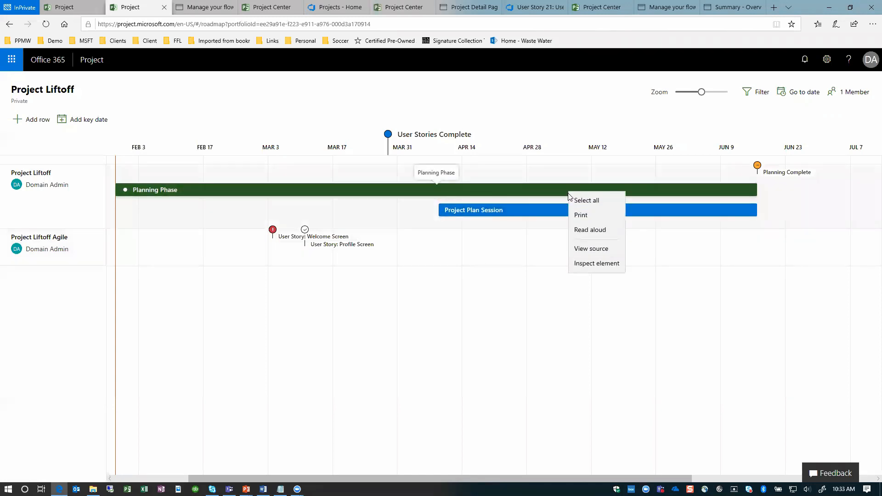
pyautogui.click(496, 196)
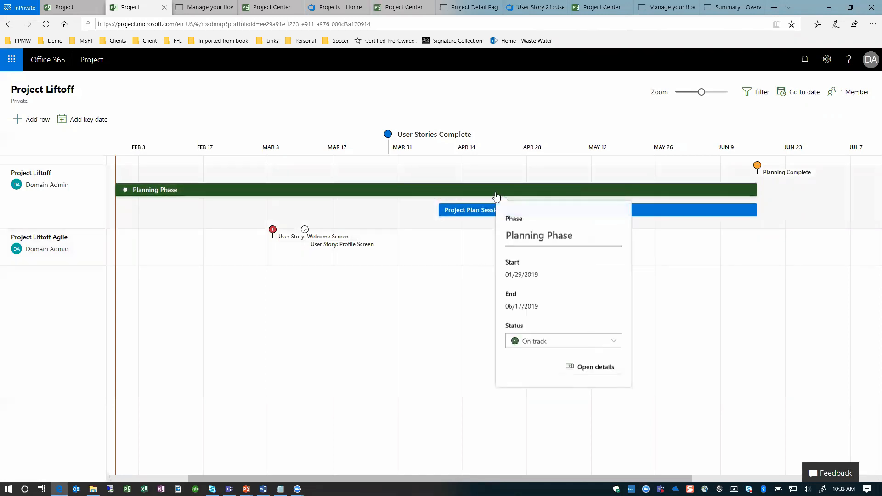
pyautogui.click(562, 341)
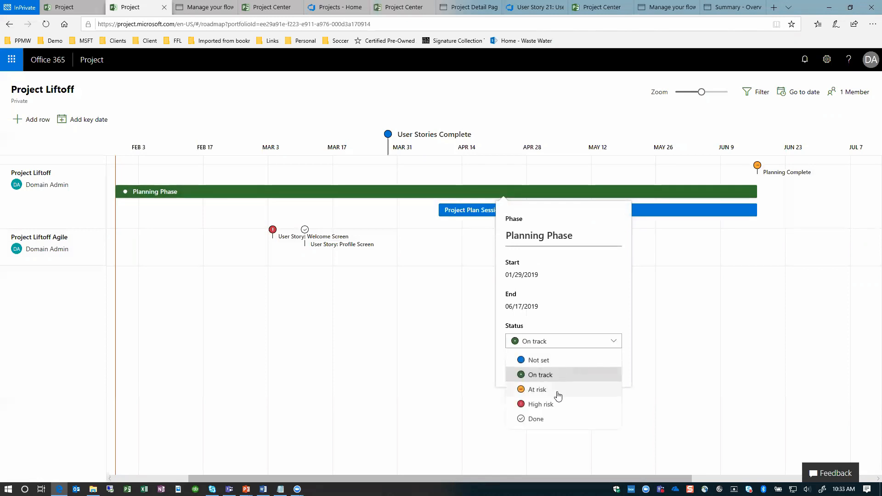
pyautogui.click(537, 390)
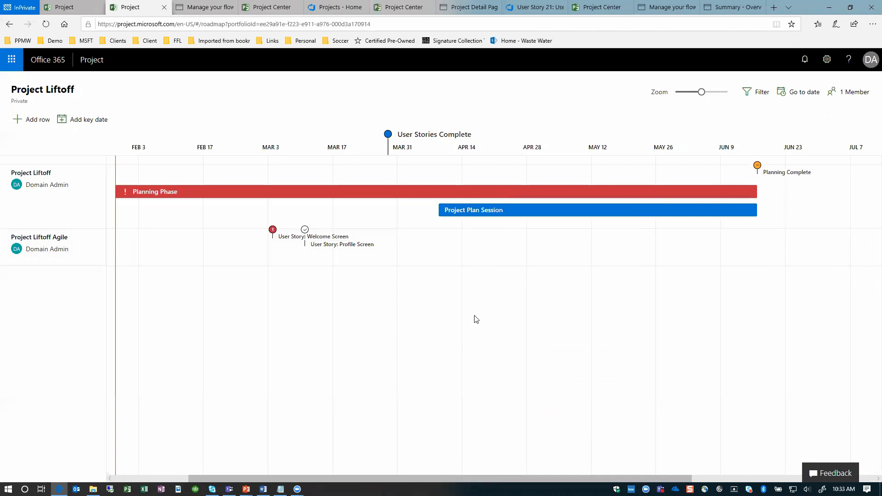
pyautogui.moveTo(482, 314)
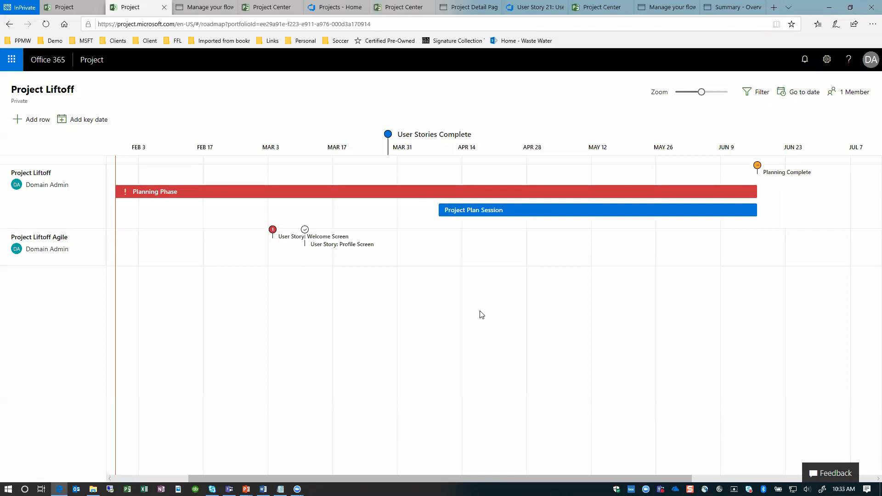
pyautogui.moveTo(440, 138)
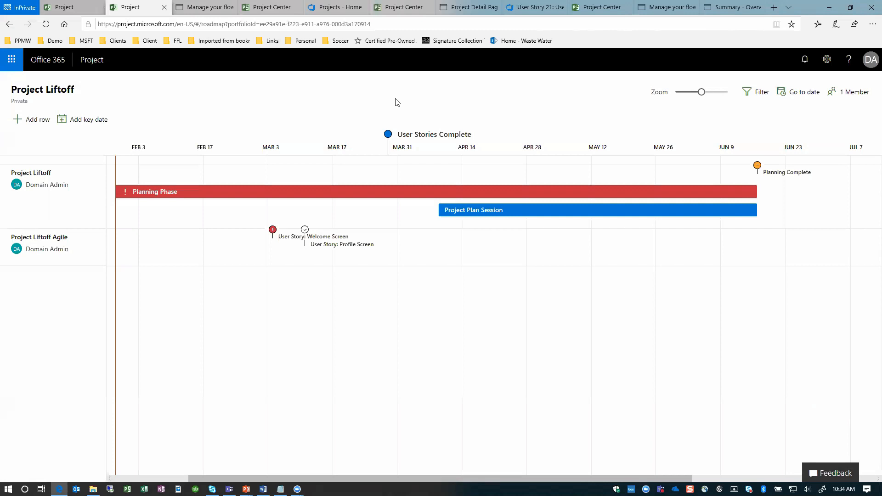
pyautogui.moveTo(423, 124)
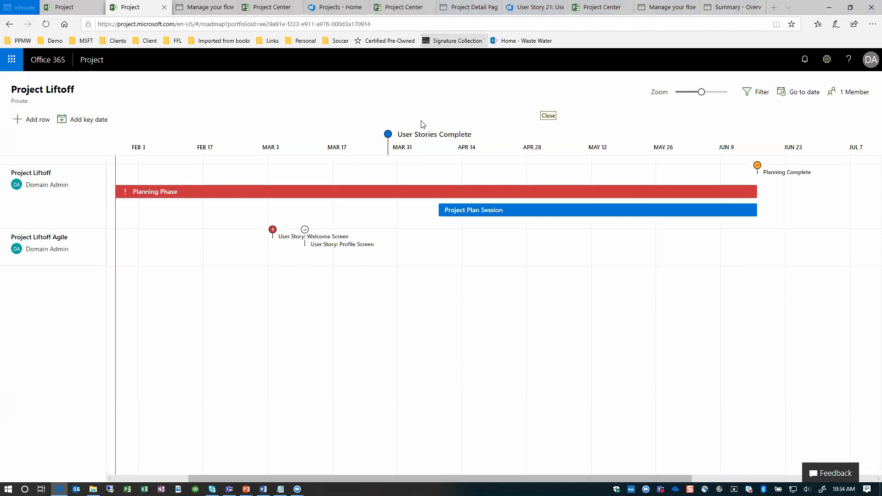
pyautogui.click(547, 116)
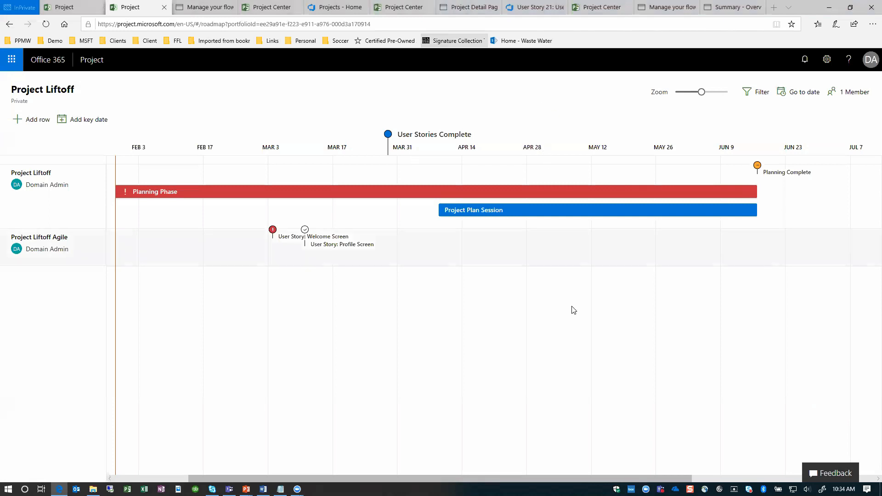